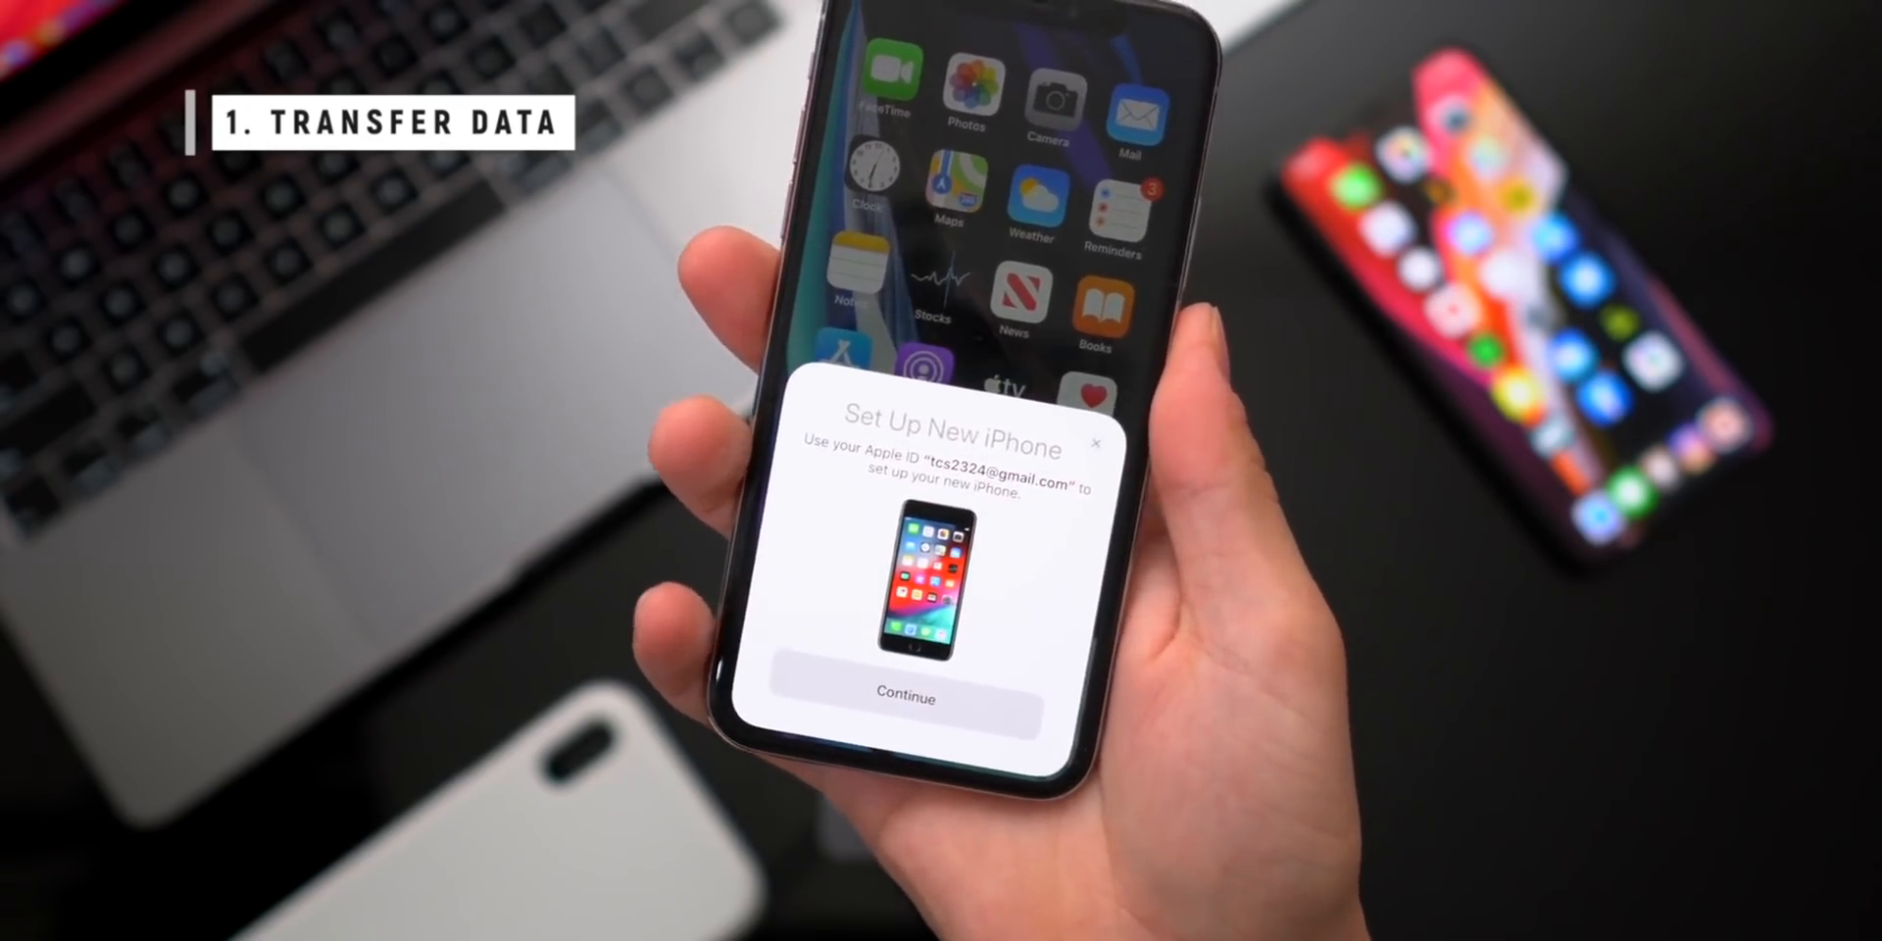
Start Quick Start on the old iPhone to set up the new iPhone SE
left_click(904, 697)
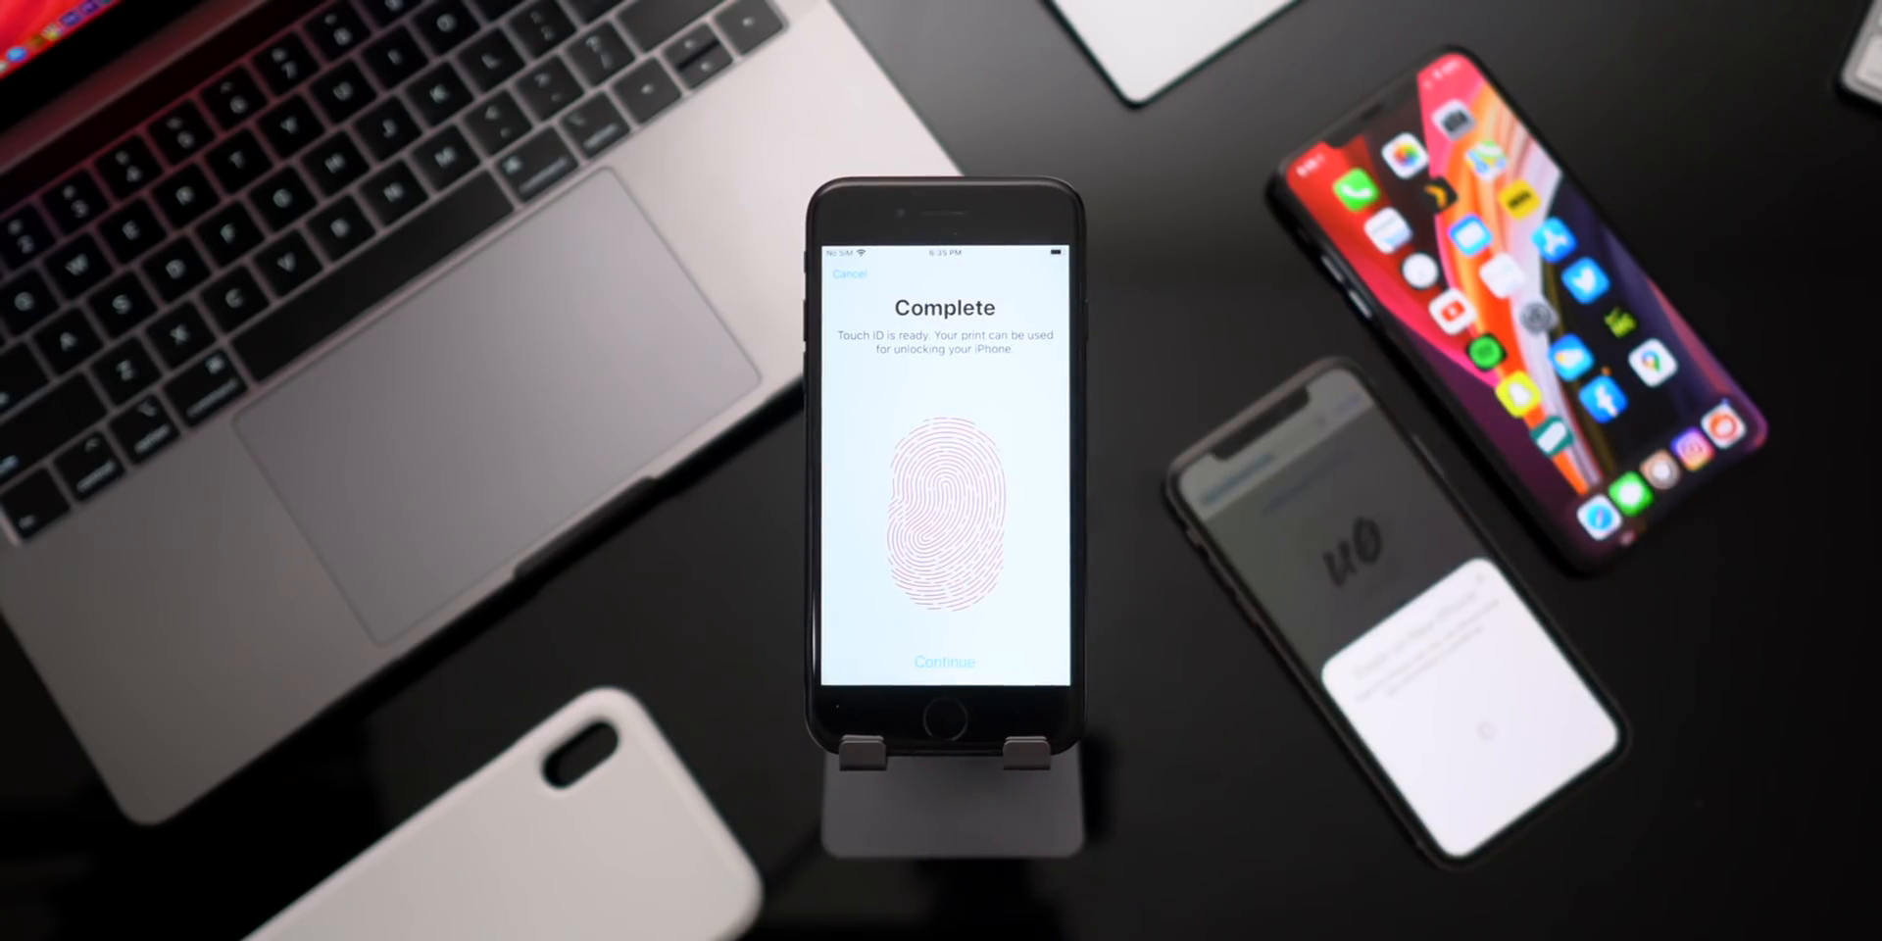
Confirm Touch ID enrollment is complete and begin creating a six-digit passcode
left_click(945, 662)
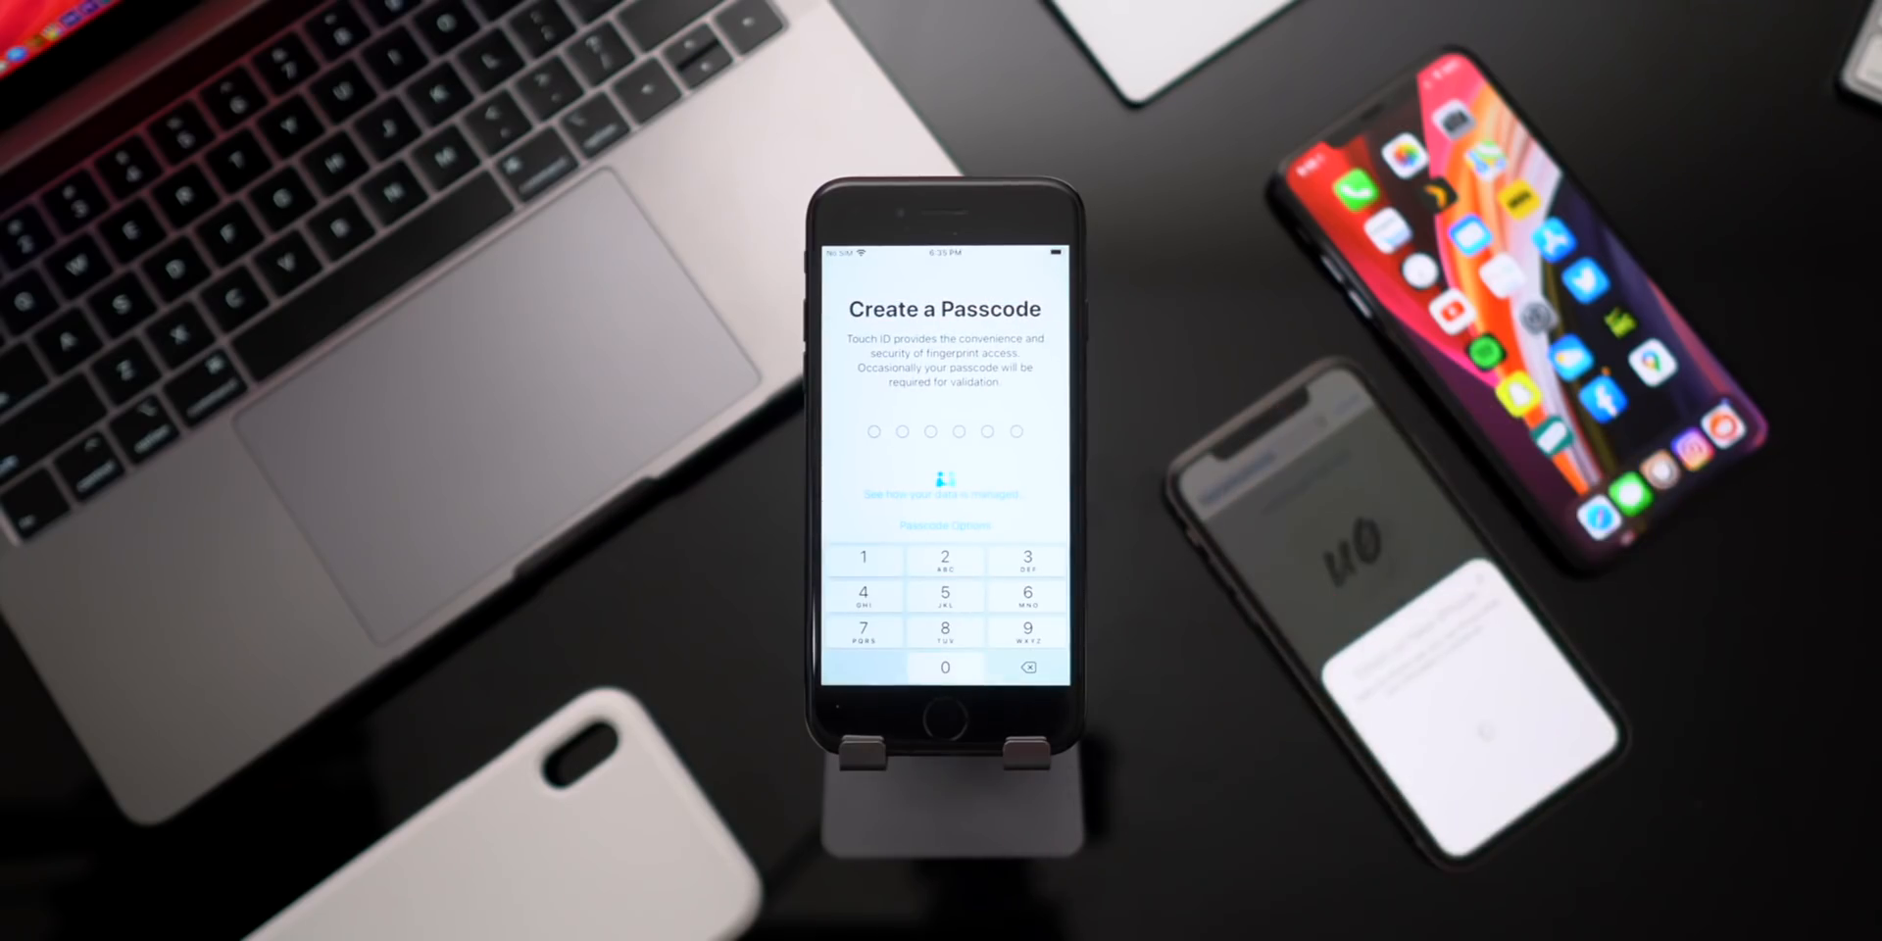
left_click(945, 664)
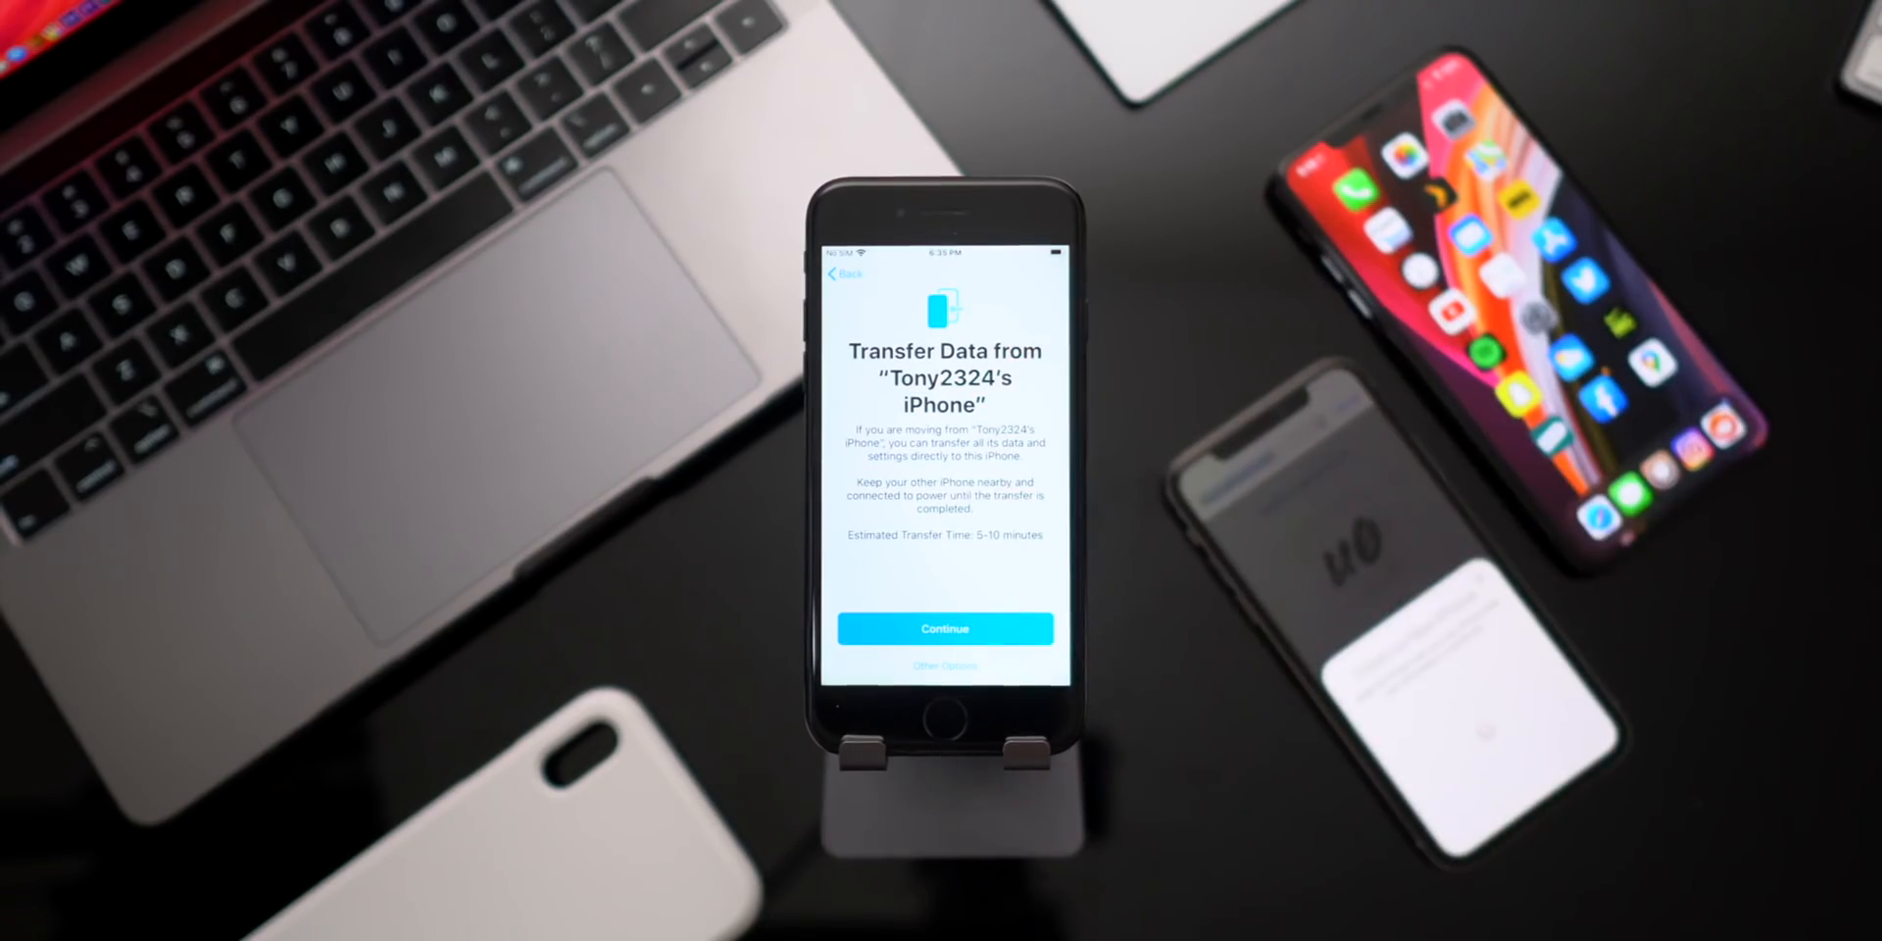
Transfer data from Tony2324's iPhone, agree to terms, keep its settings, enable automatic updates
left_click(943, 629)
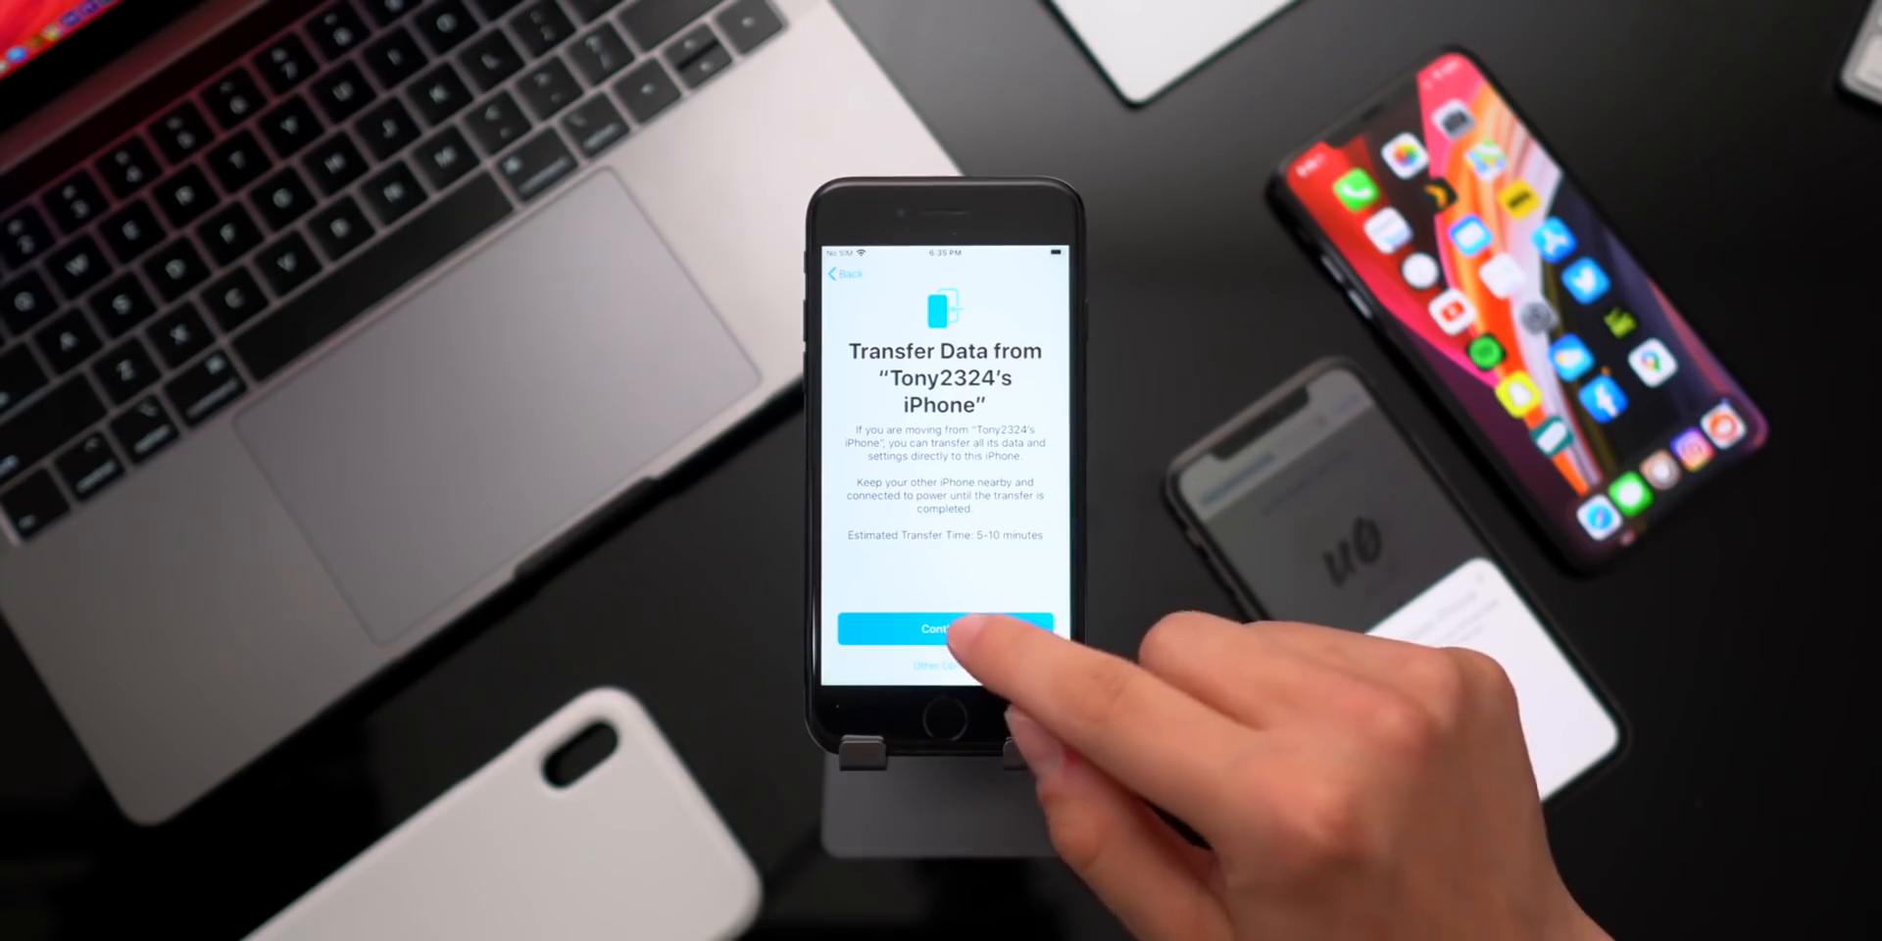
left_click(942, 629)
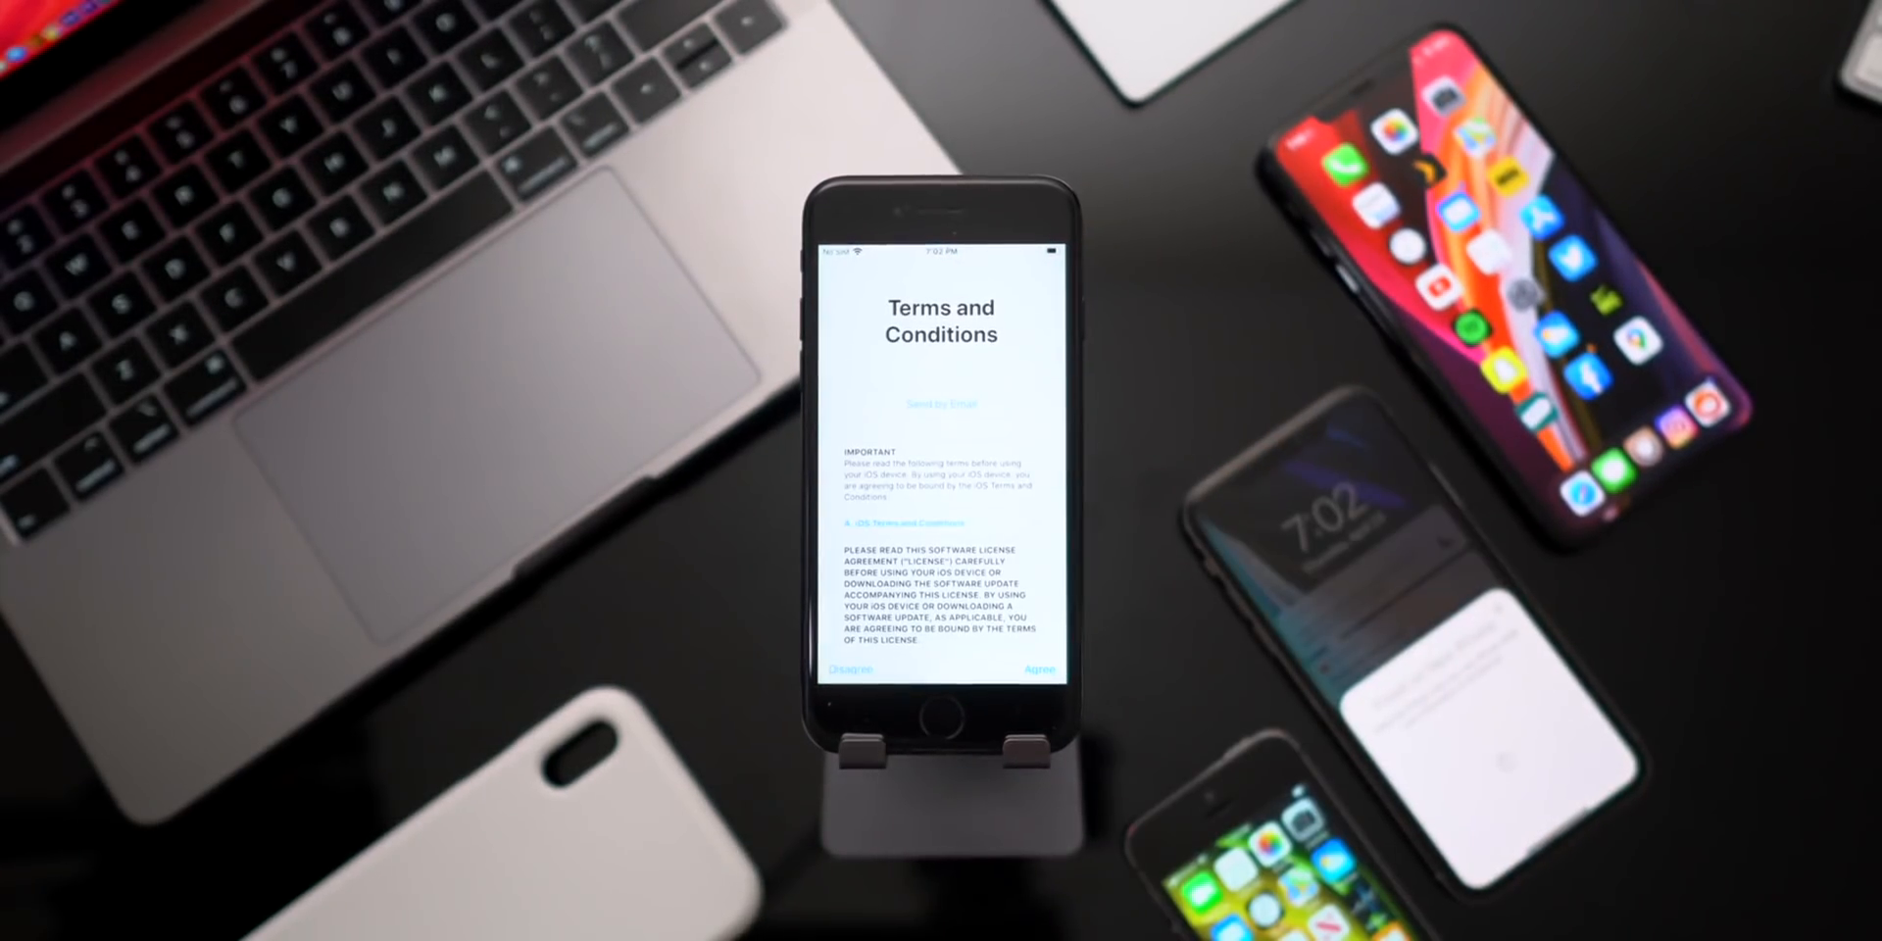
left_click(1037, 669)
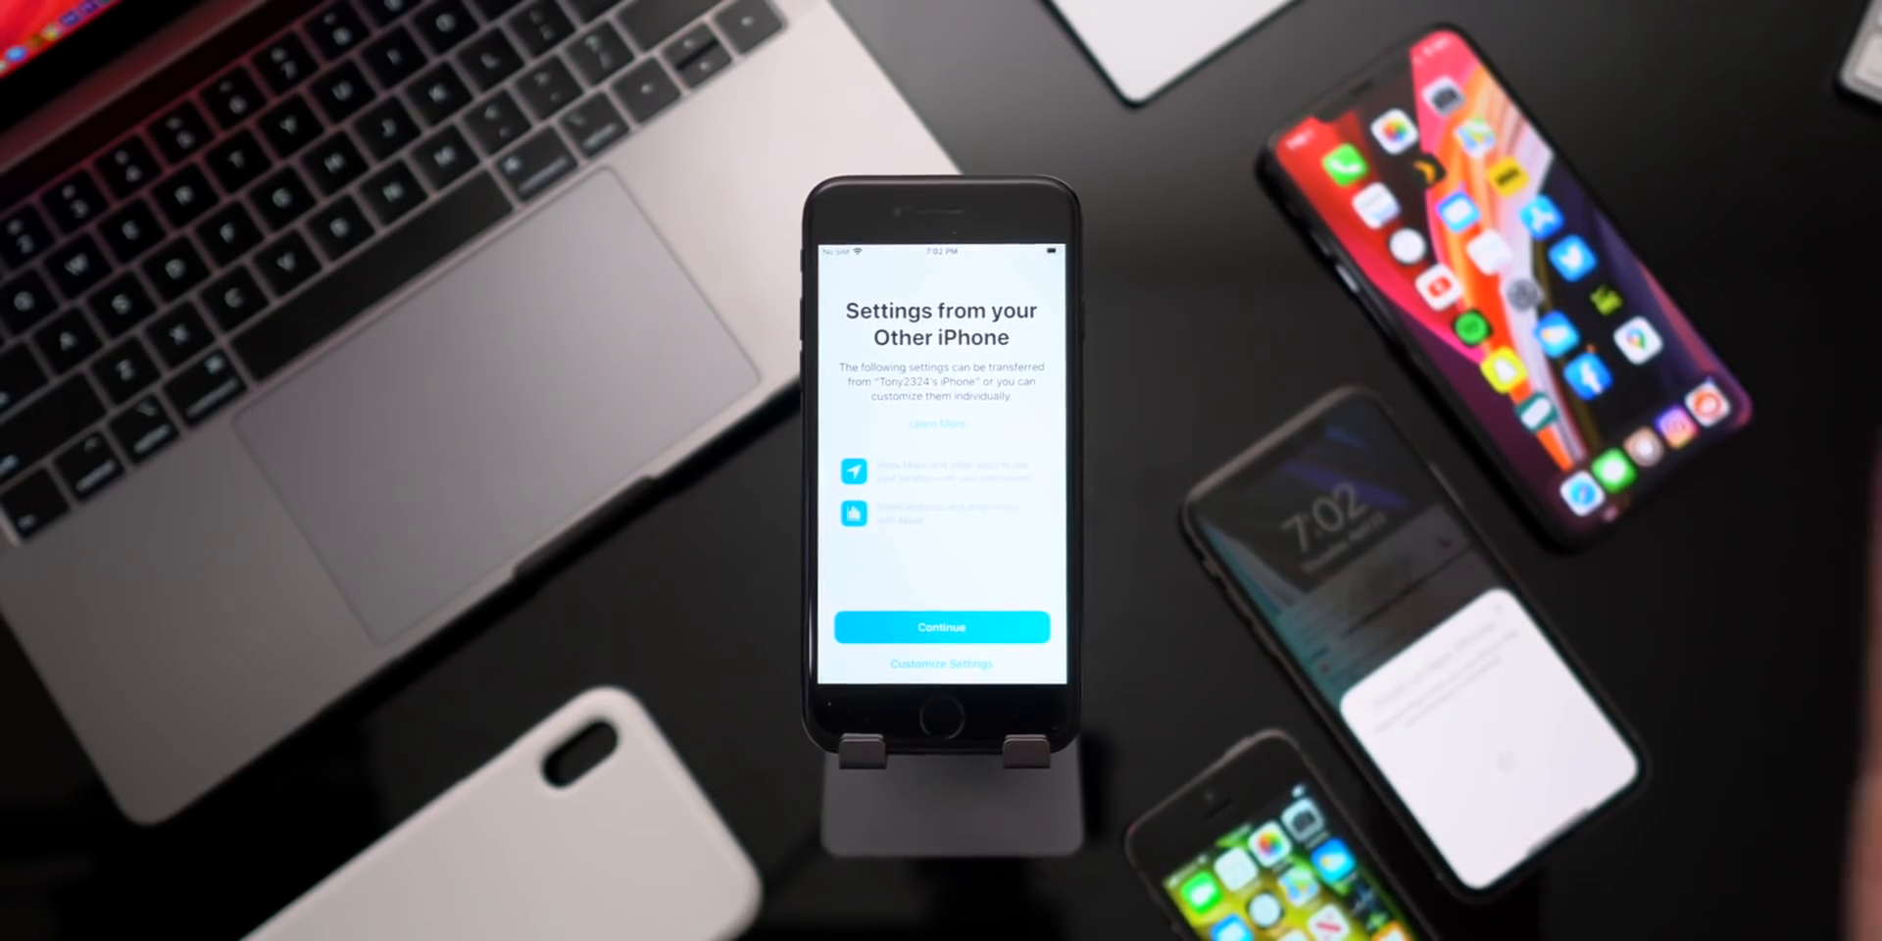
left_click(941, 626)
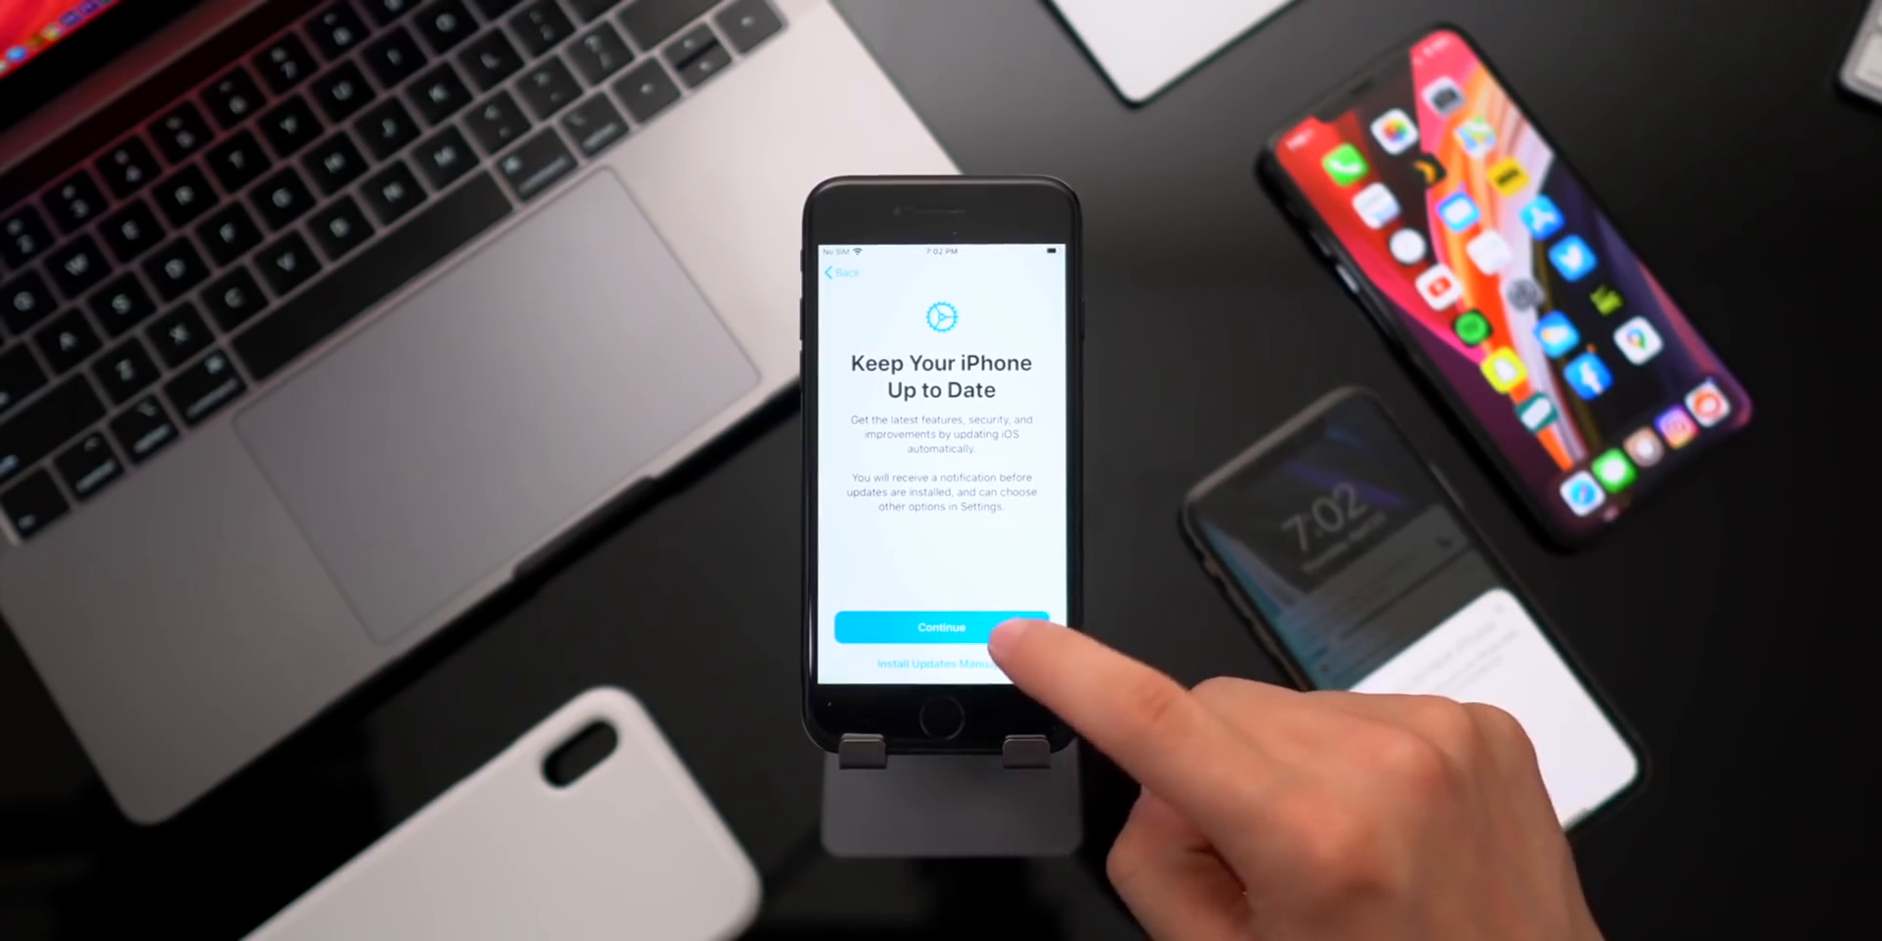
left_click(941, 627)
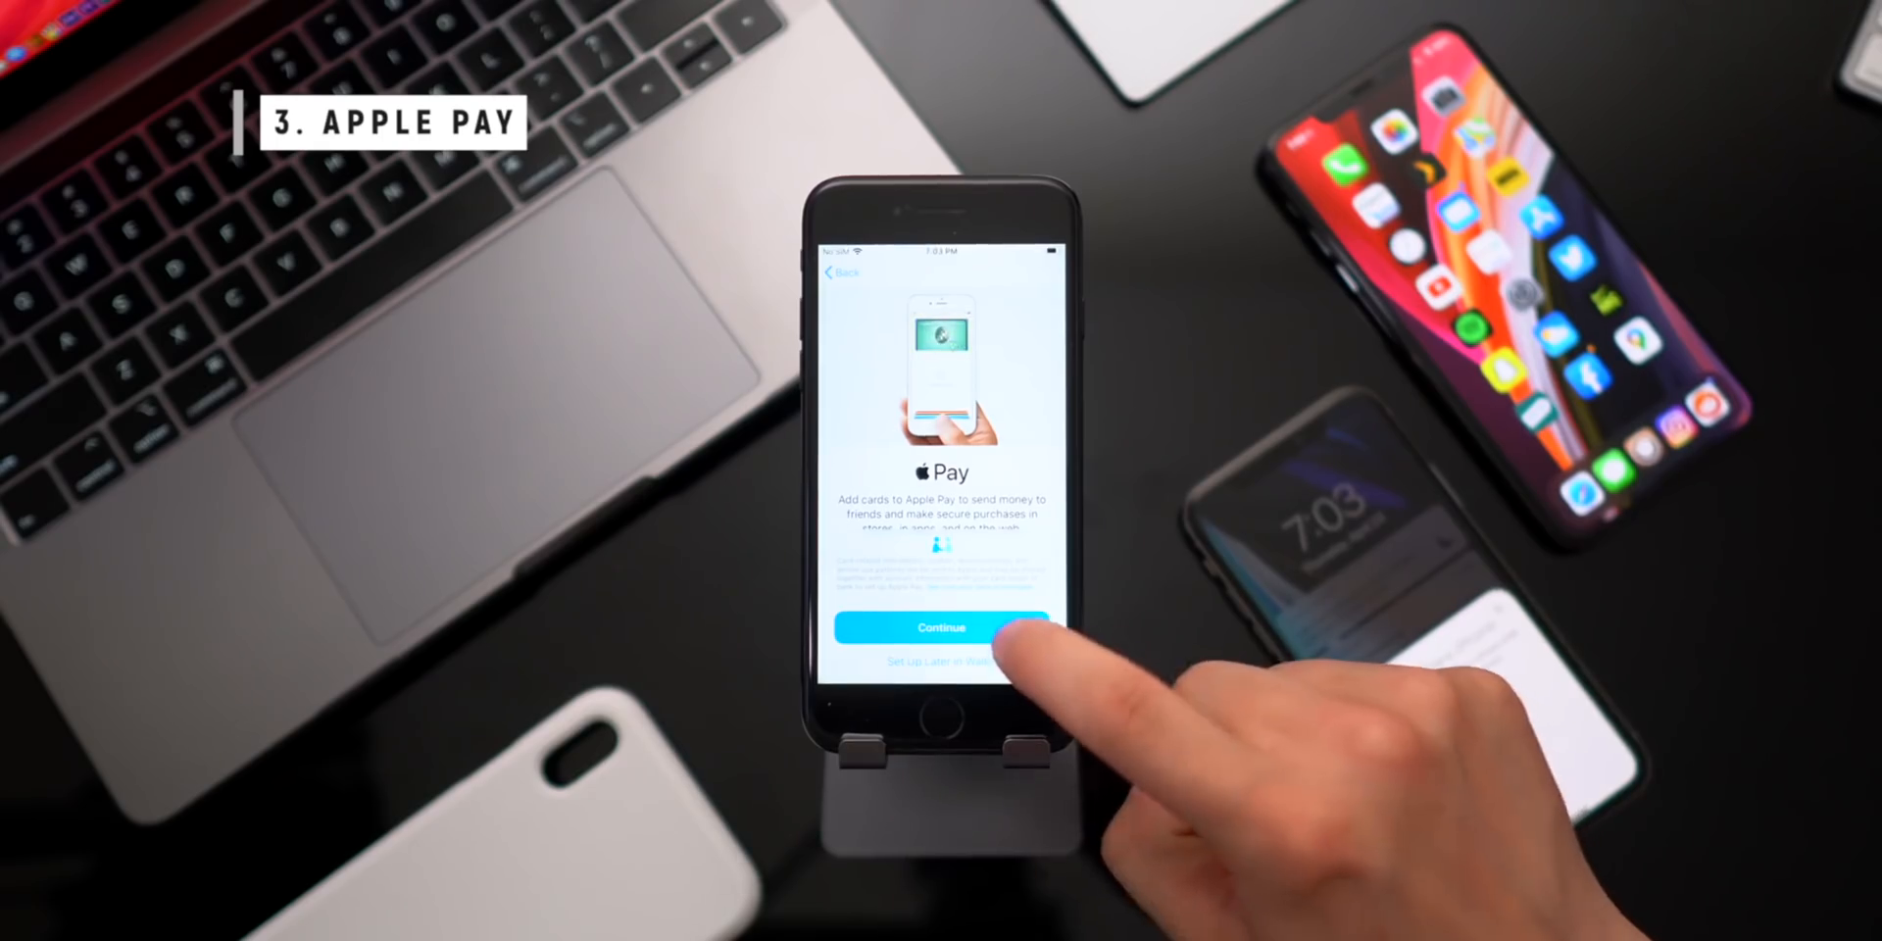
Add Apple Card and Apple Cash to Apple Pay, then share iPhone Analytics with Apple
left_click(940, 628)
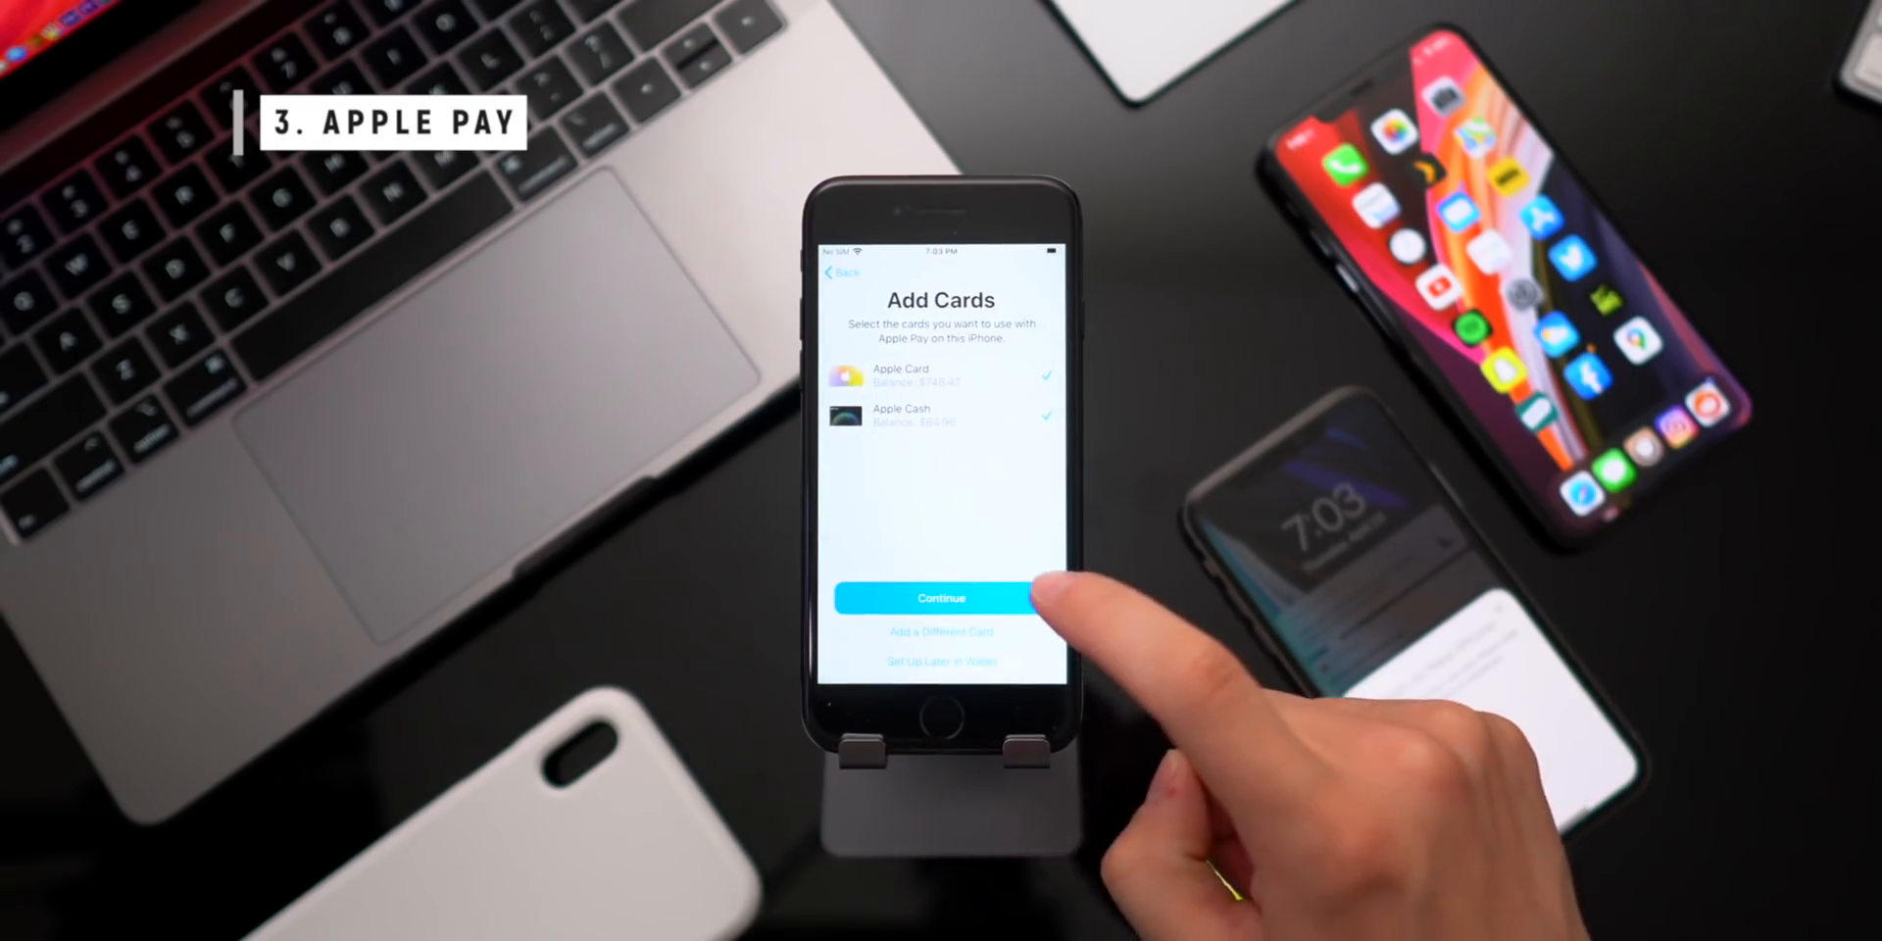
left_click(941, 598)
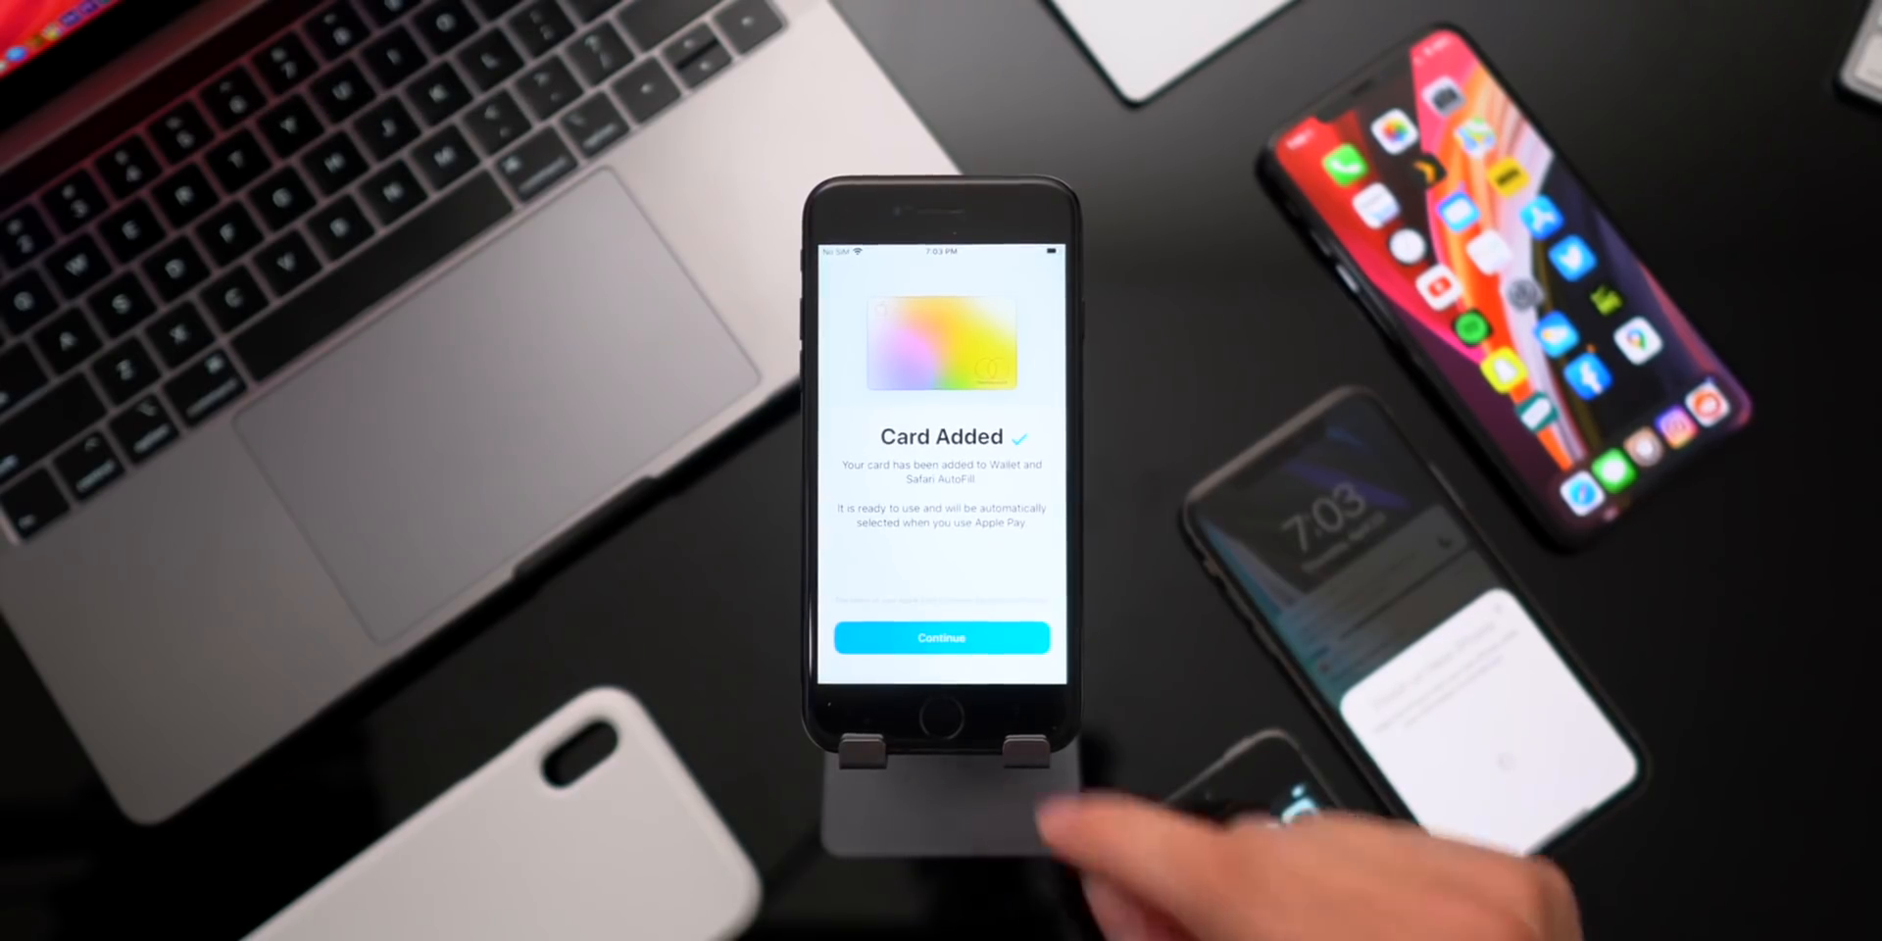
left_click(941, 637)
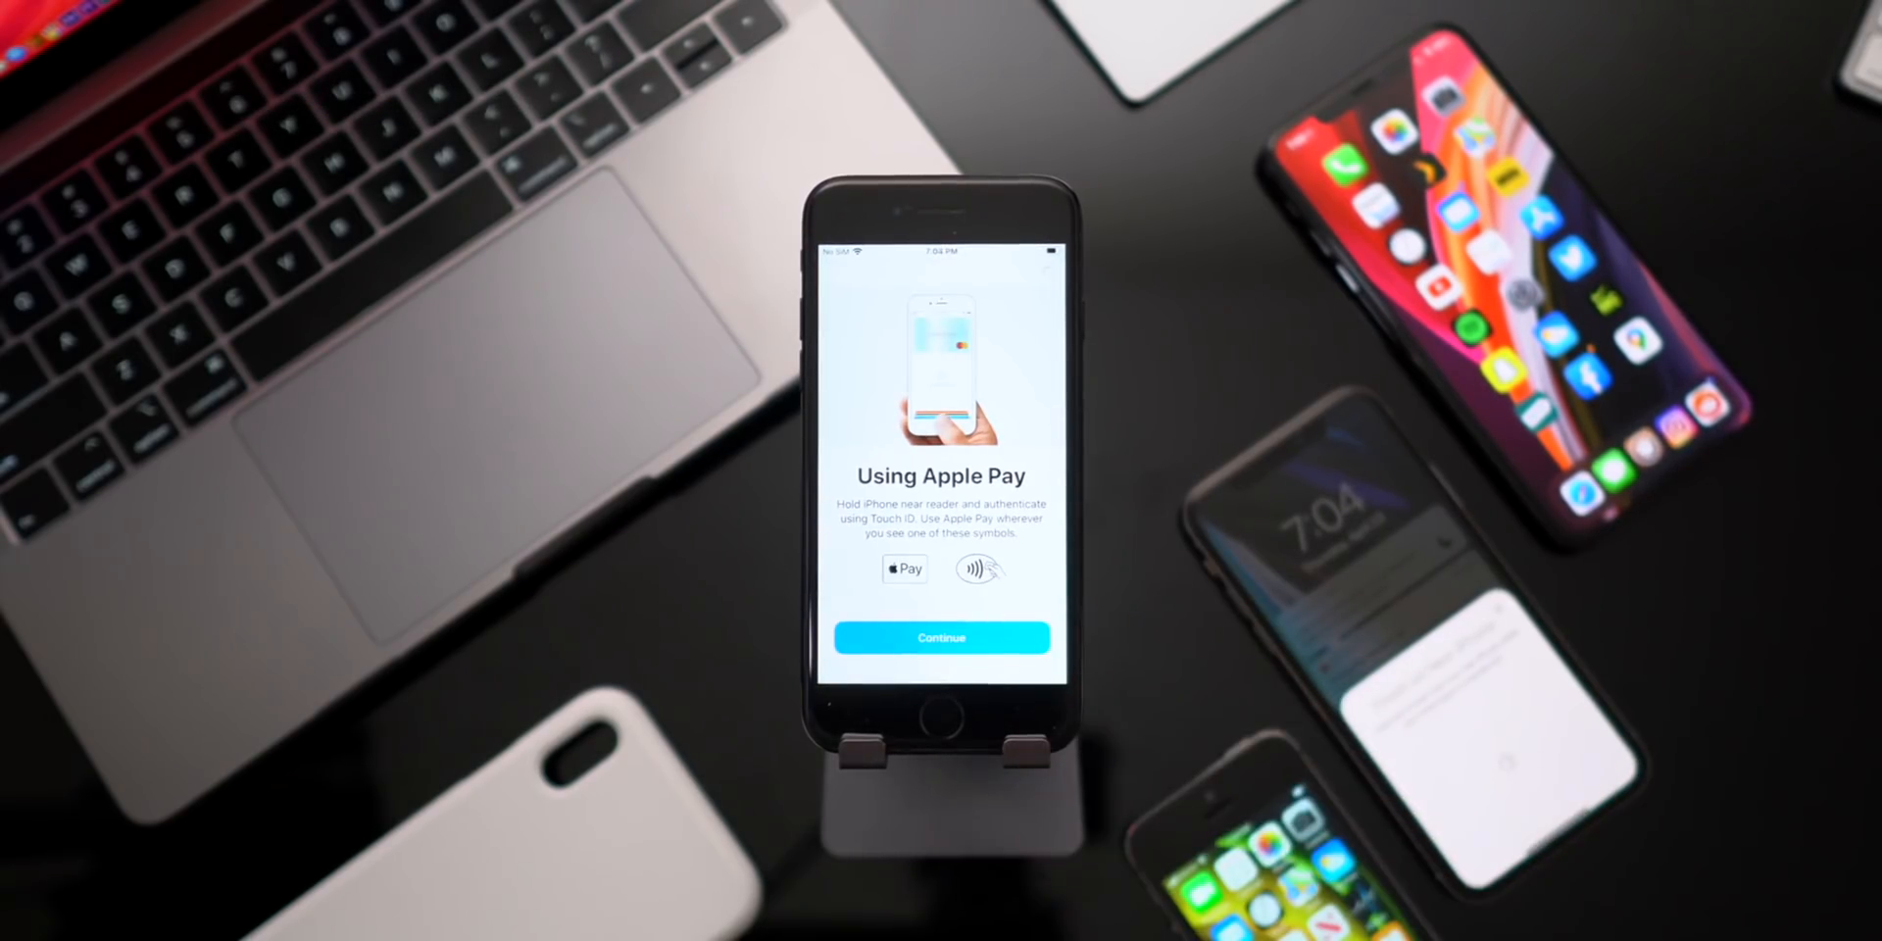
left_click(941, 637)
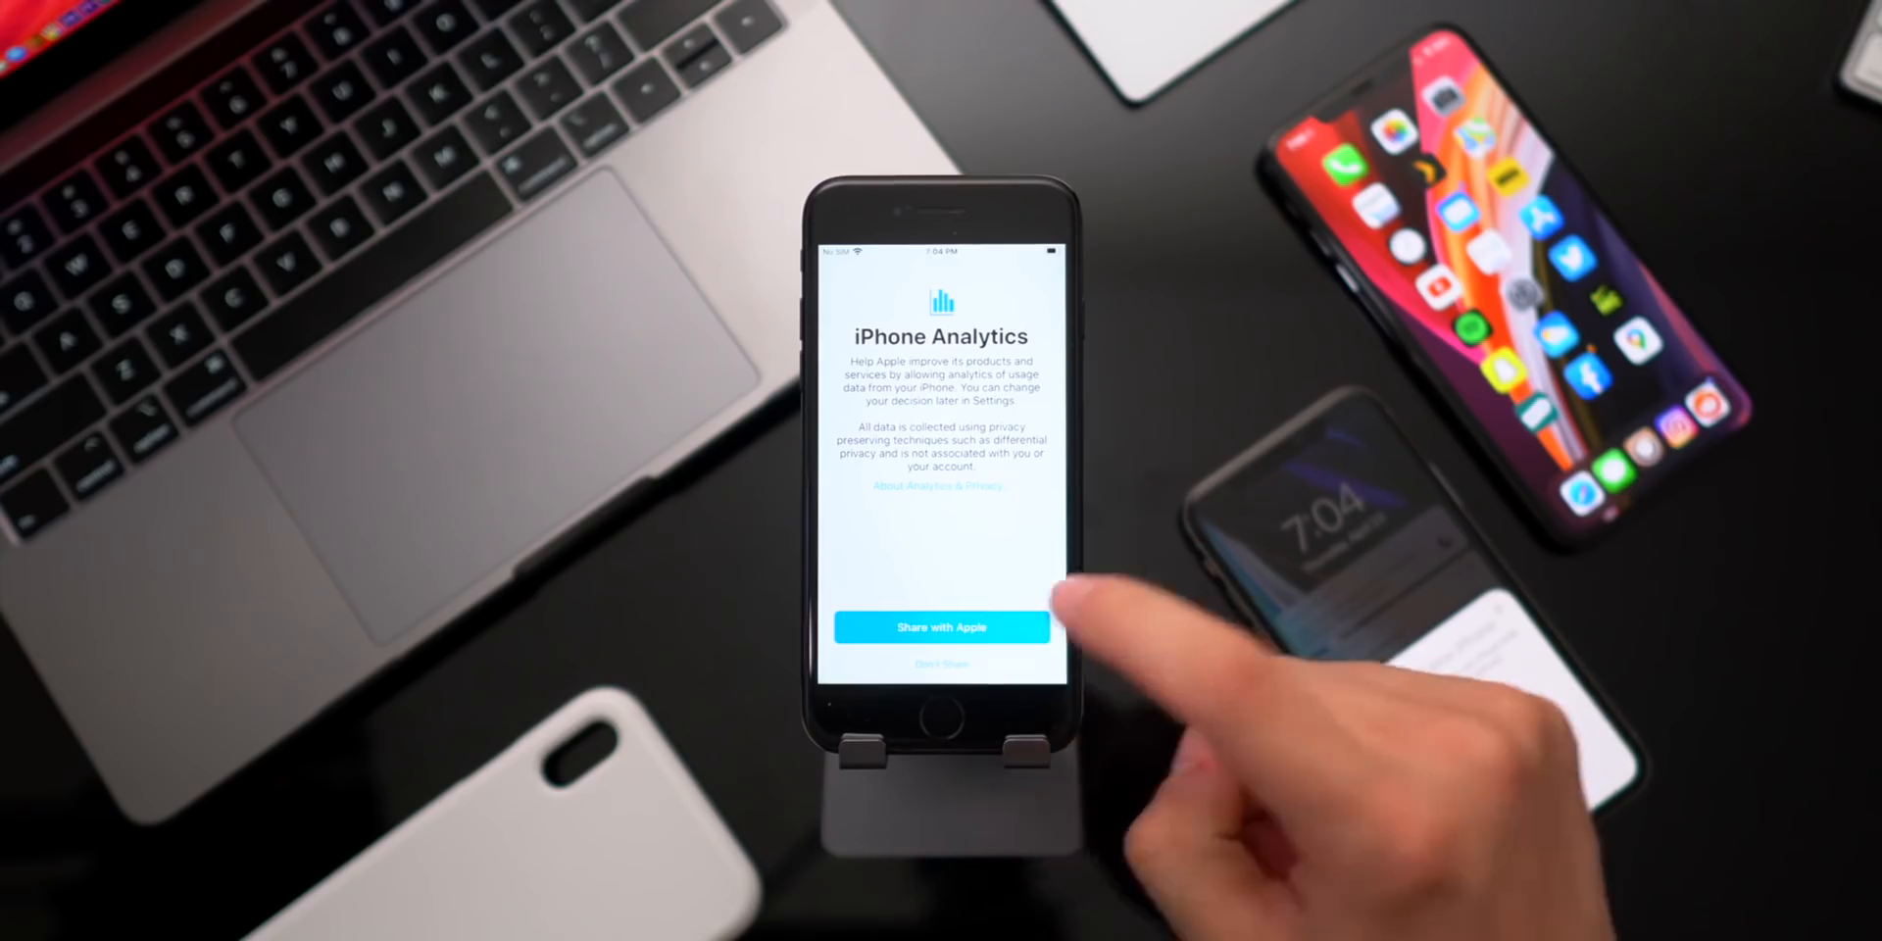
left_click(940, 627)
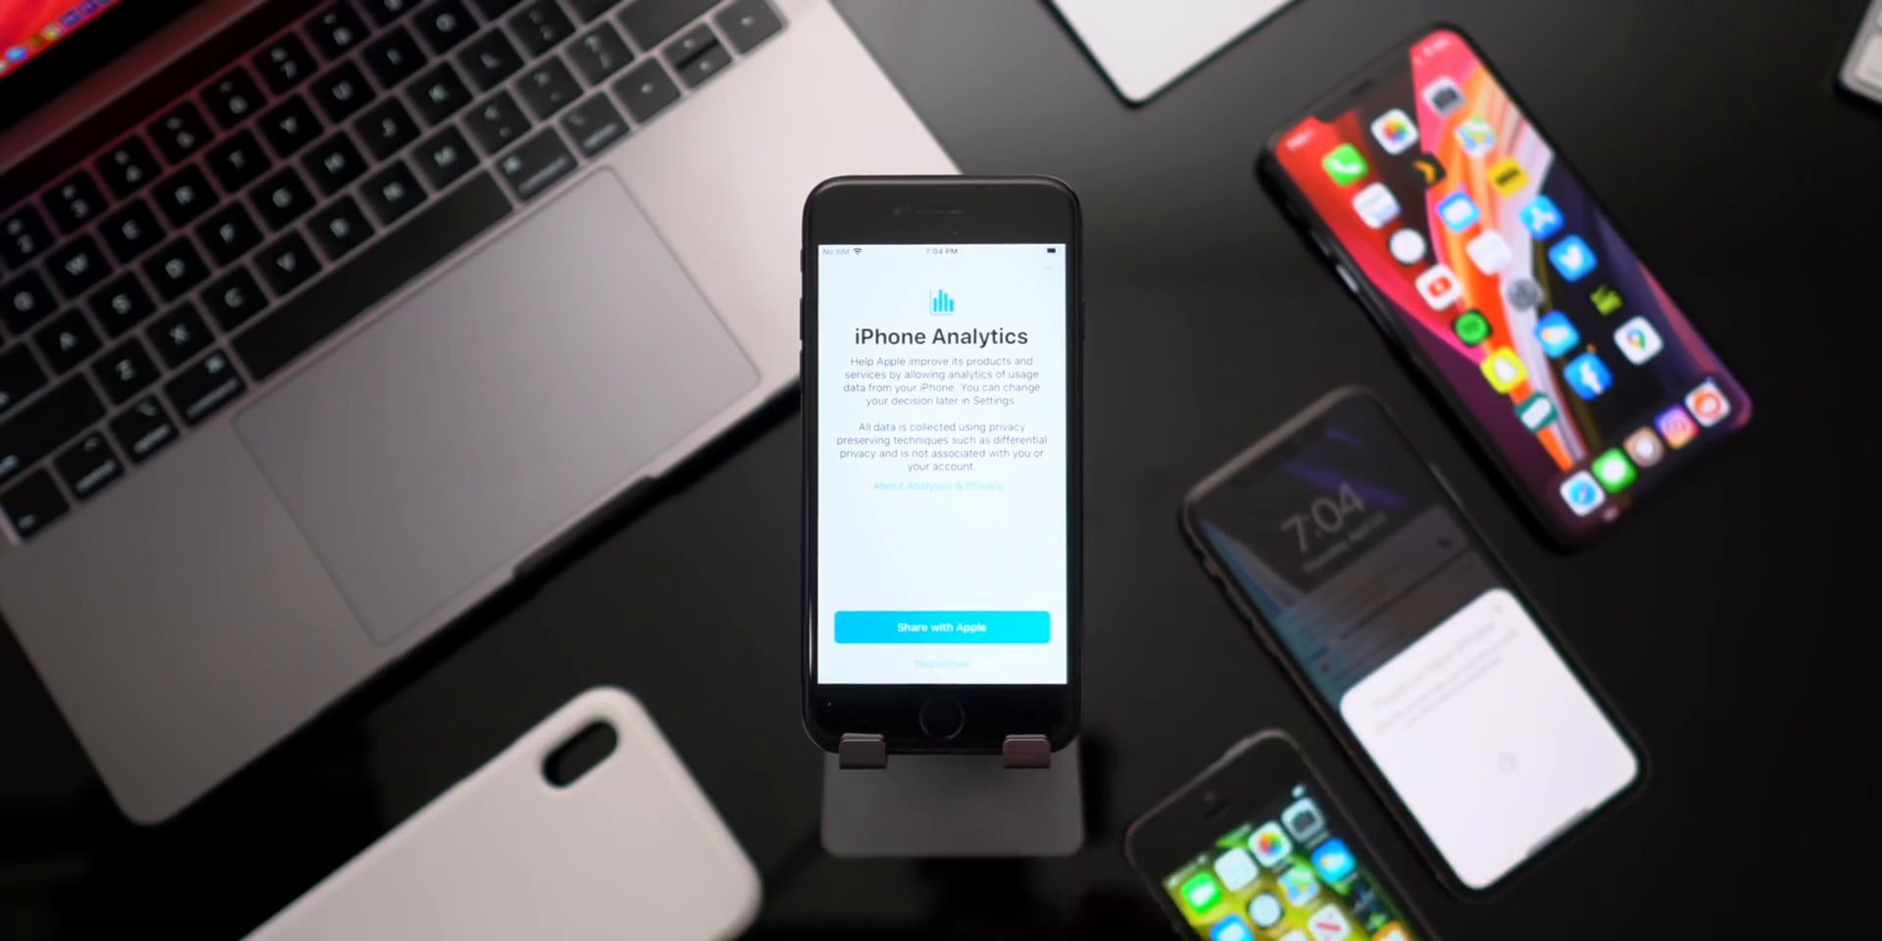
left_click(941, 626)
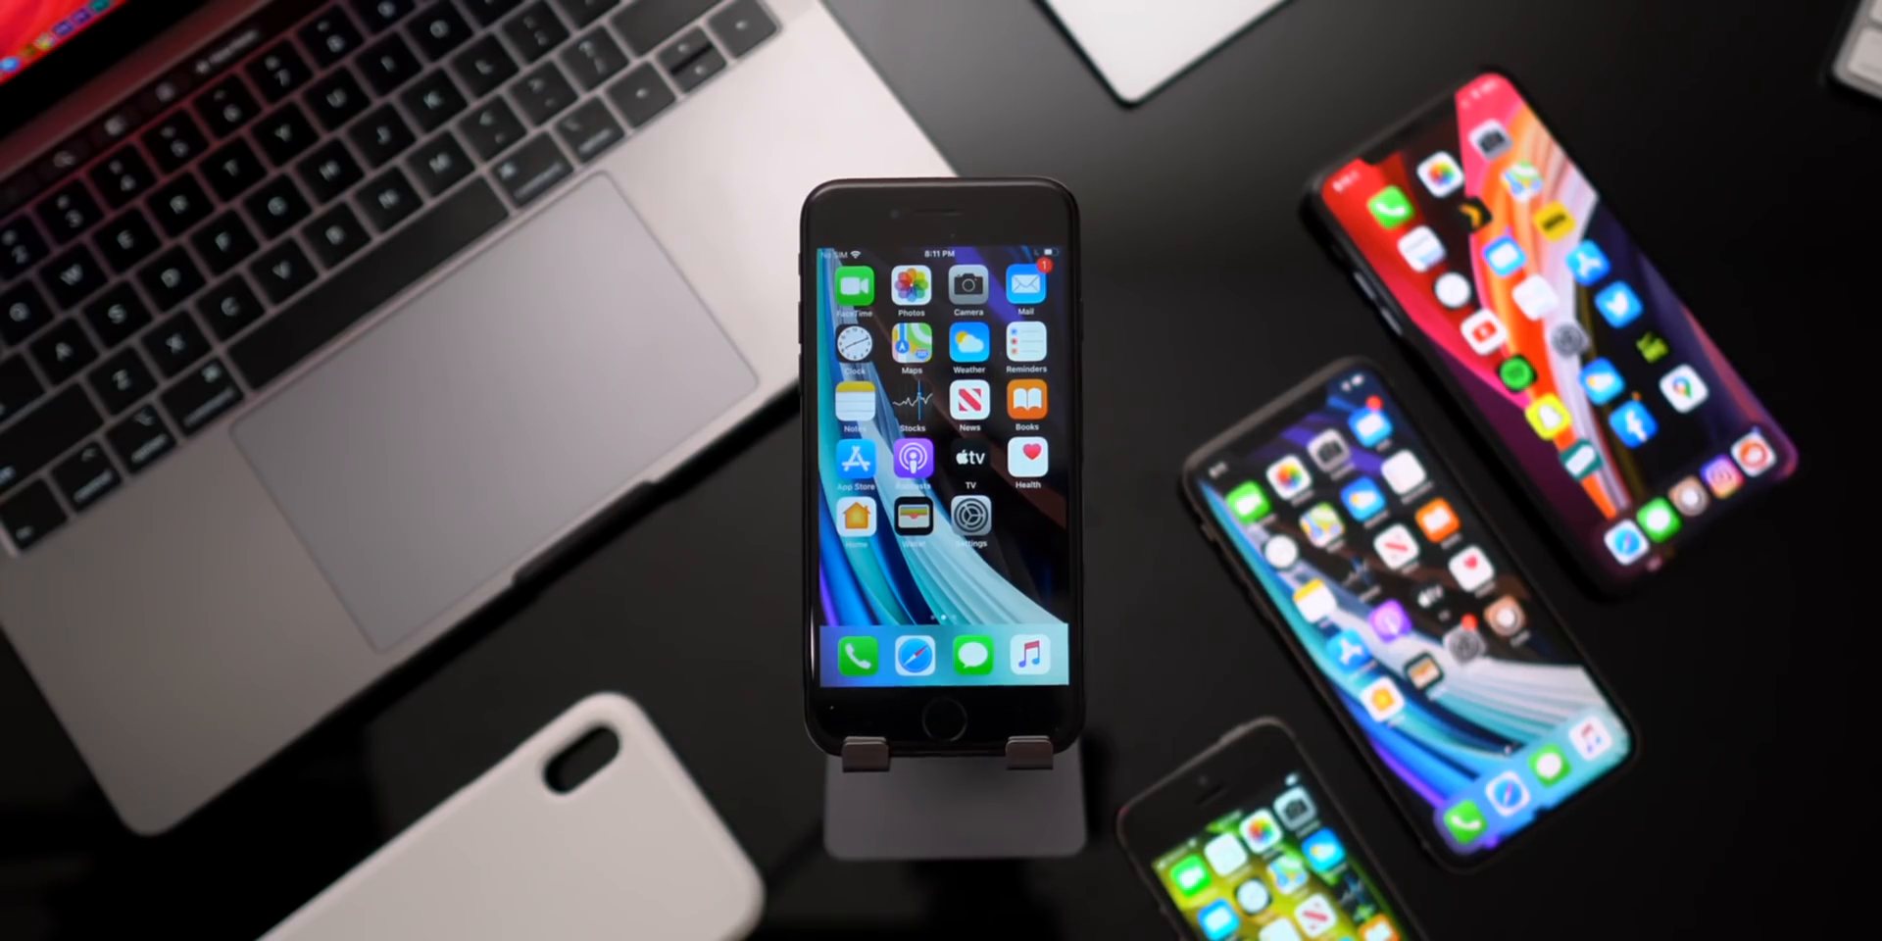
Wait through the final setup screens until the home screen appears
scroll("left", 3)
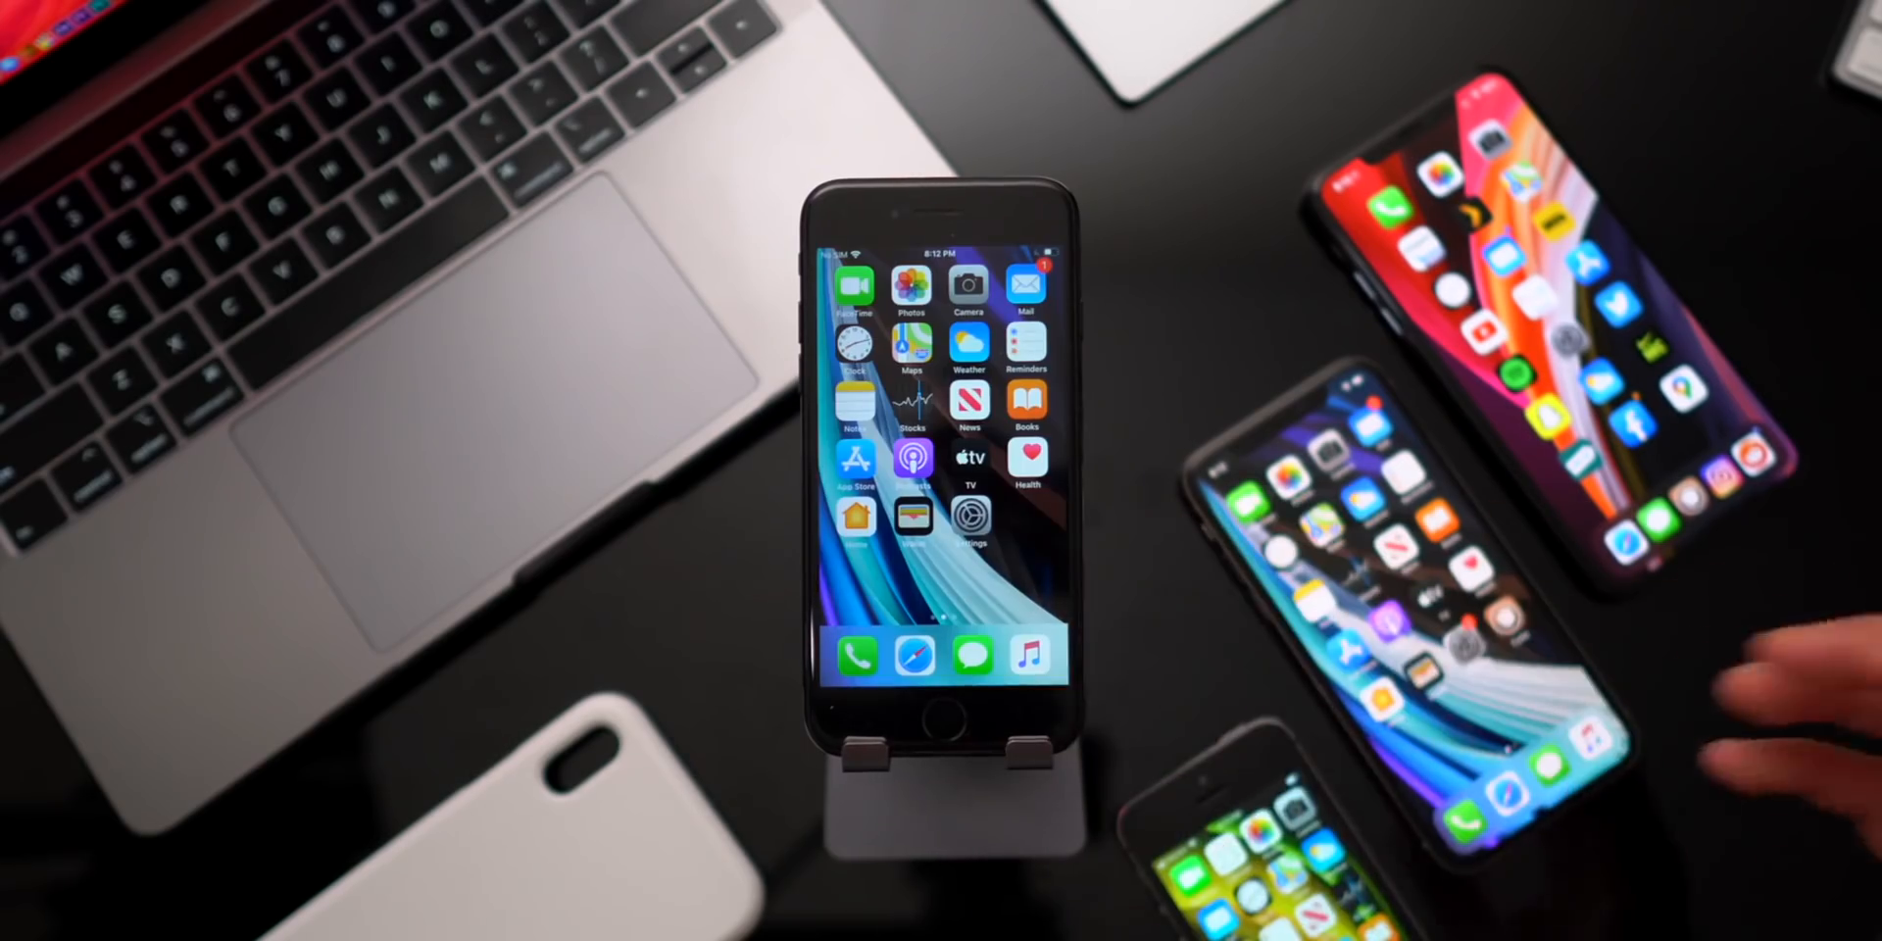
Set Display & Brightness Auto-Lock to Never and return to the main Settings list
left_click(969, 516)
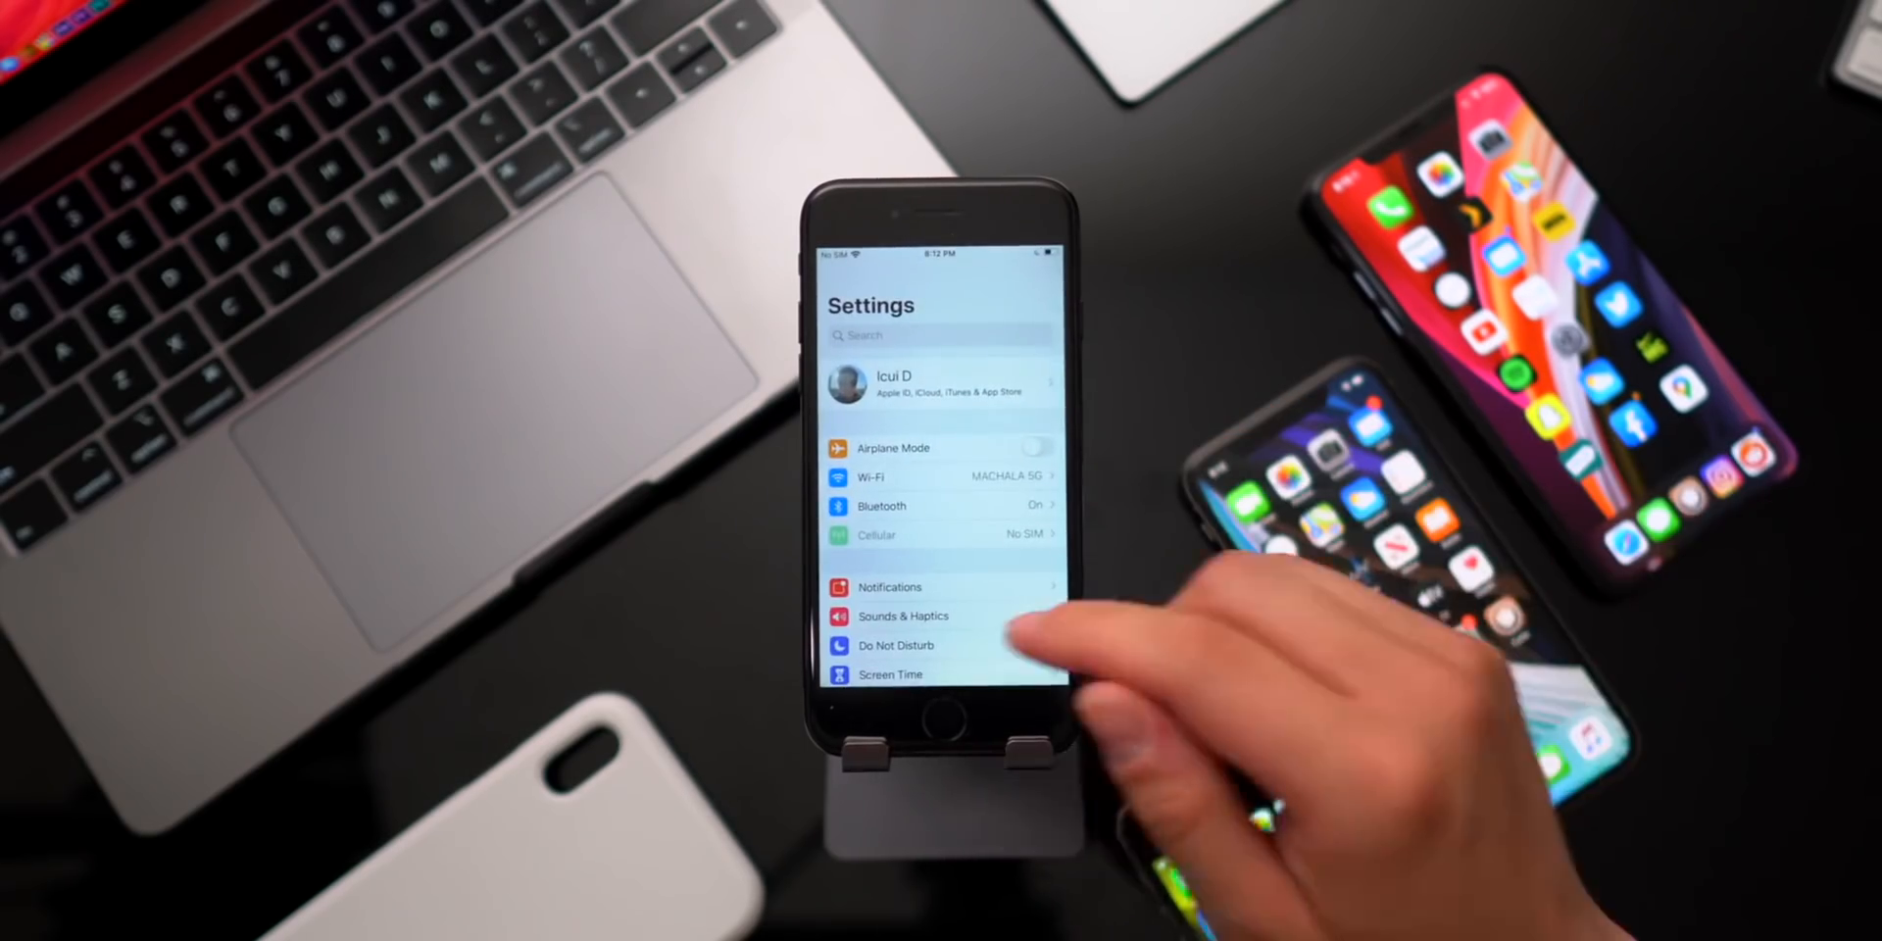
scroll("down", 3)
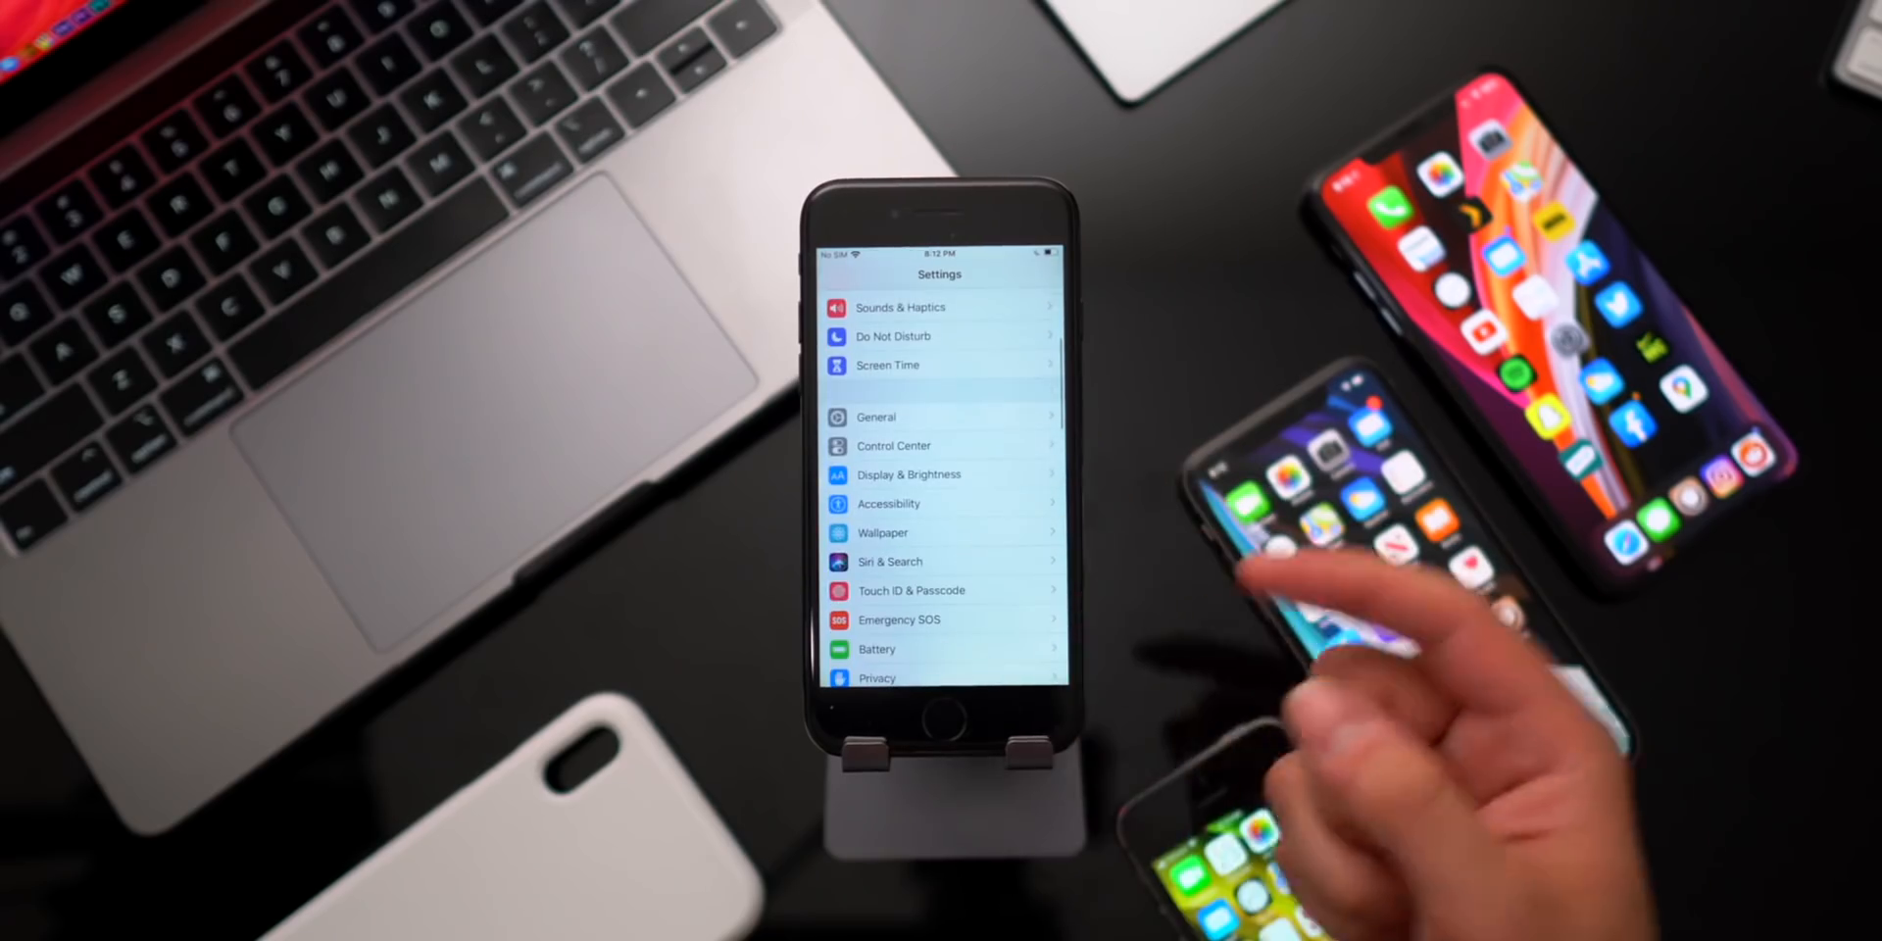
left_click(910, 475)
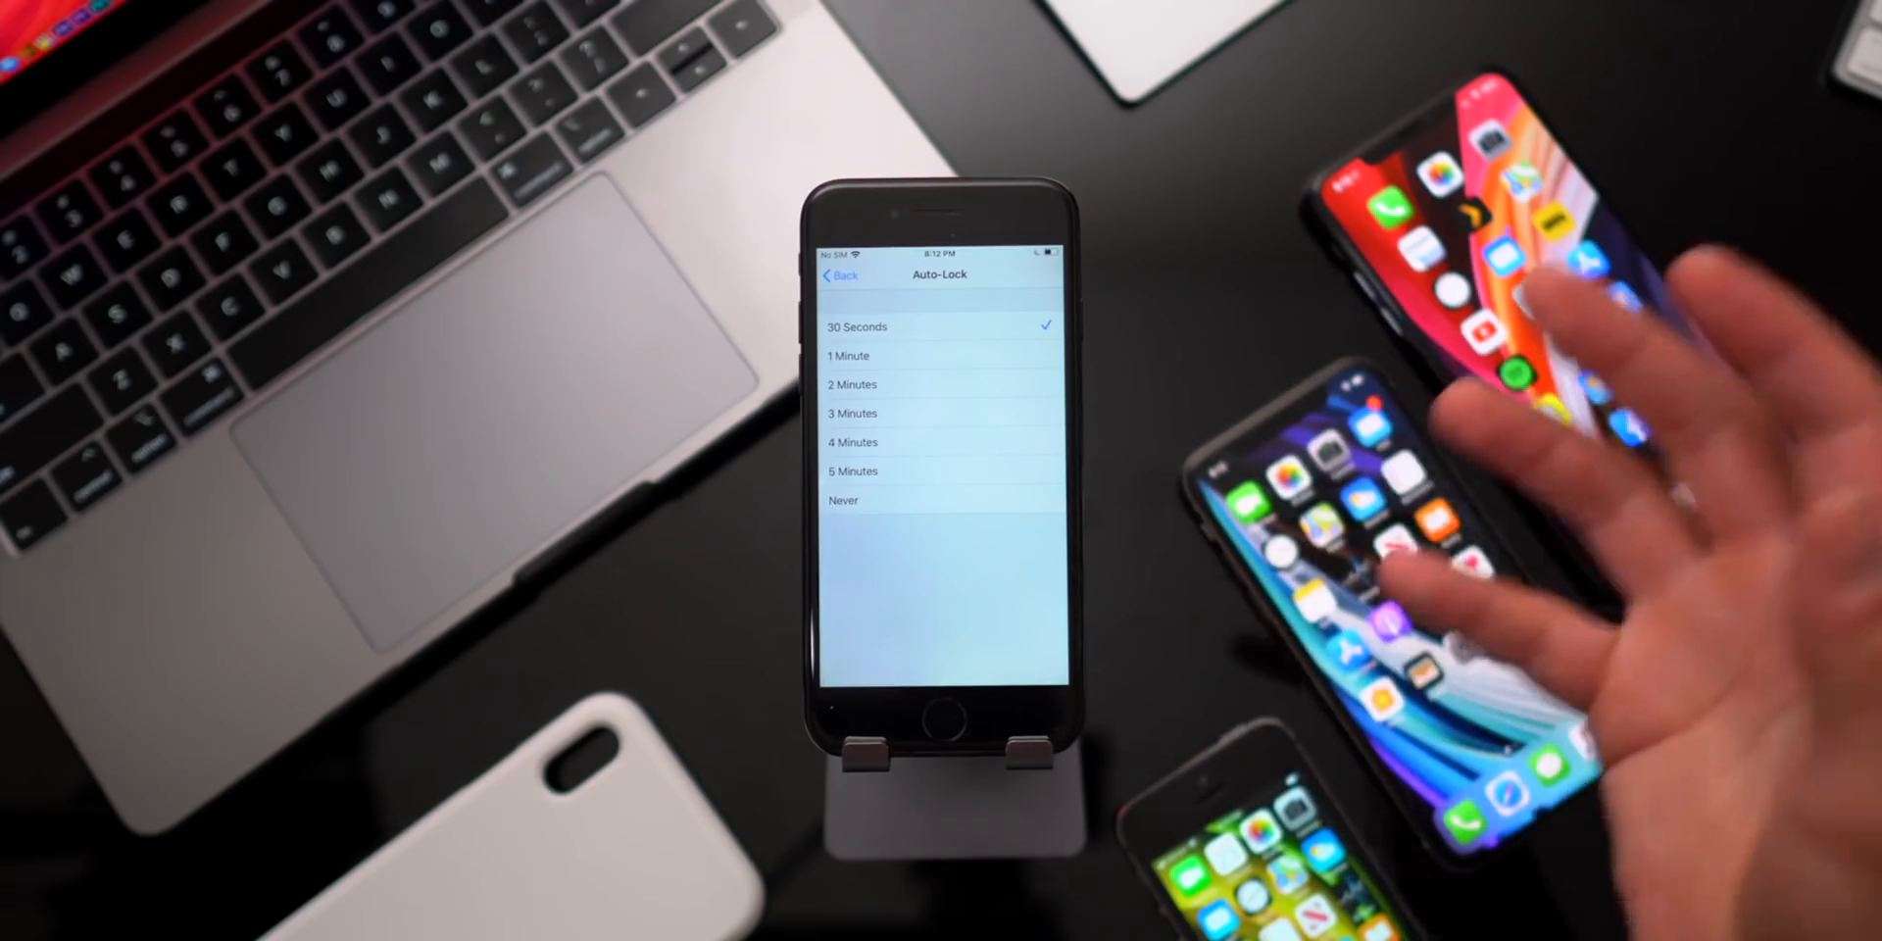
mouse_move(1381, 480)
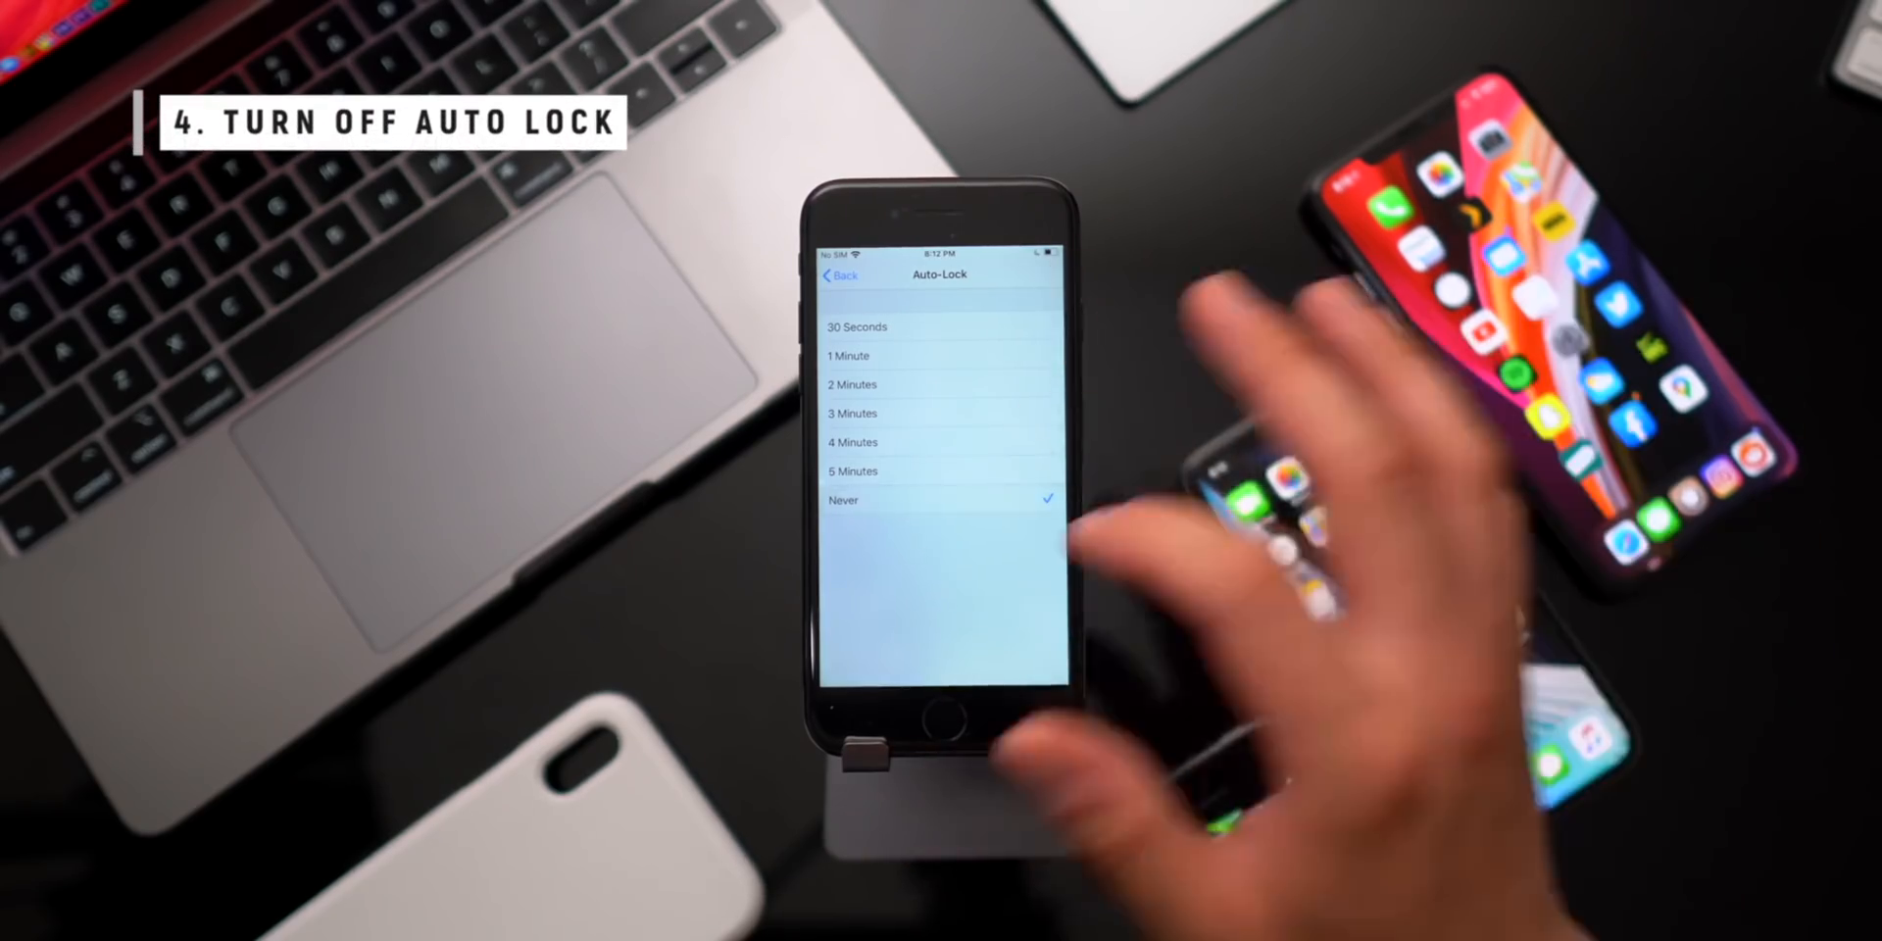
left_click(839, 275)
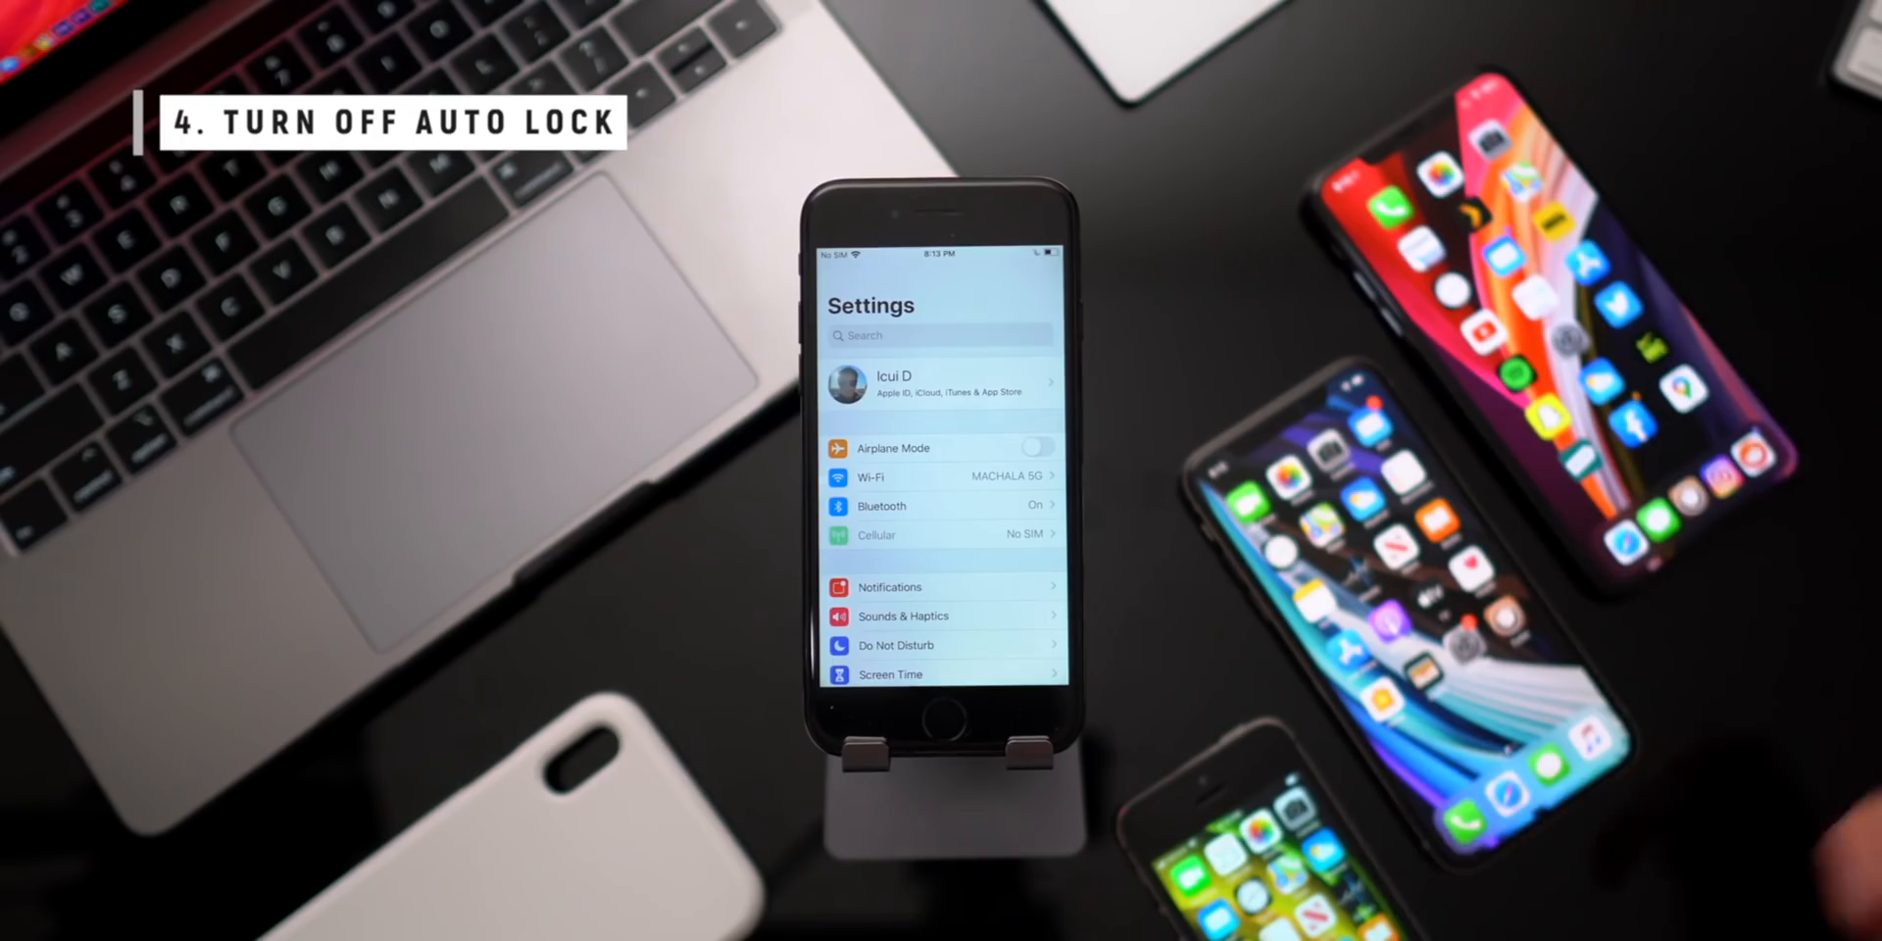
Switch off Auto-Brightness under Accessibility > Display & Text Size
scroll("down", 3)
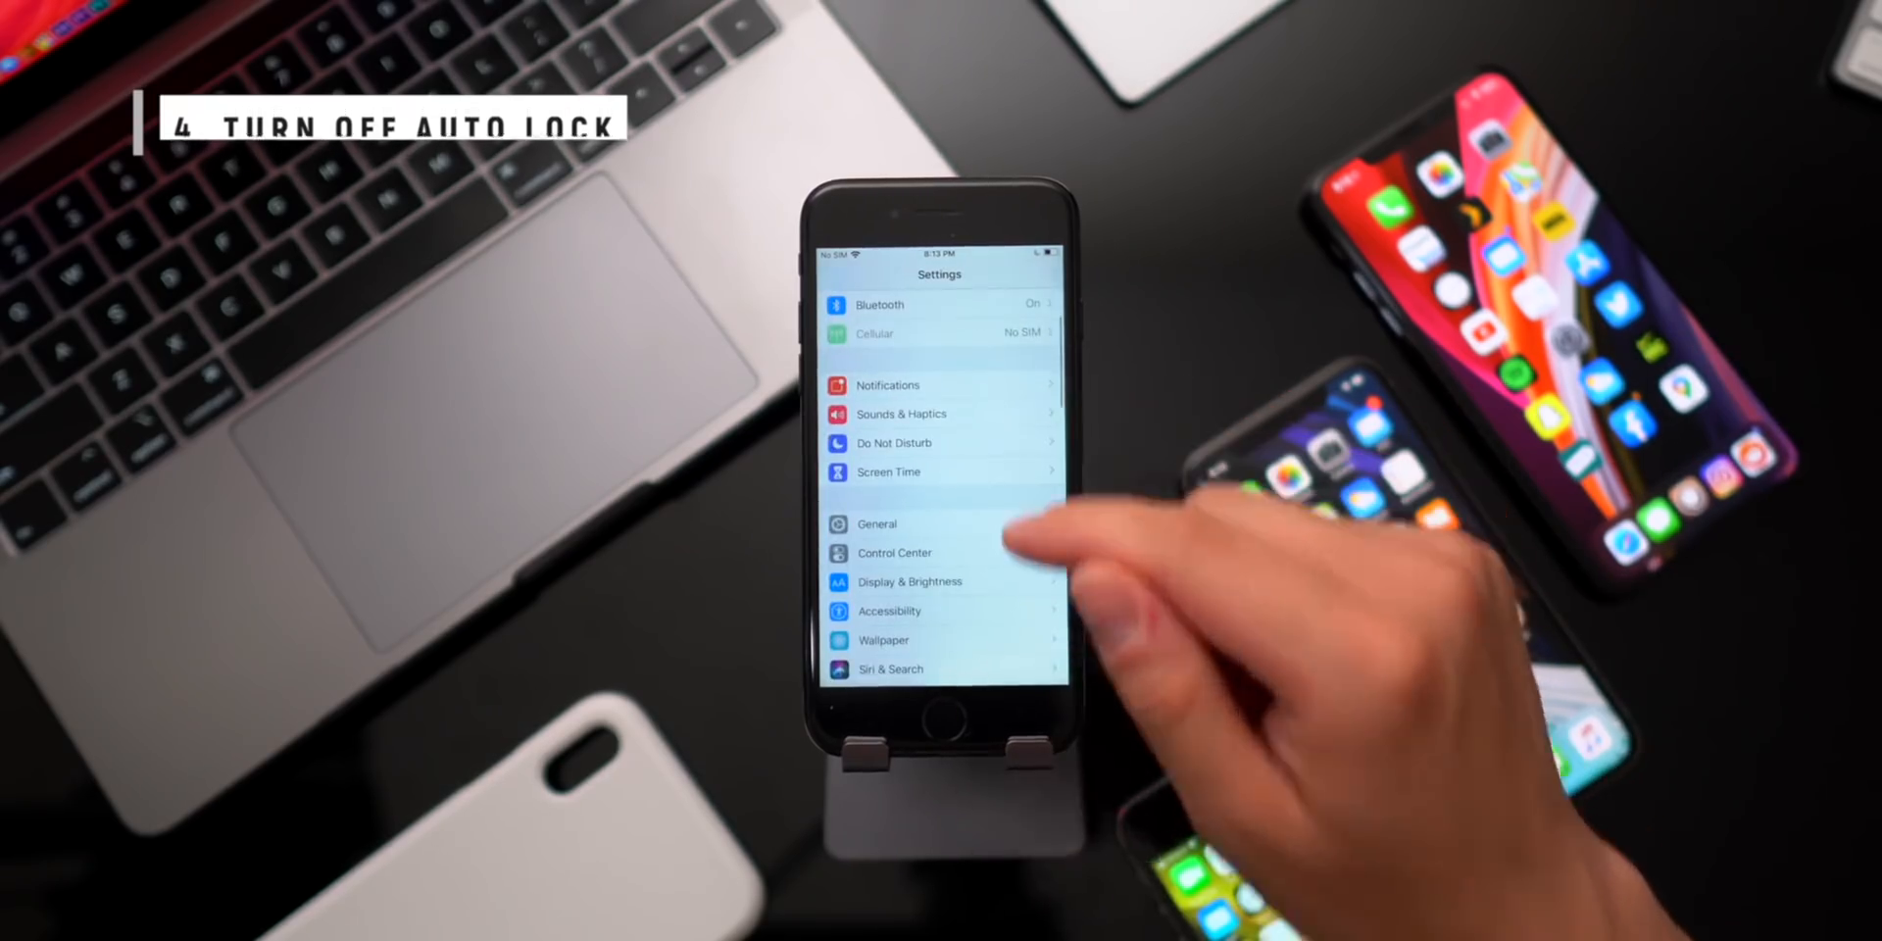
scroll("down", 3)
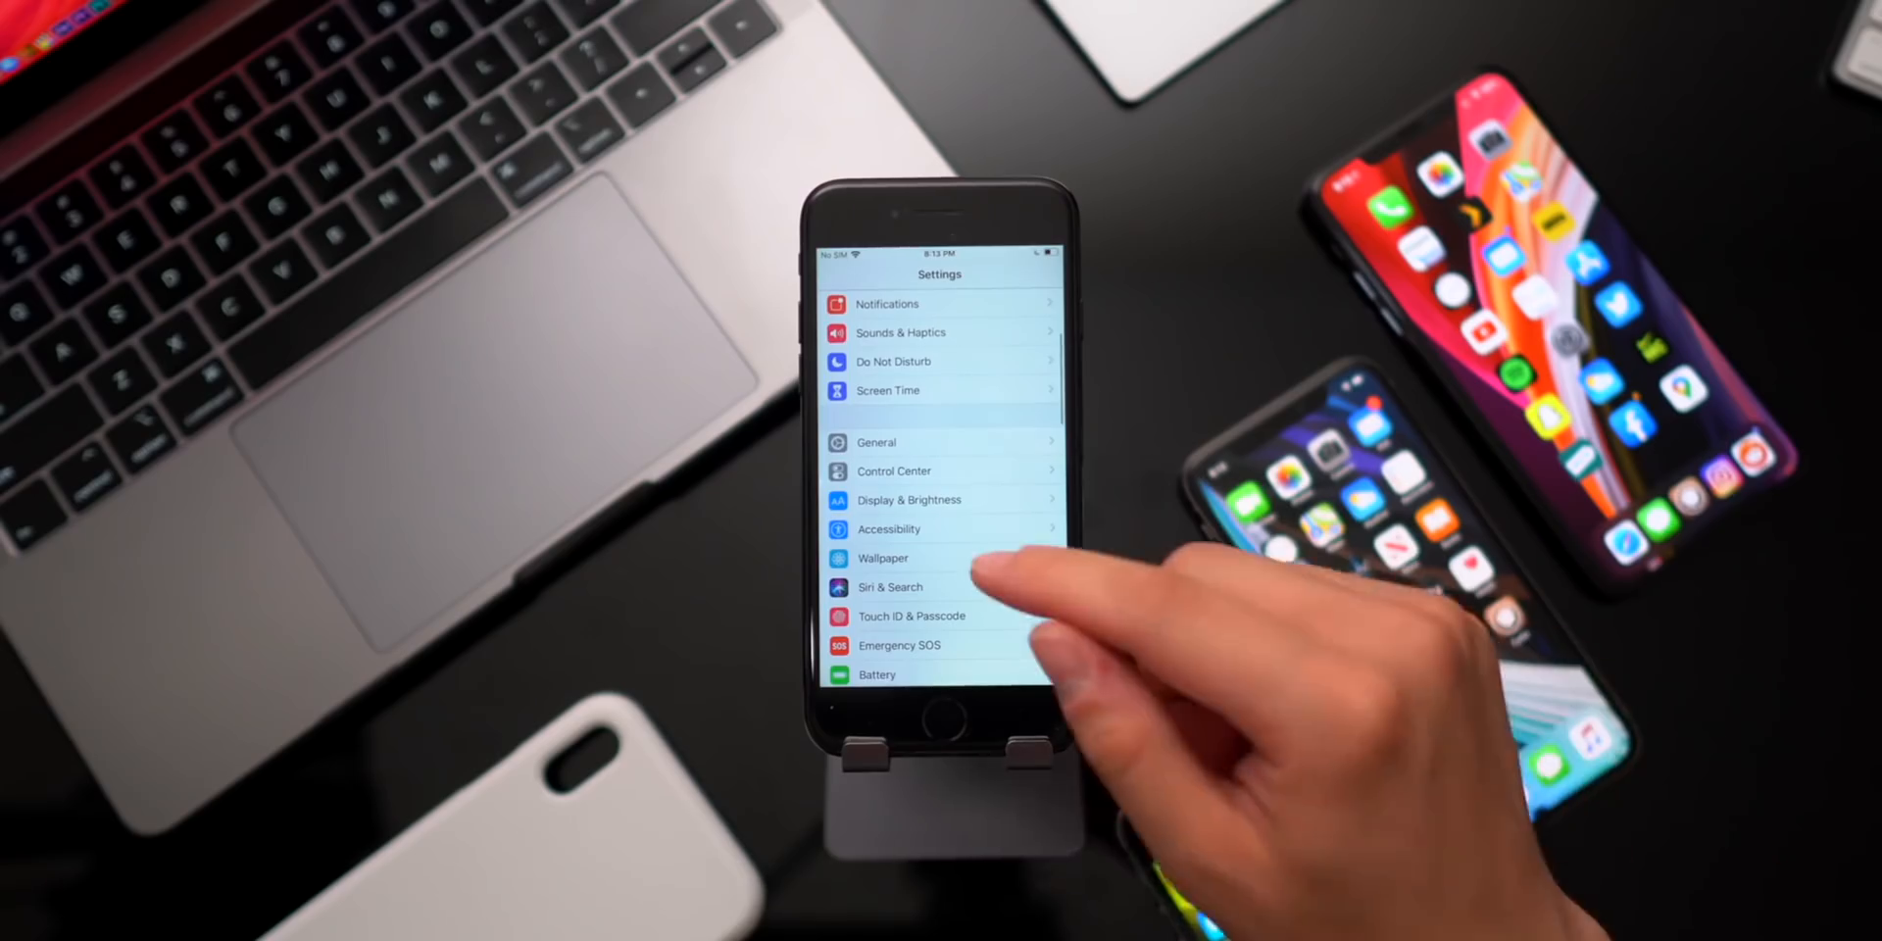
left_click(891, 529)
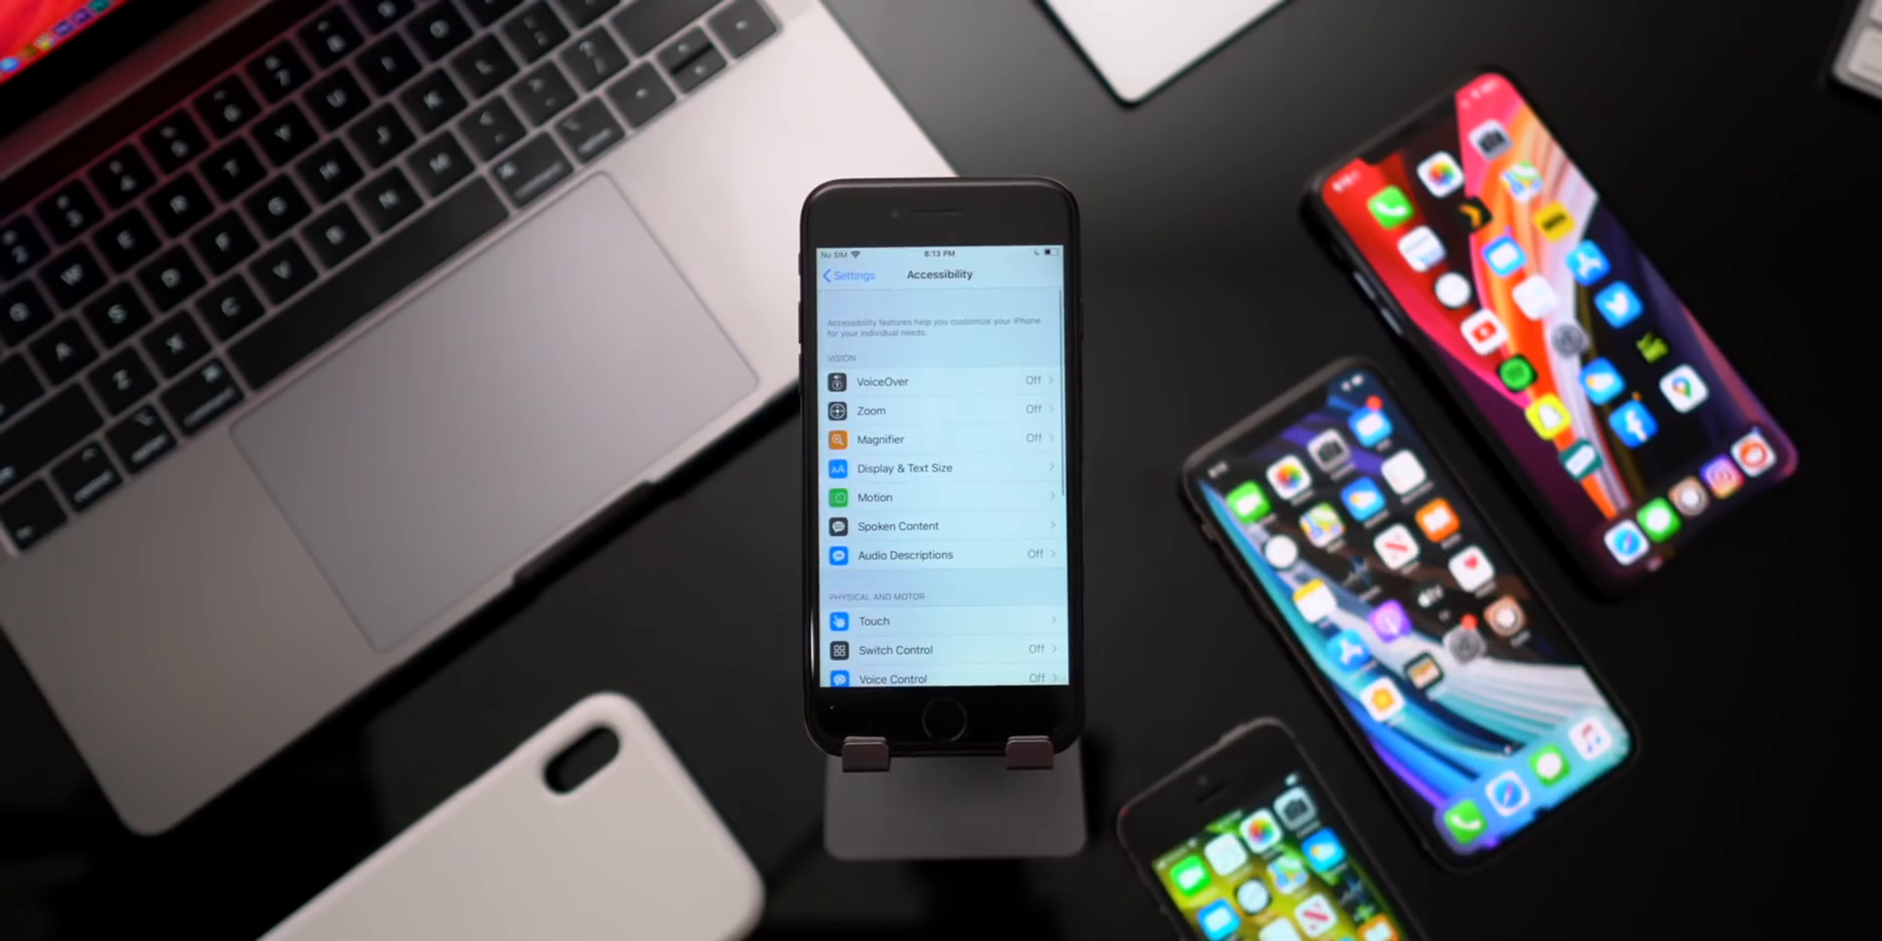
left_click(904, 468)
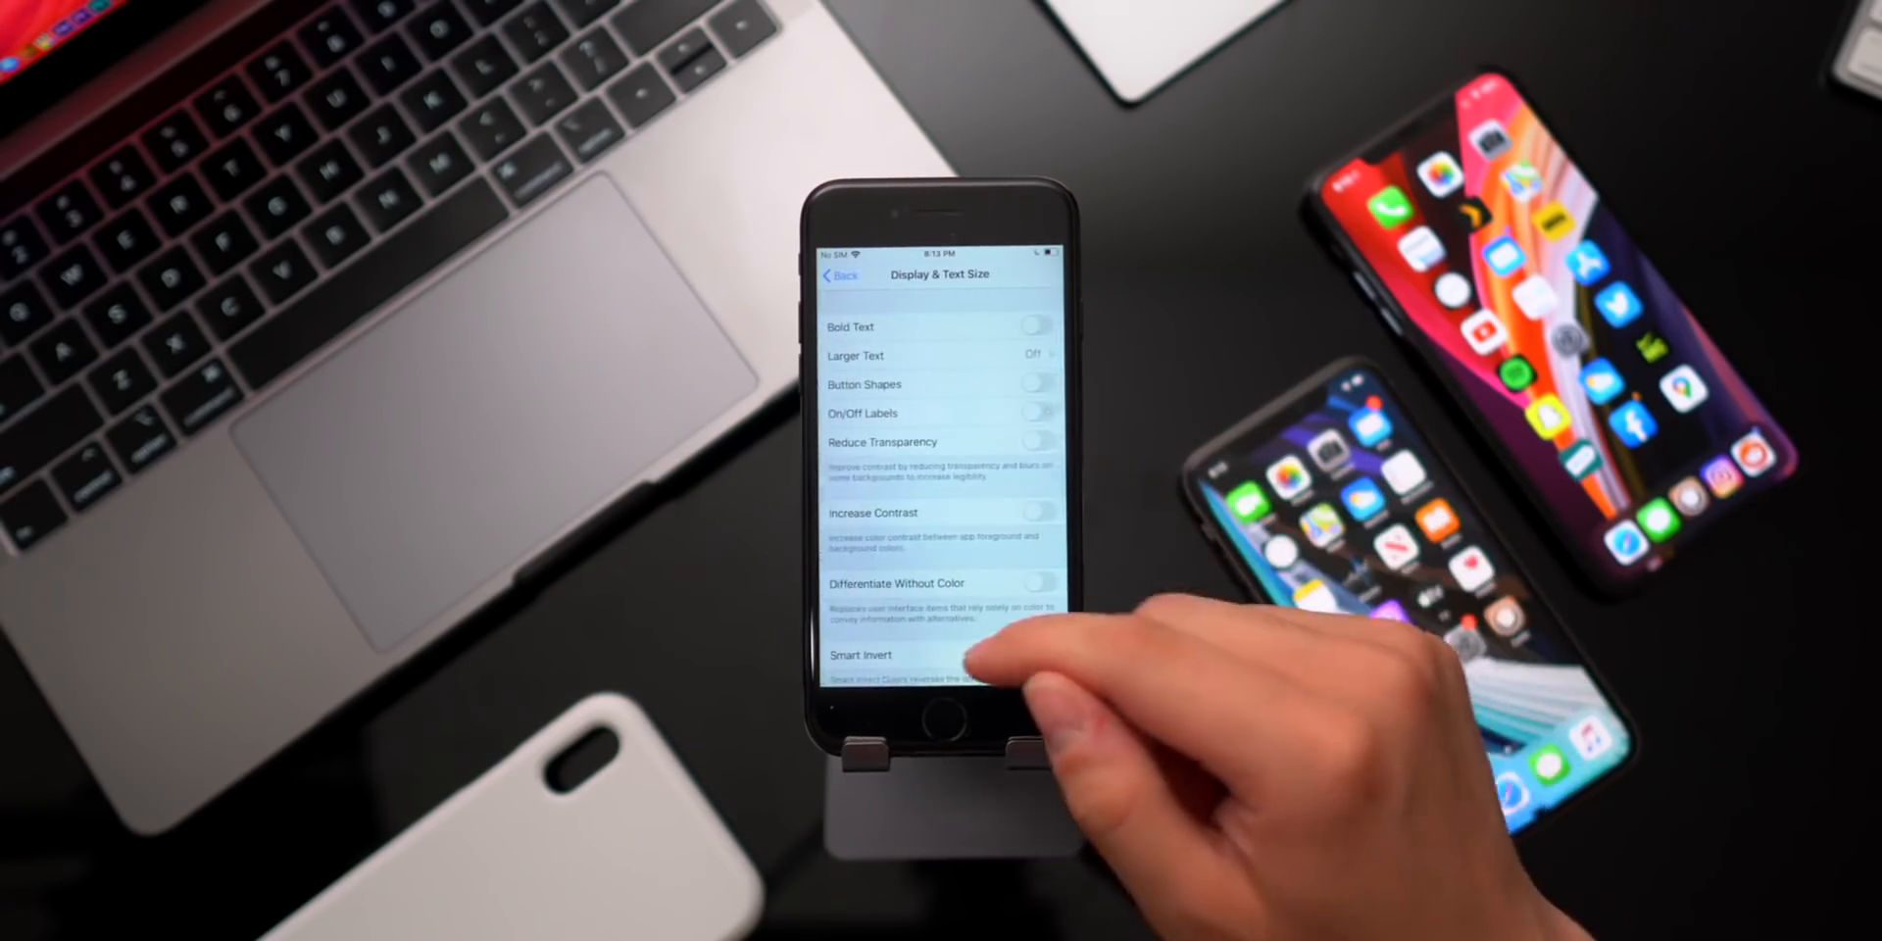
scroll("down", 3)
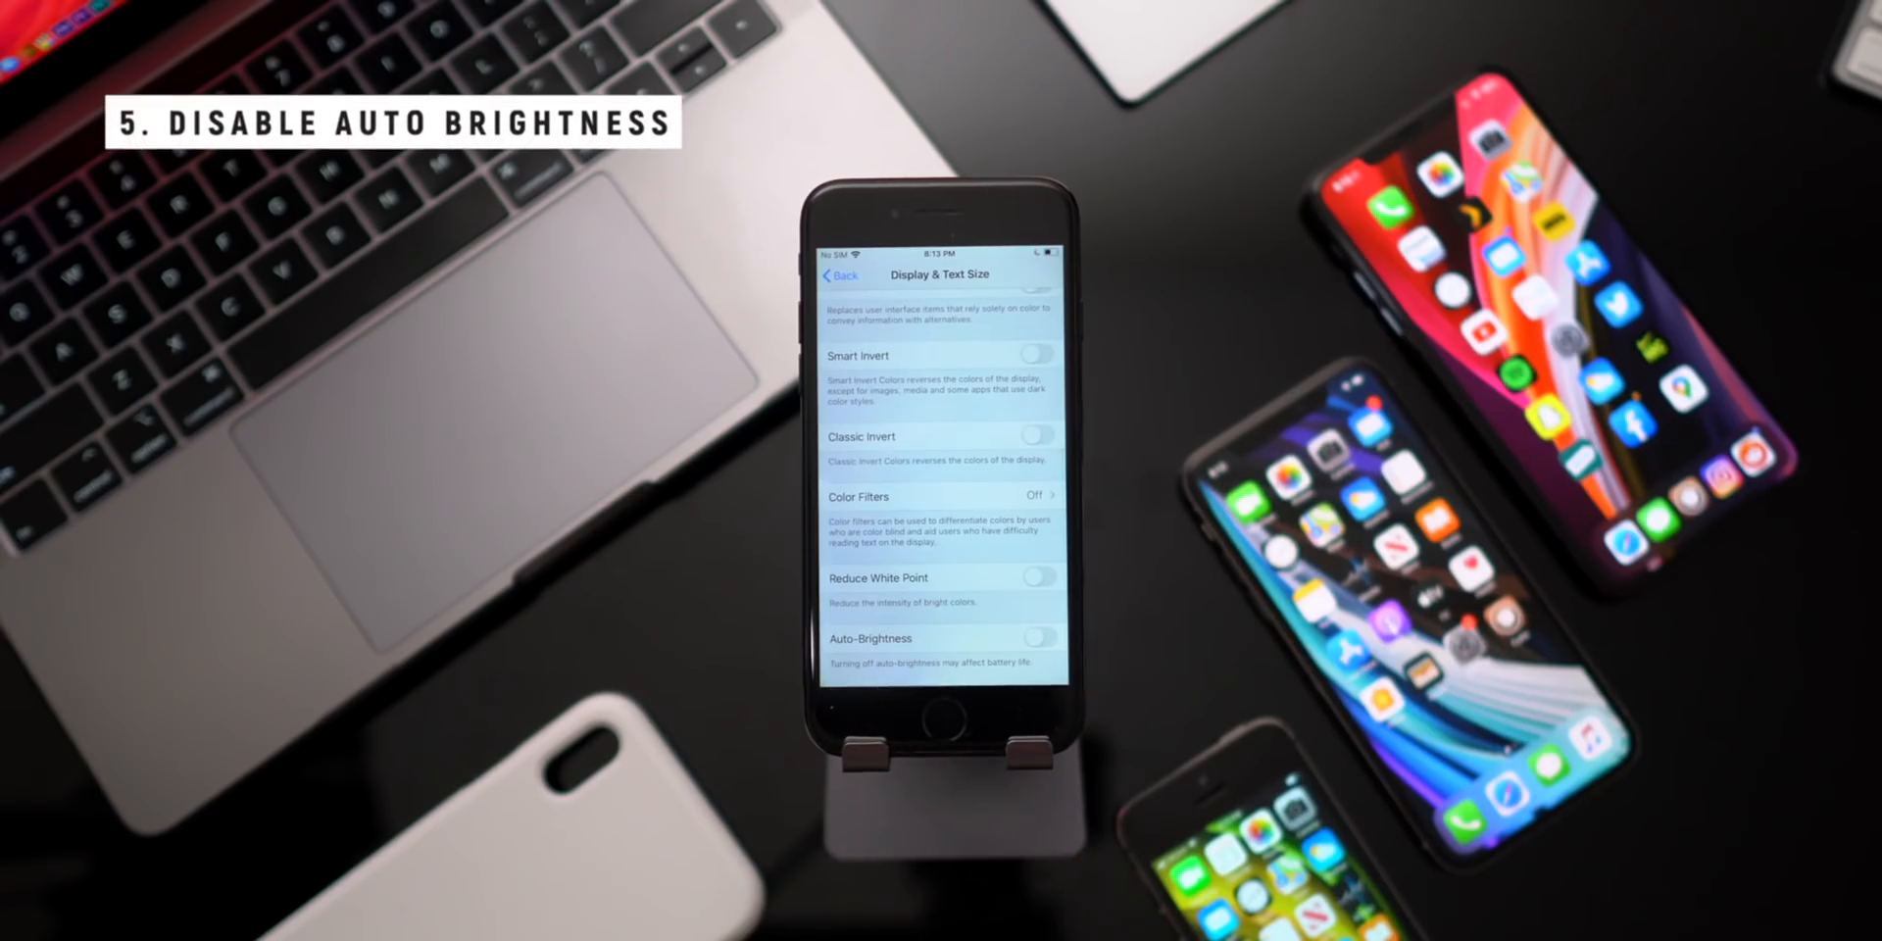
left_click(1036, 637)
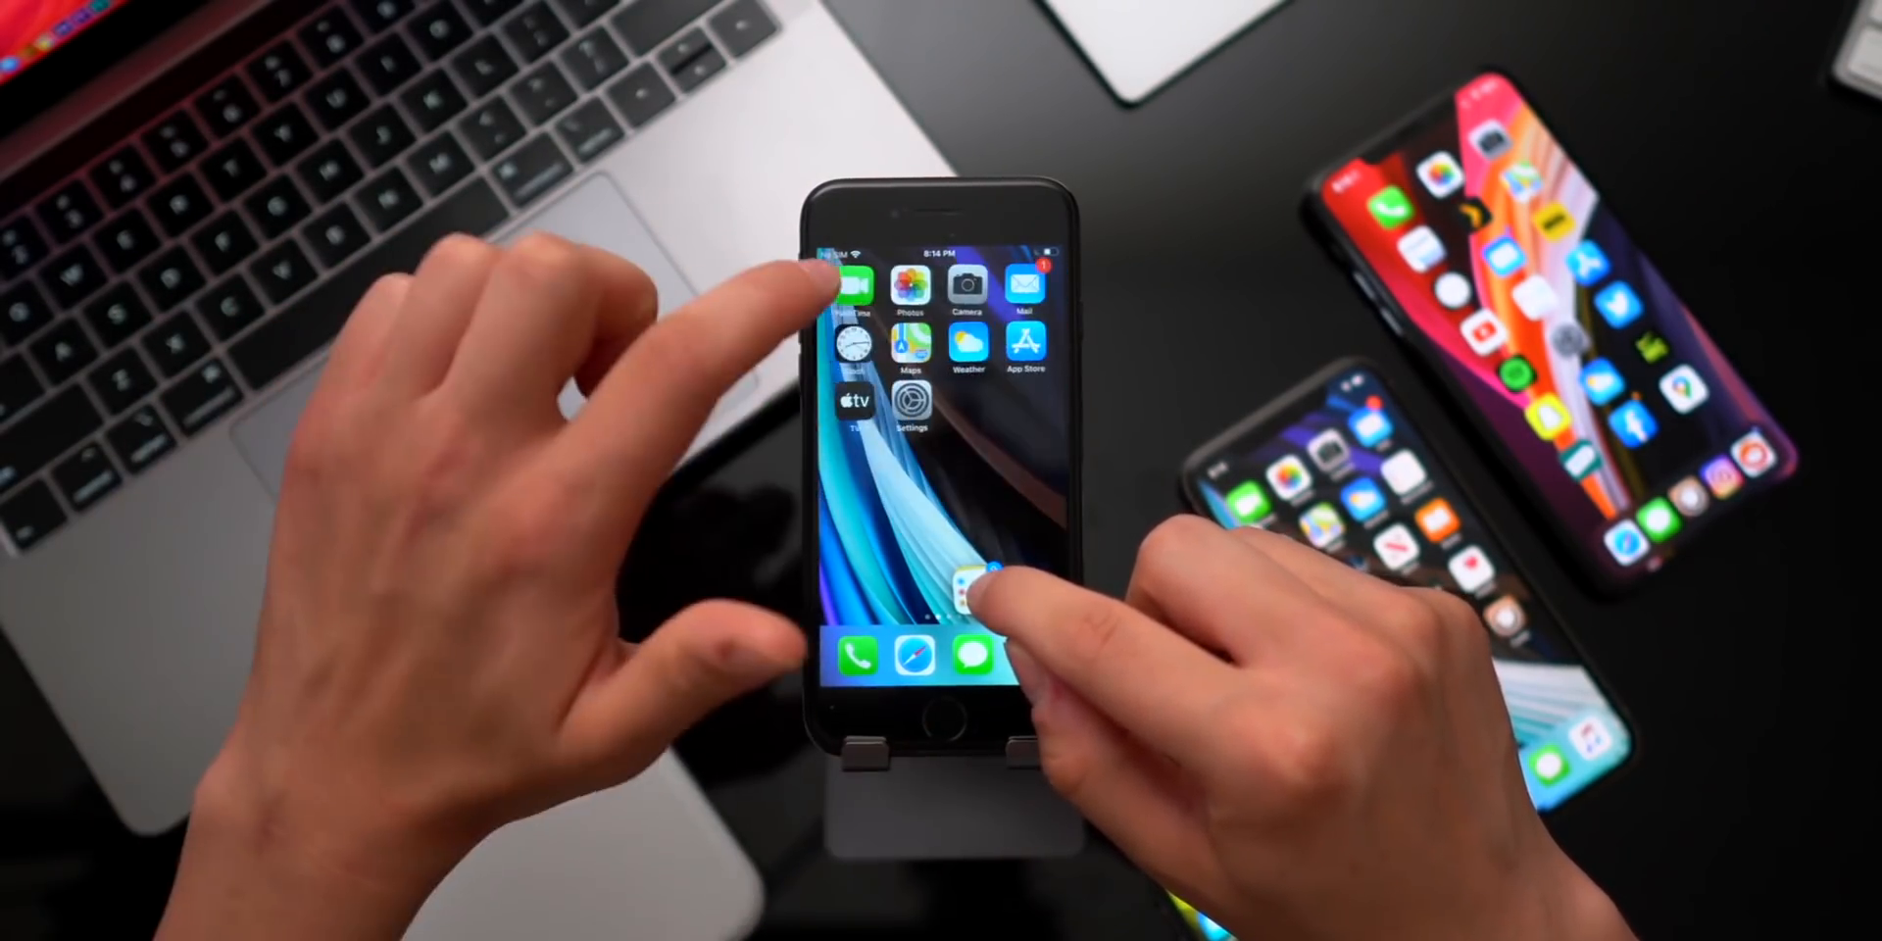
Drag app icons so Spotify, YouTube, Instagram and Snapchat sit together
scroll("left", 3)
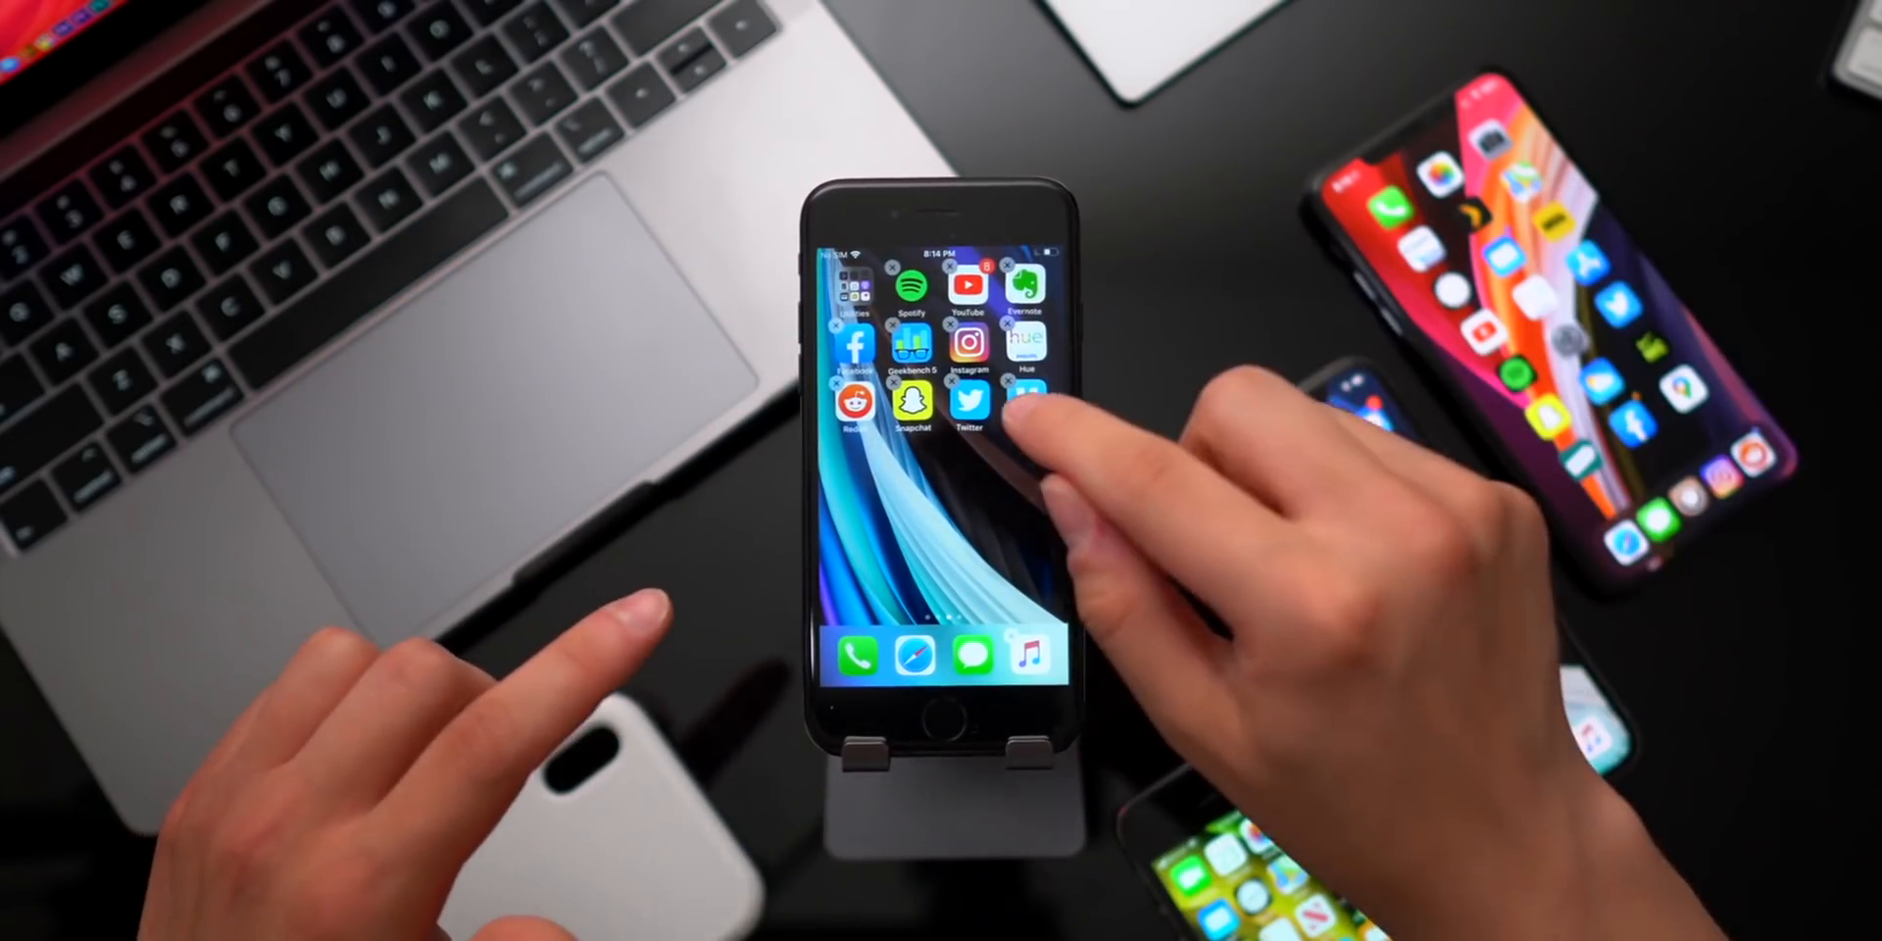
left_click_drag(972, 396, 990, 480)
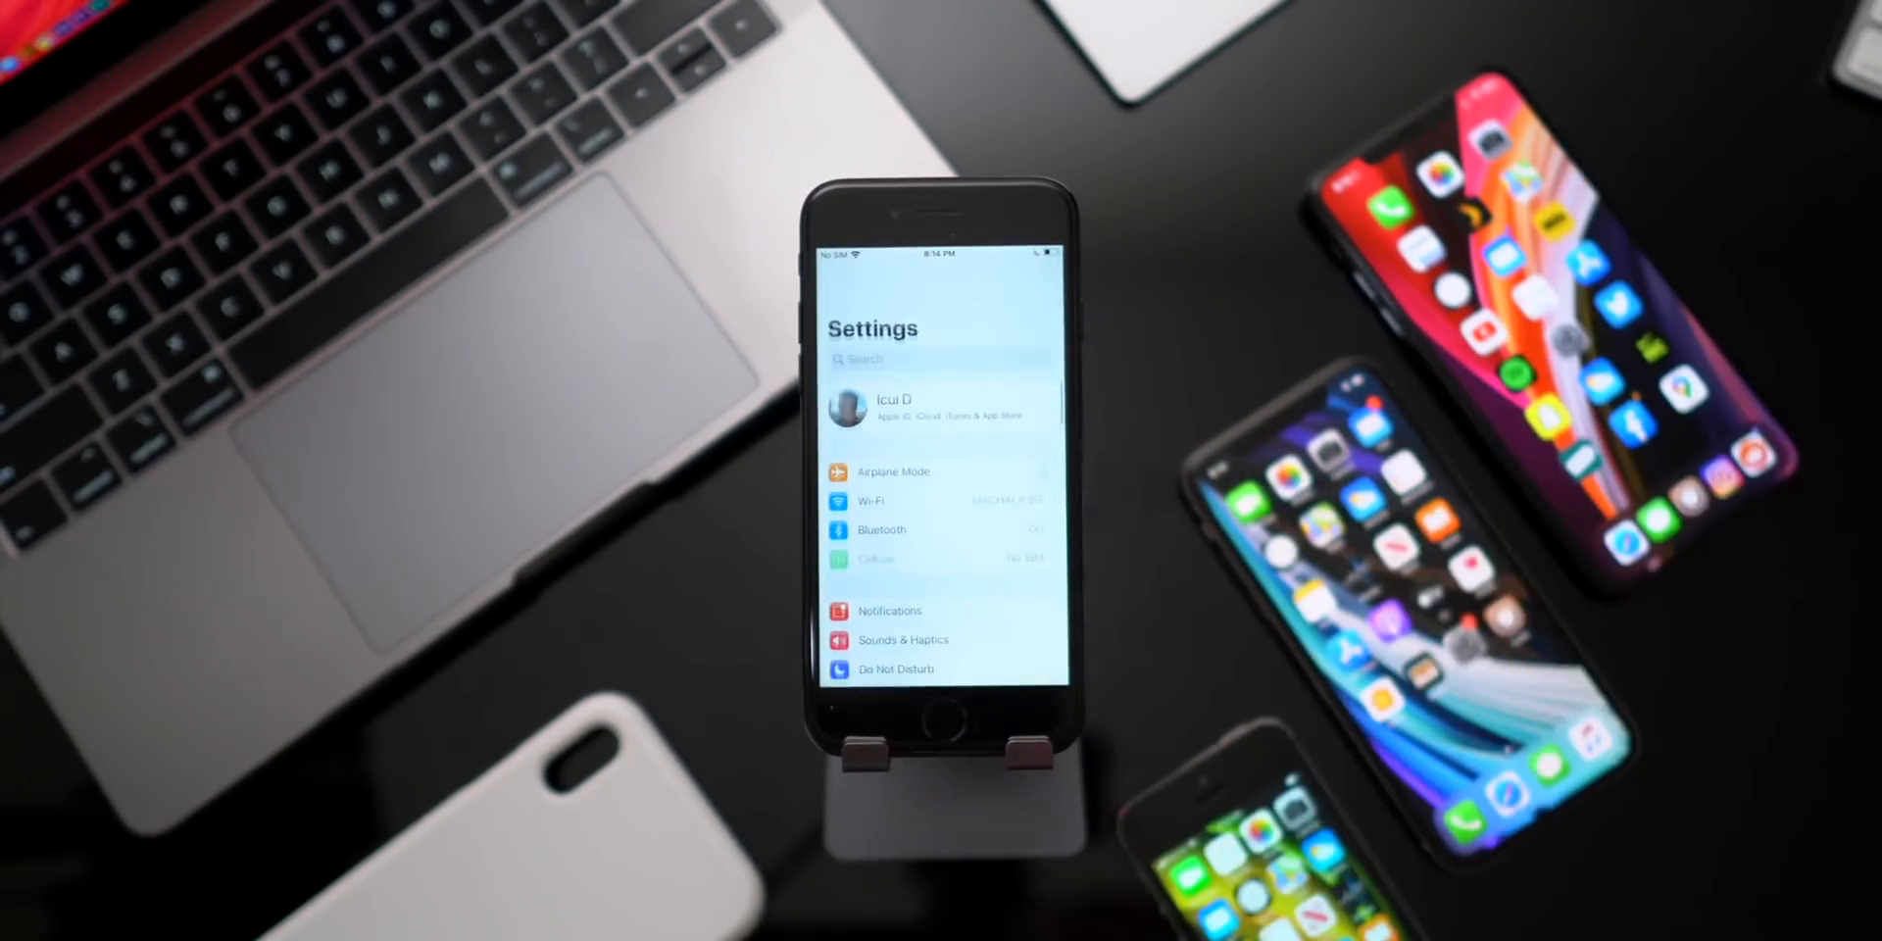
Add the Dark Mode control to Control Center and turn Dark Mode on
scroll("down", 3)
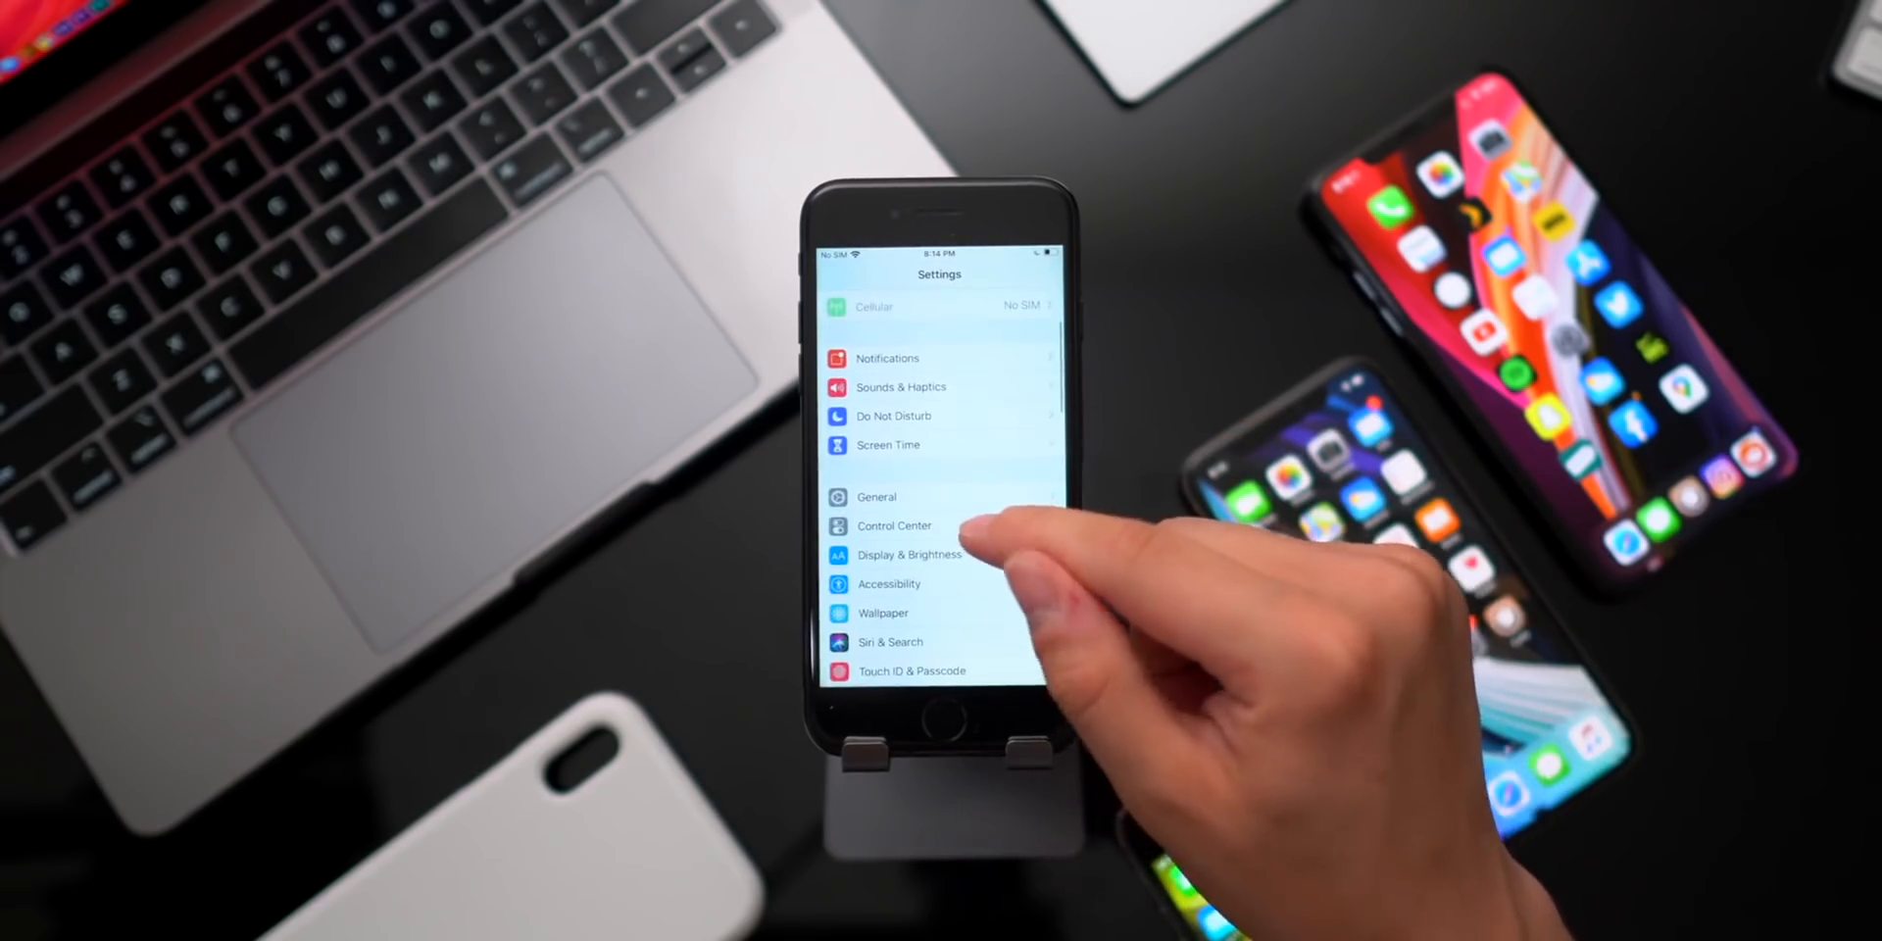
left_click(893, 525)
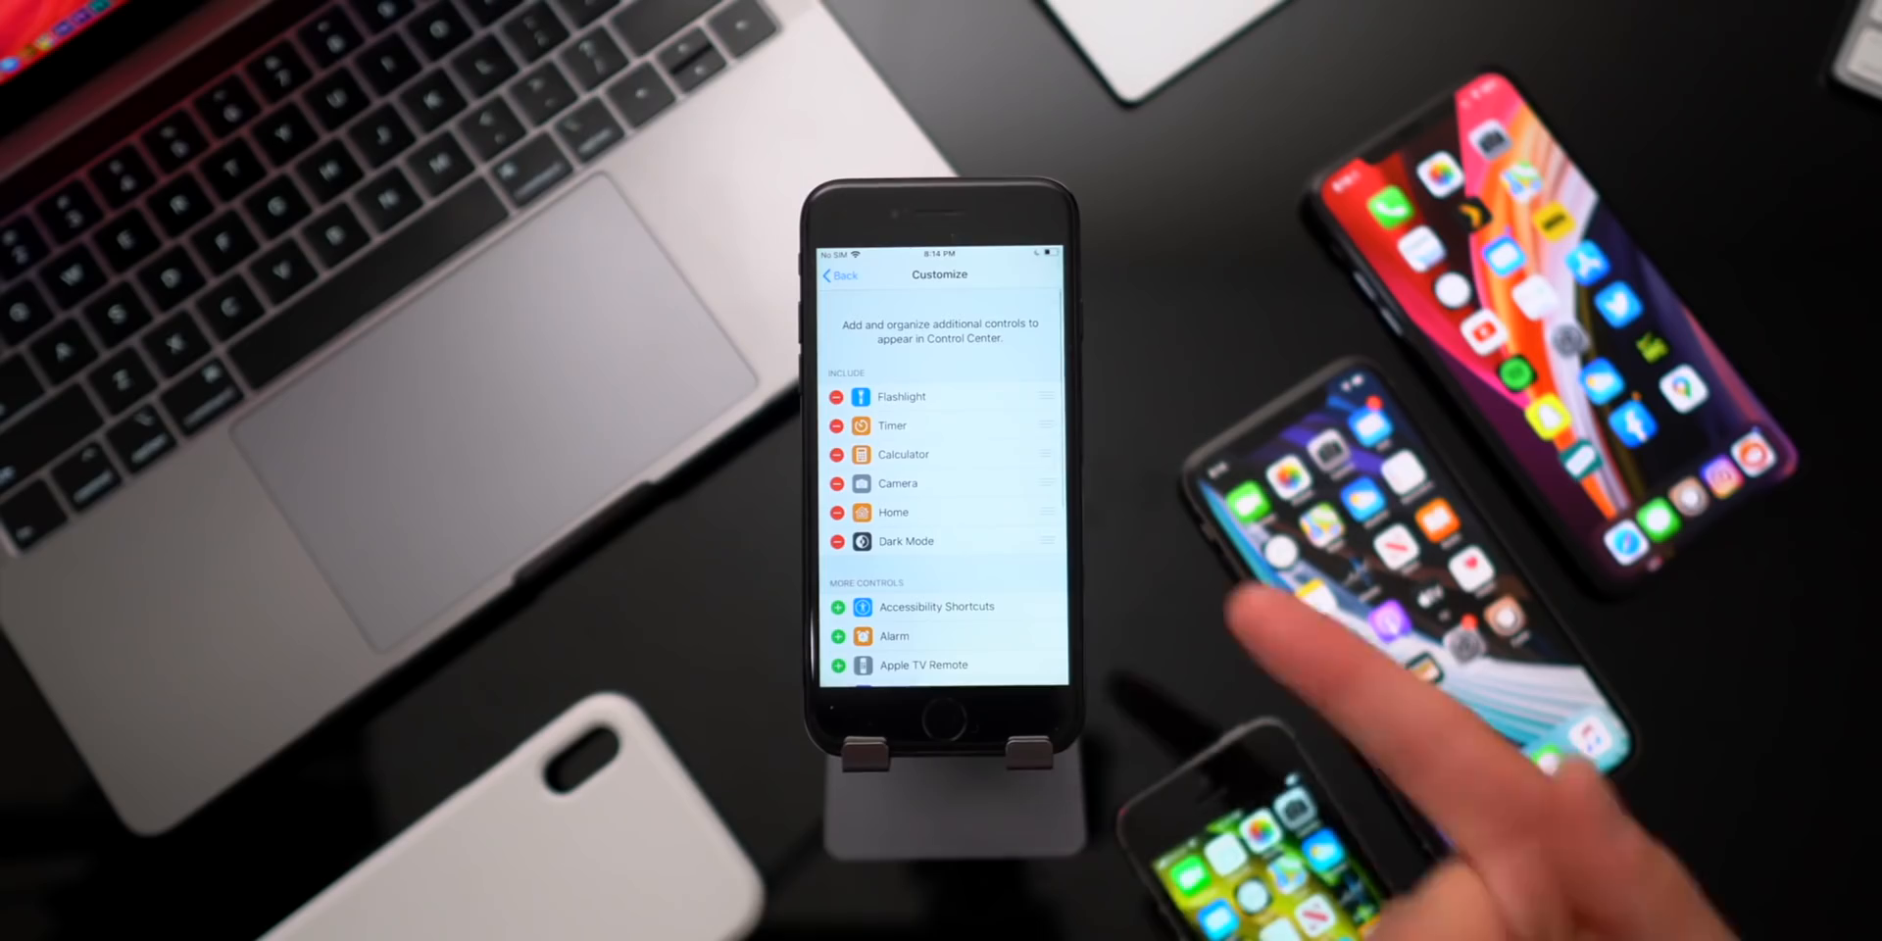
scroll("down", 3)
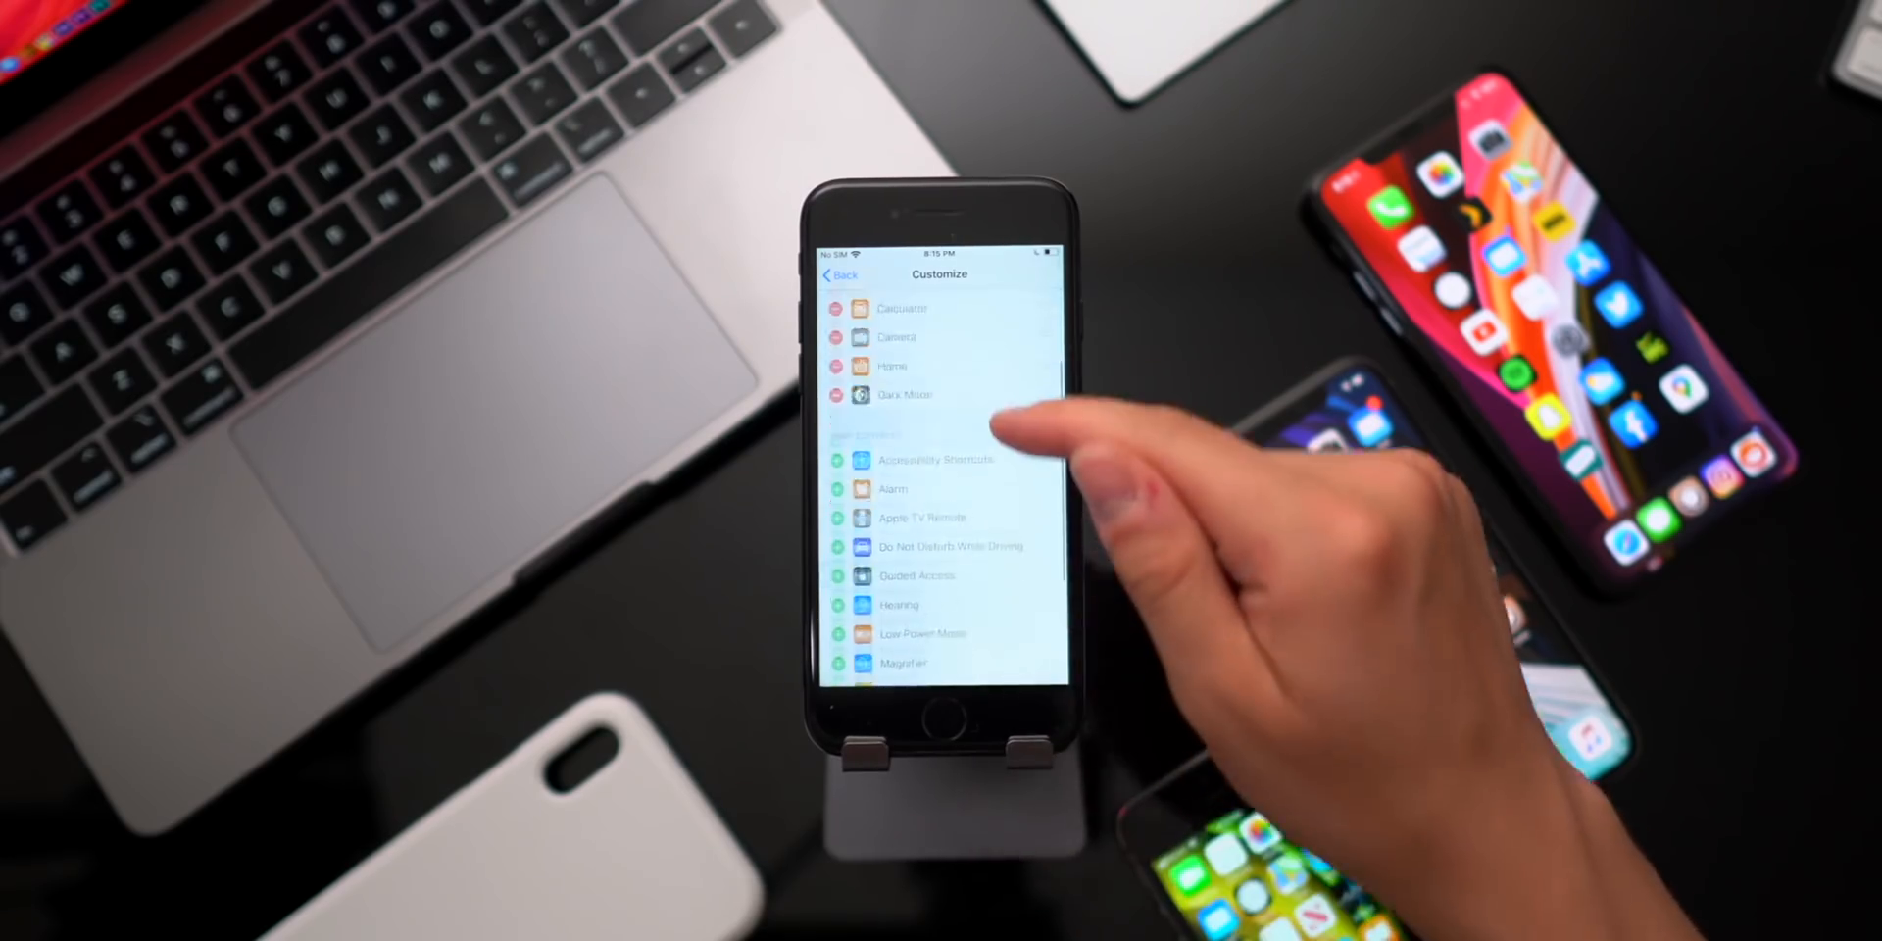
scroll("down", 3)
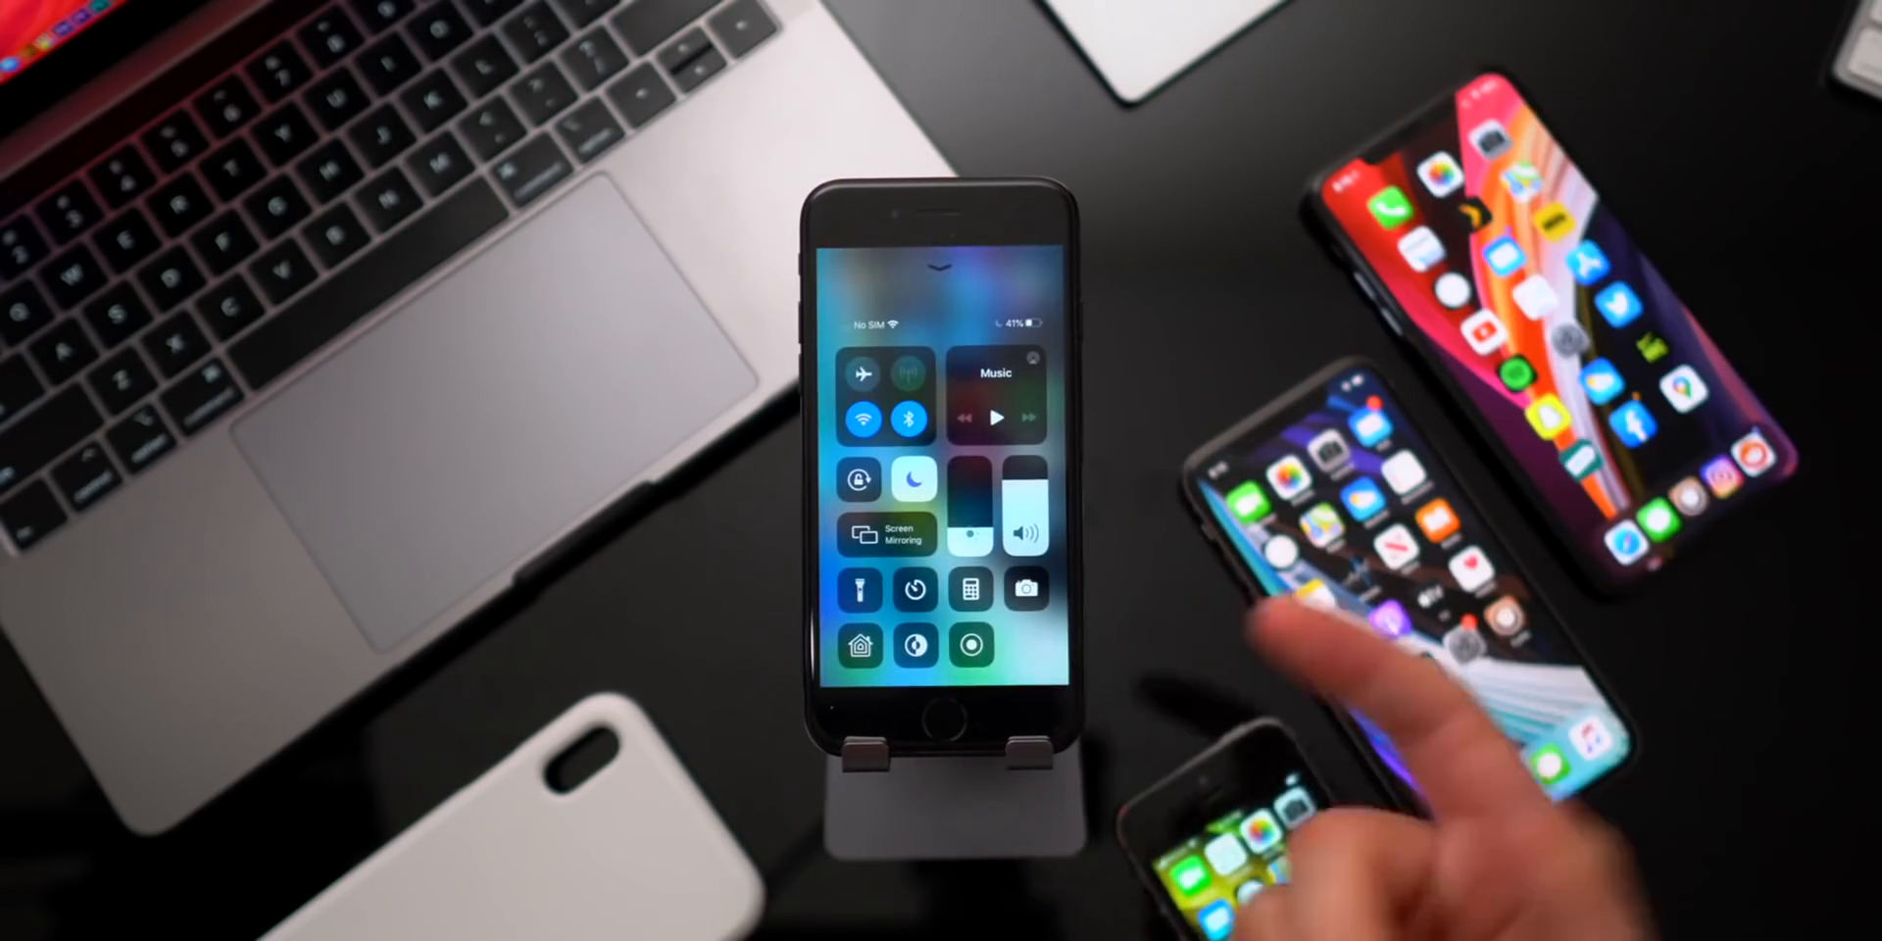
left_click(916, 646)
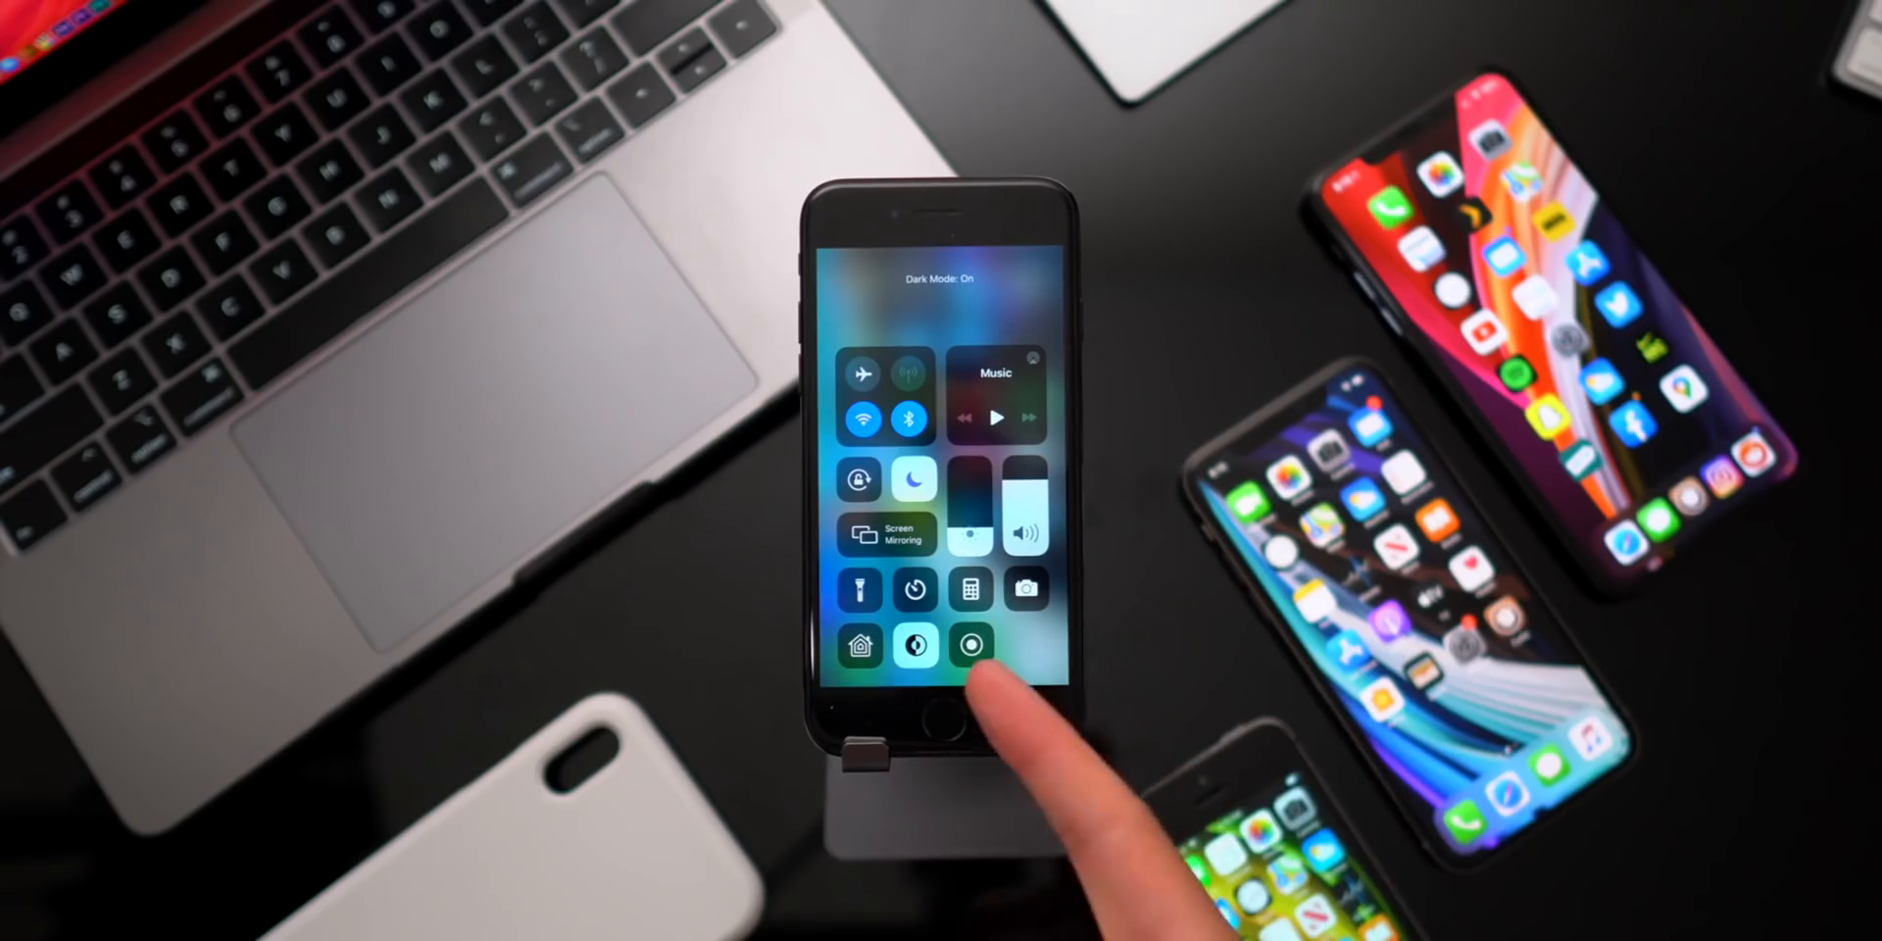
left_click(914, 646)
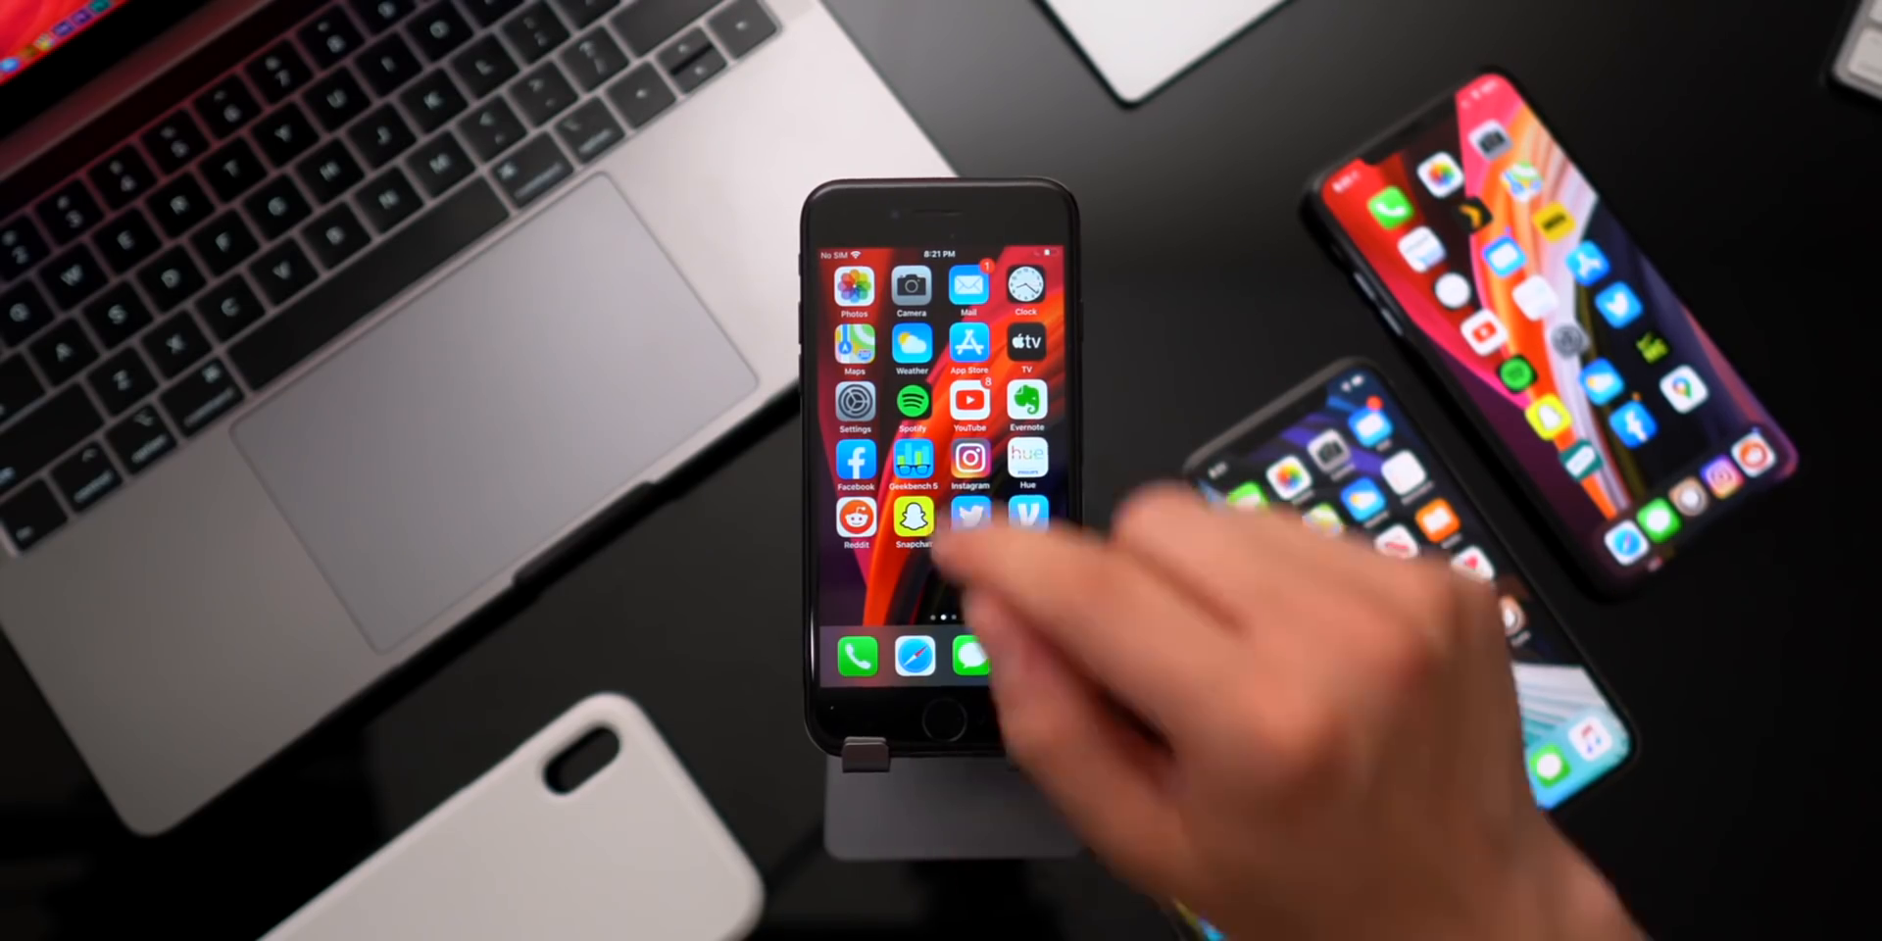
Choose the orange image from Wallpaper Stills and set it as the background
left_click(855, 402)
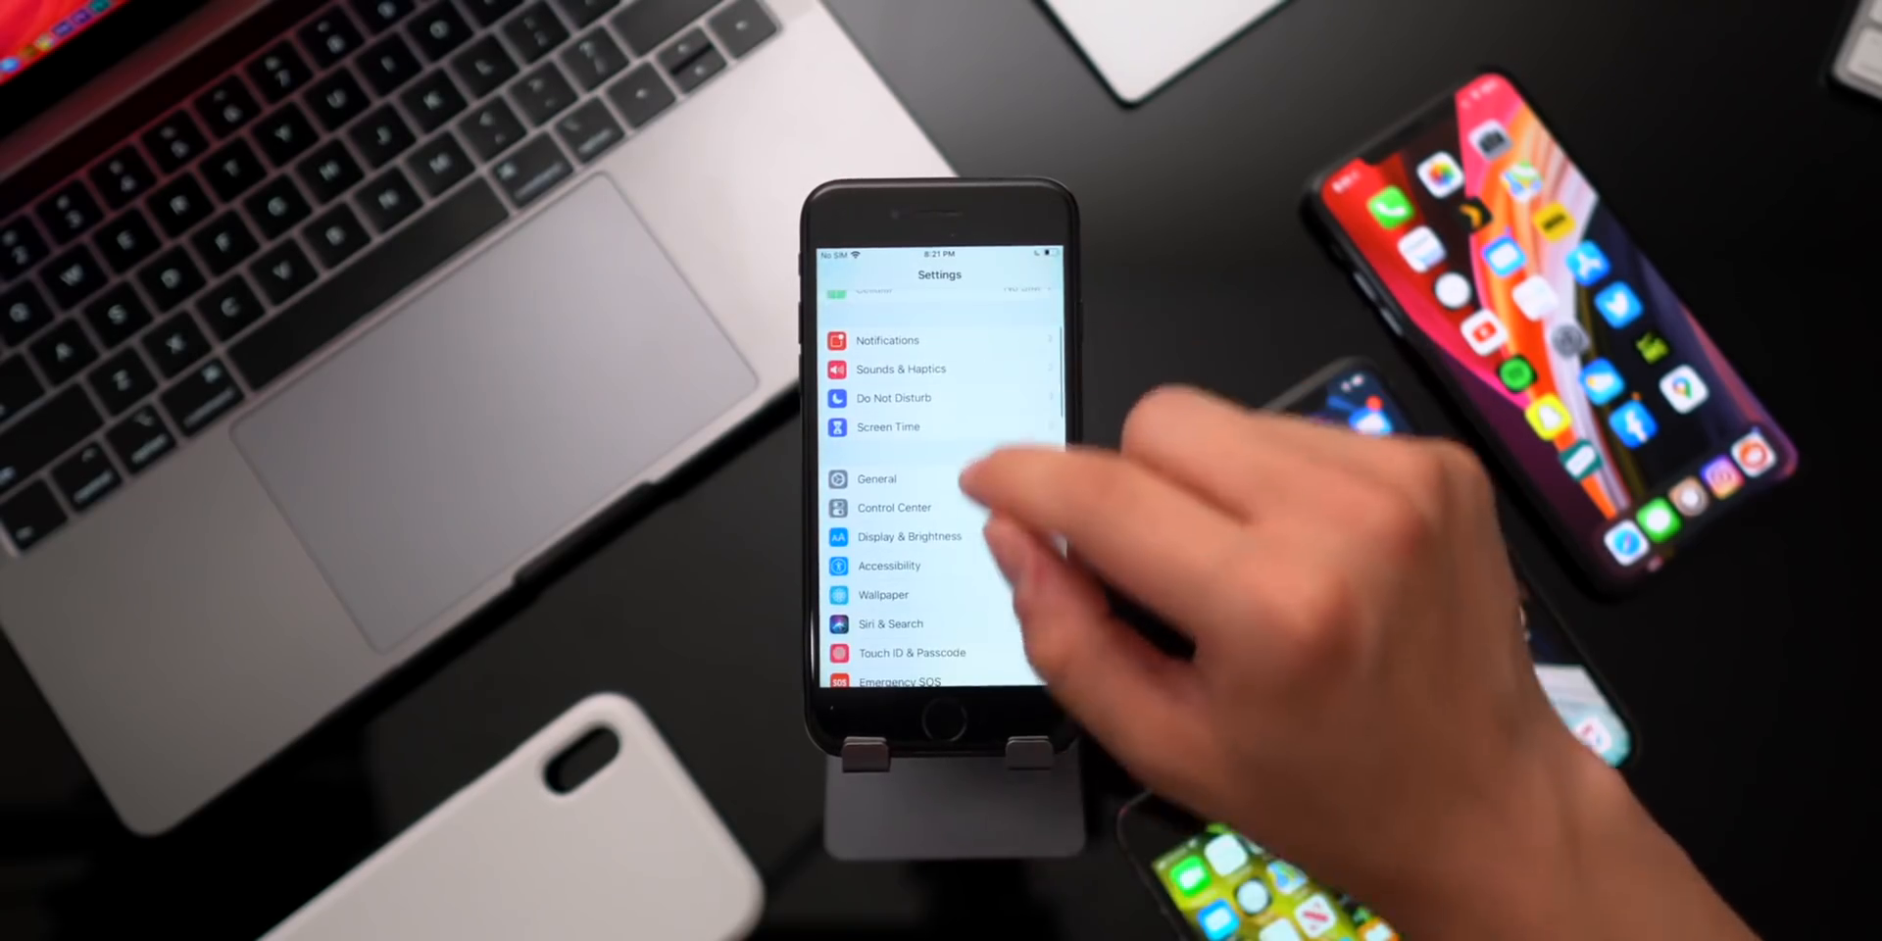
left_click(882, 594)
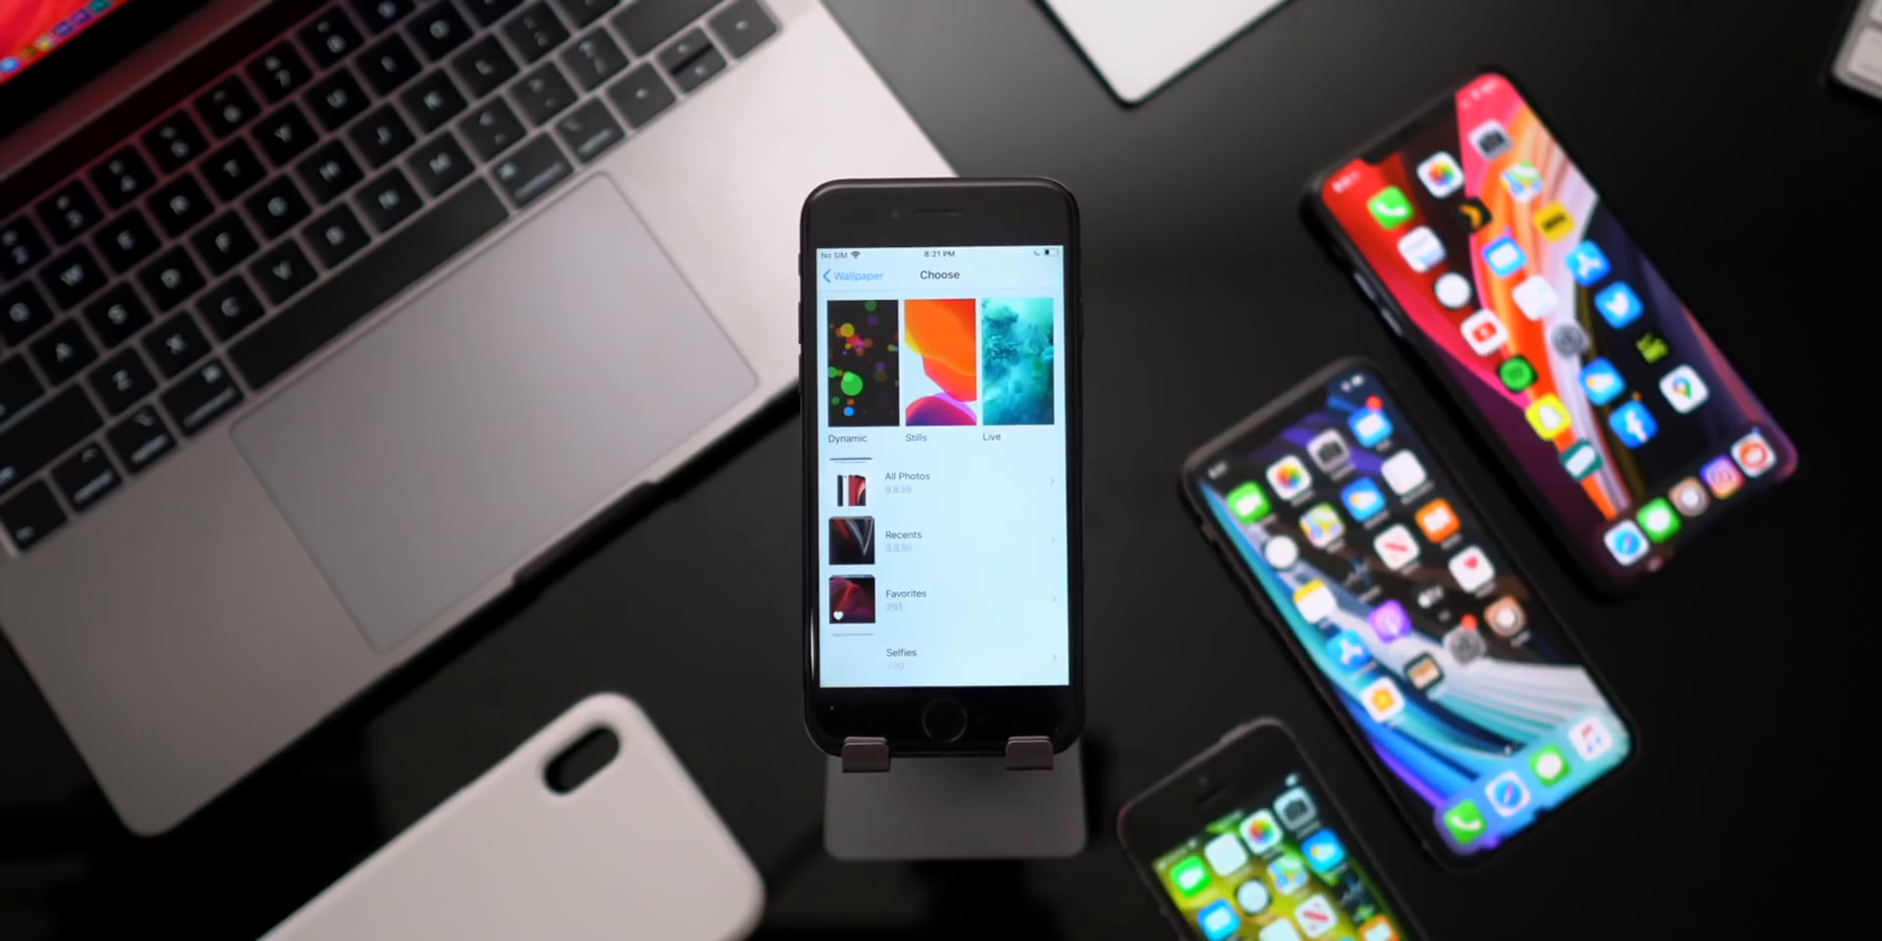
left_click(915, 364)
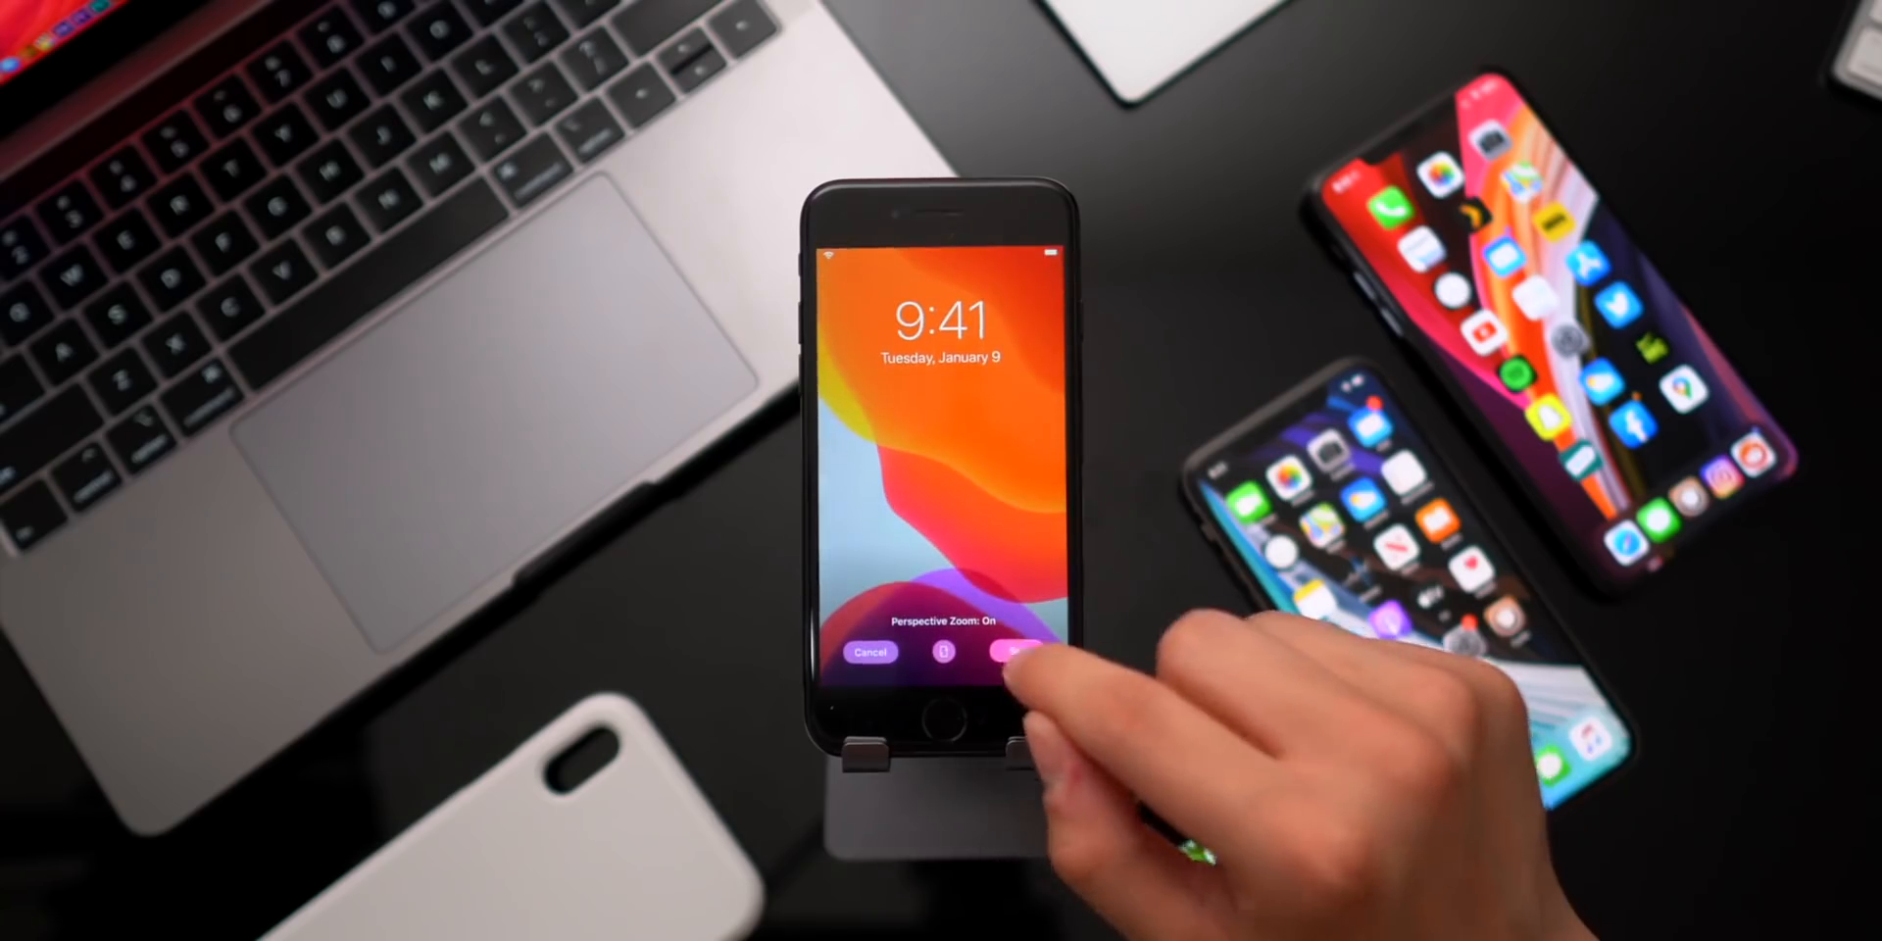
left_click(1020, 651)
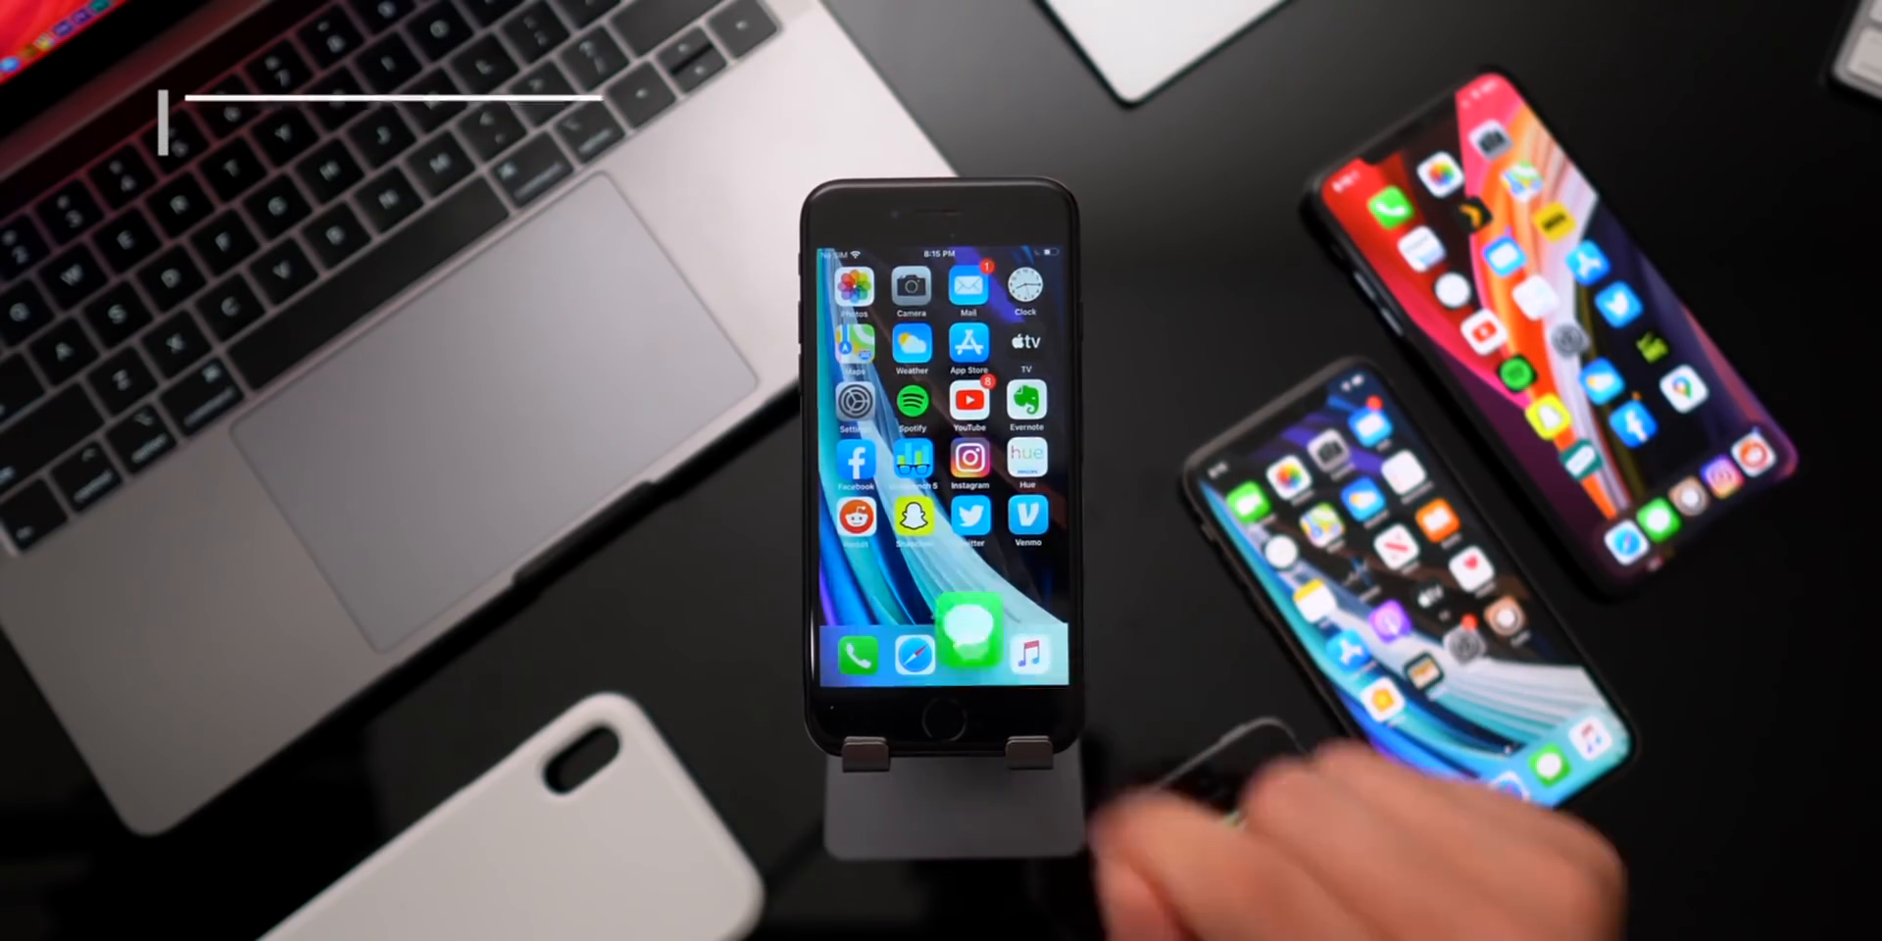
Open Messages and choose to set up a shared name and photo
left_click(963, 616)
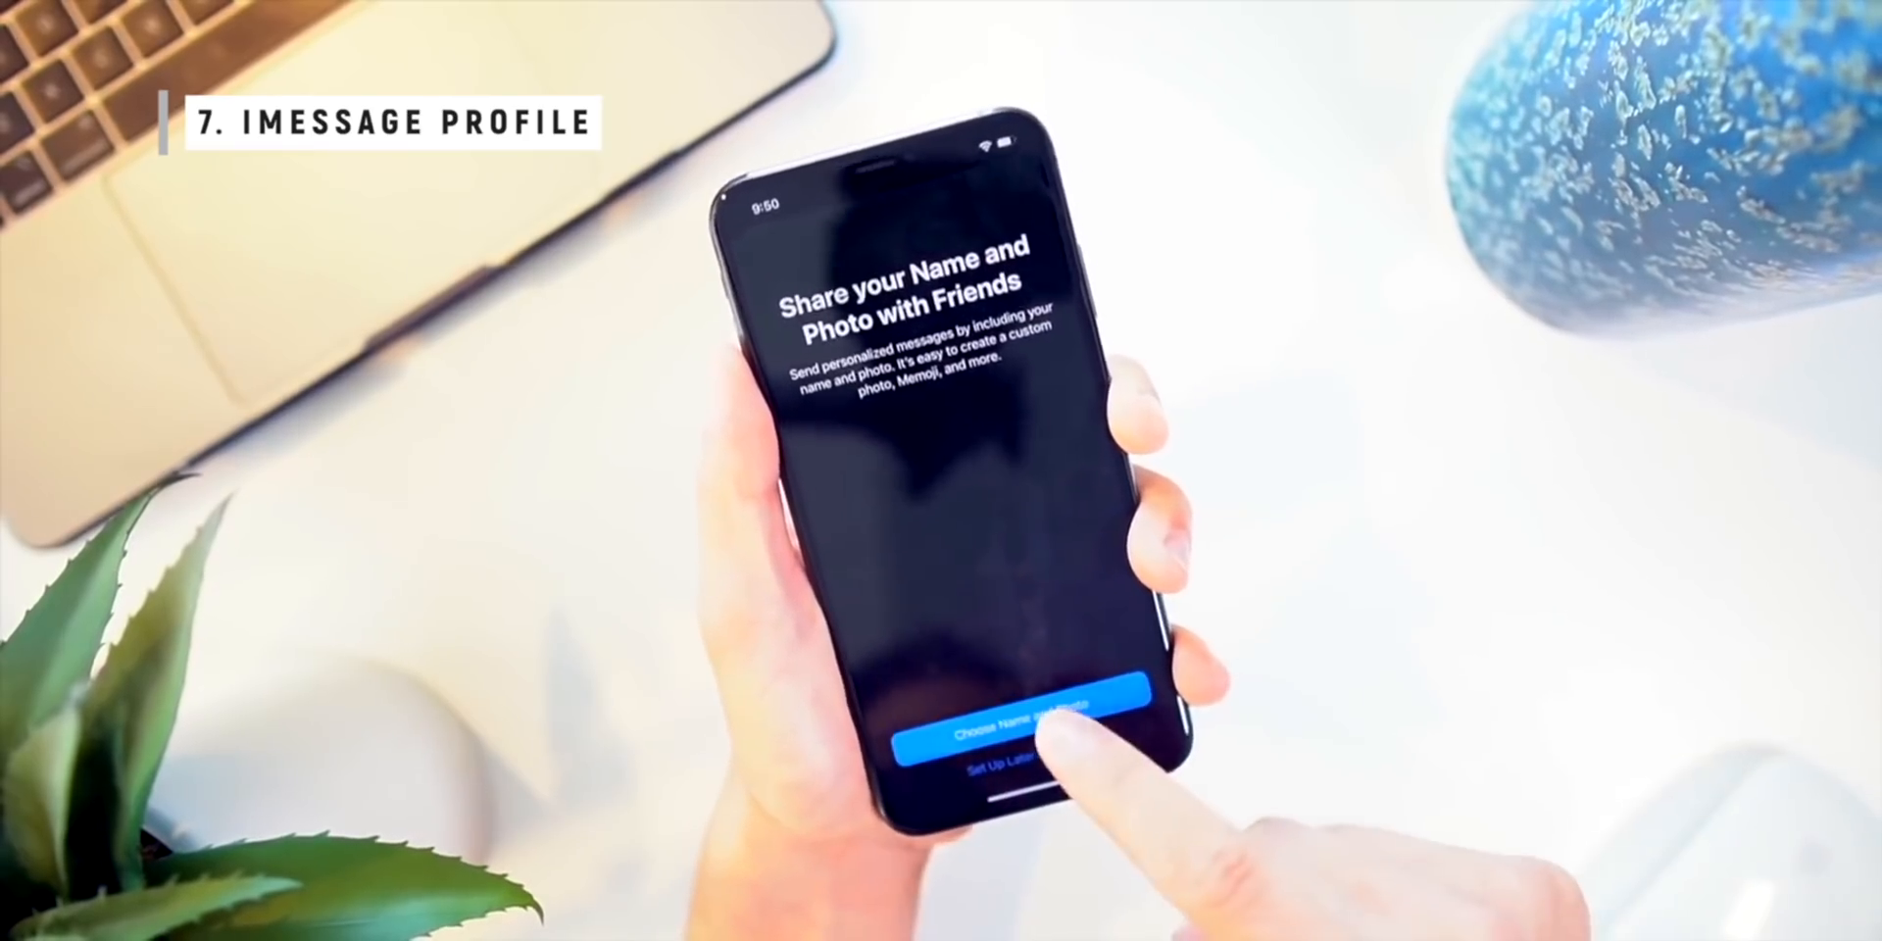
left_click(1042, 708)
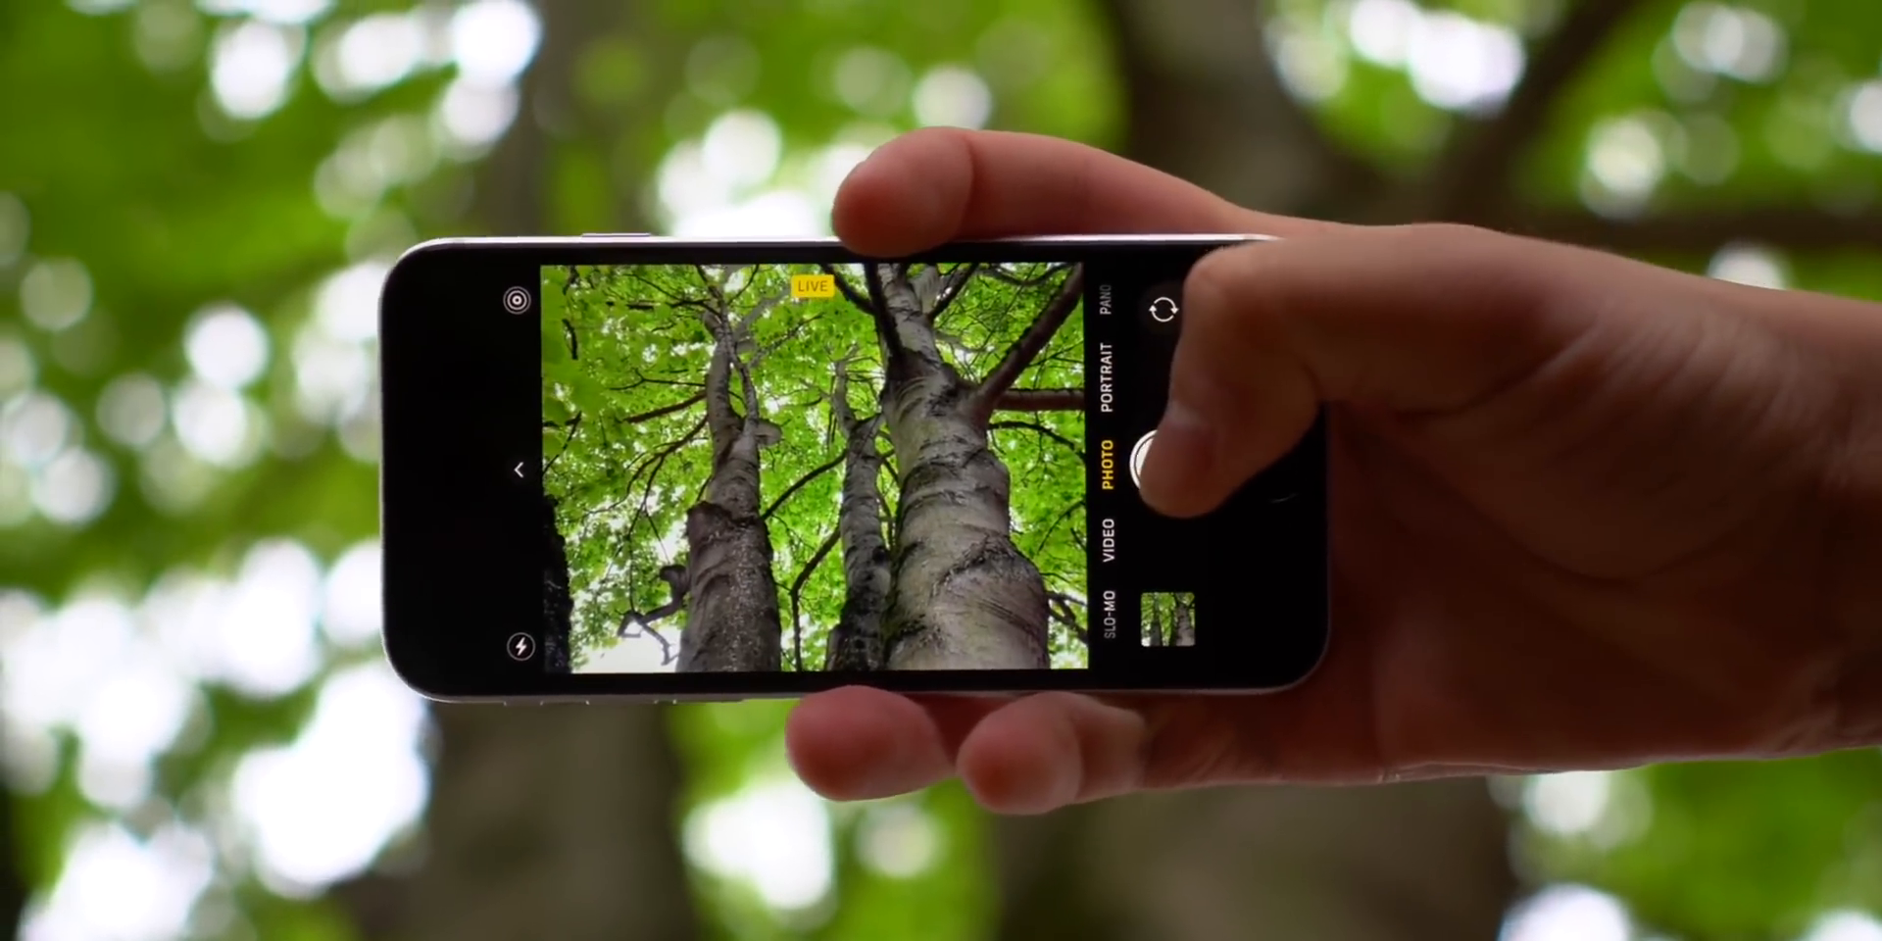
Snap a Live photo of the tall trees overhead with the shutter
left_click(1159, 454)
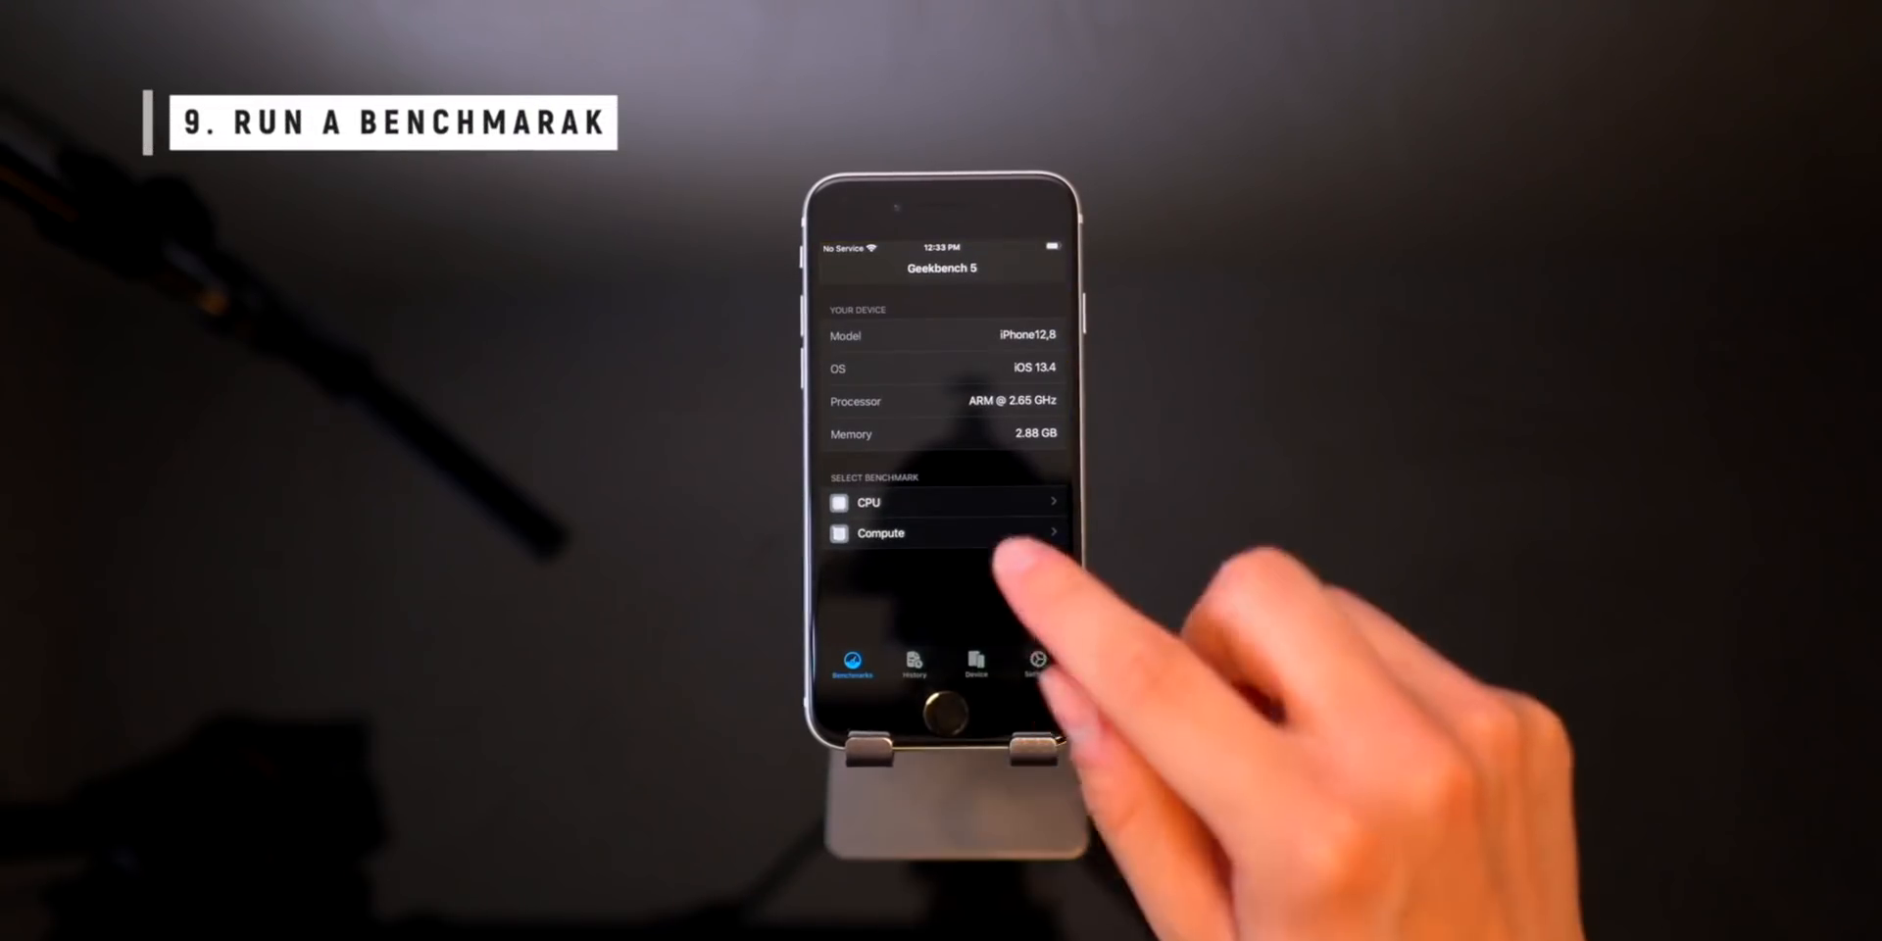
Select and run the Geekbench 5 CPU benchmark, then scroll through its results
left_click(943, 501)
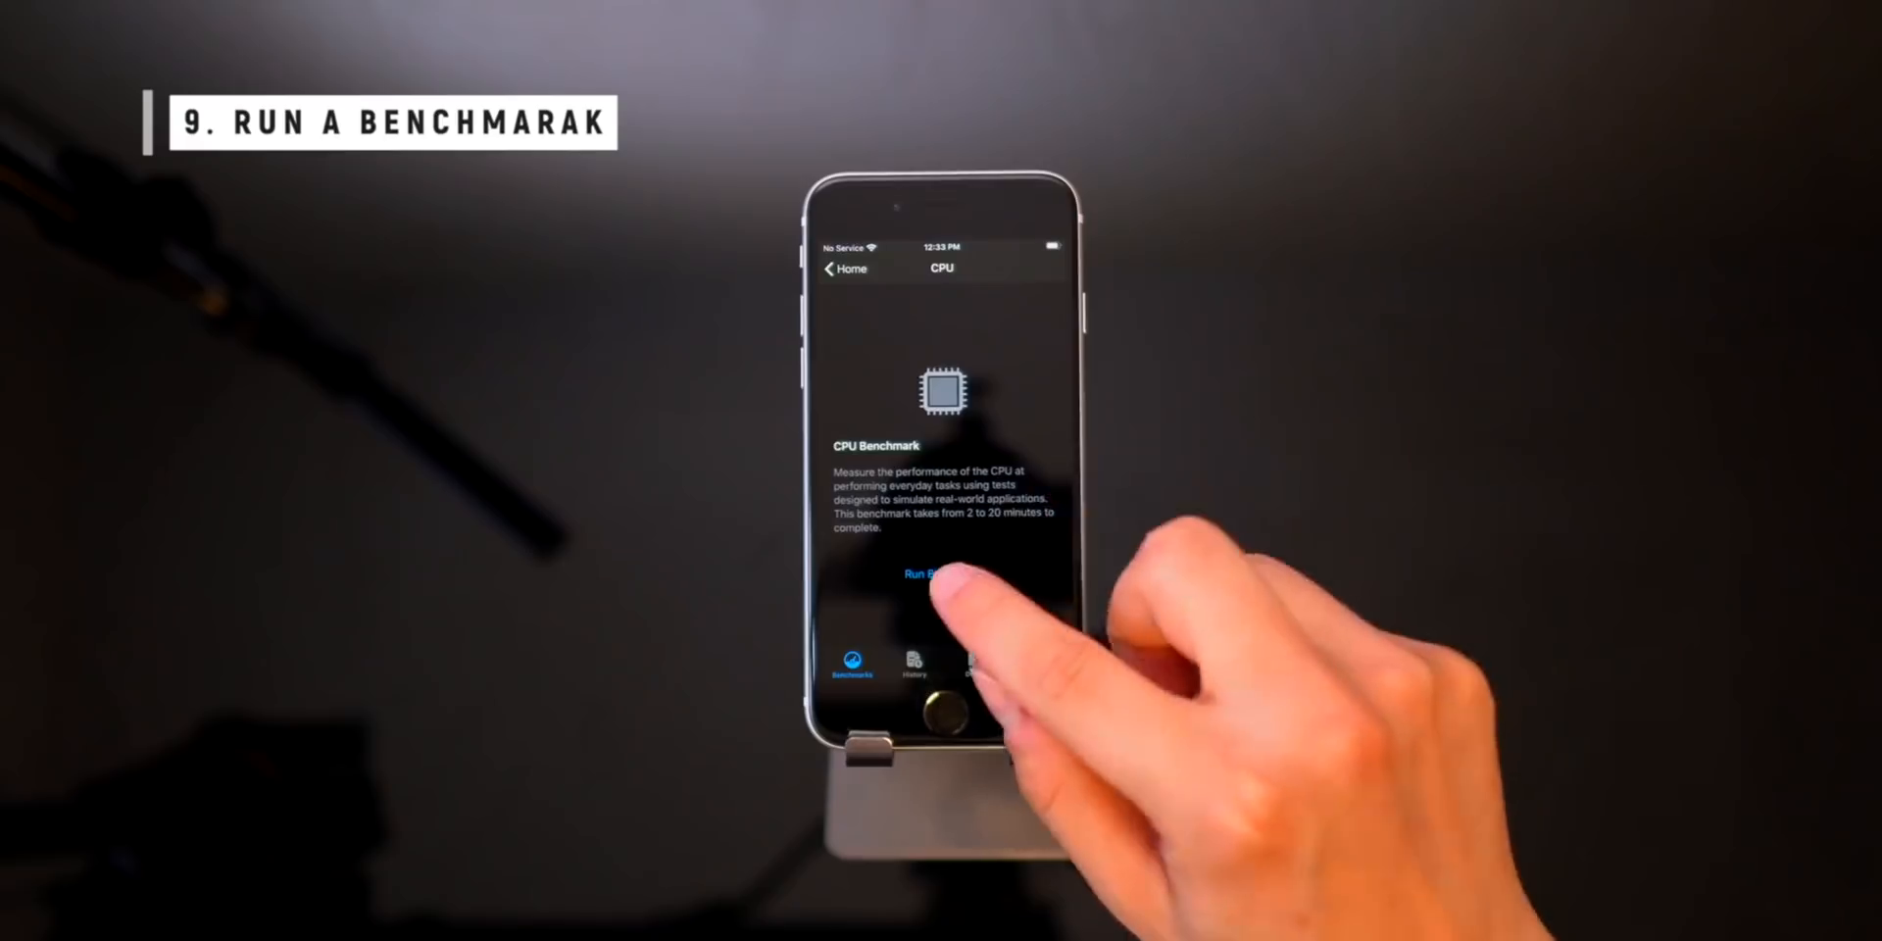
left_click(930, 572)
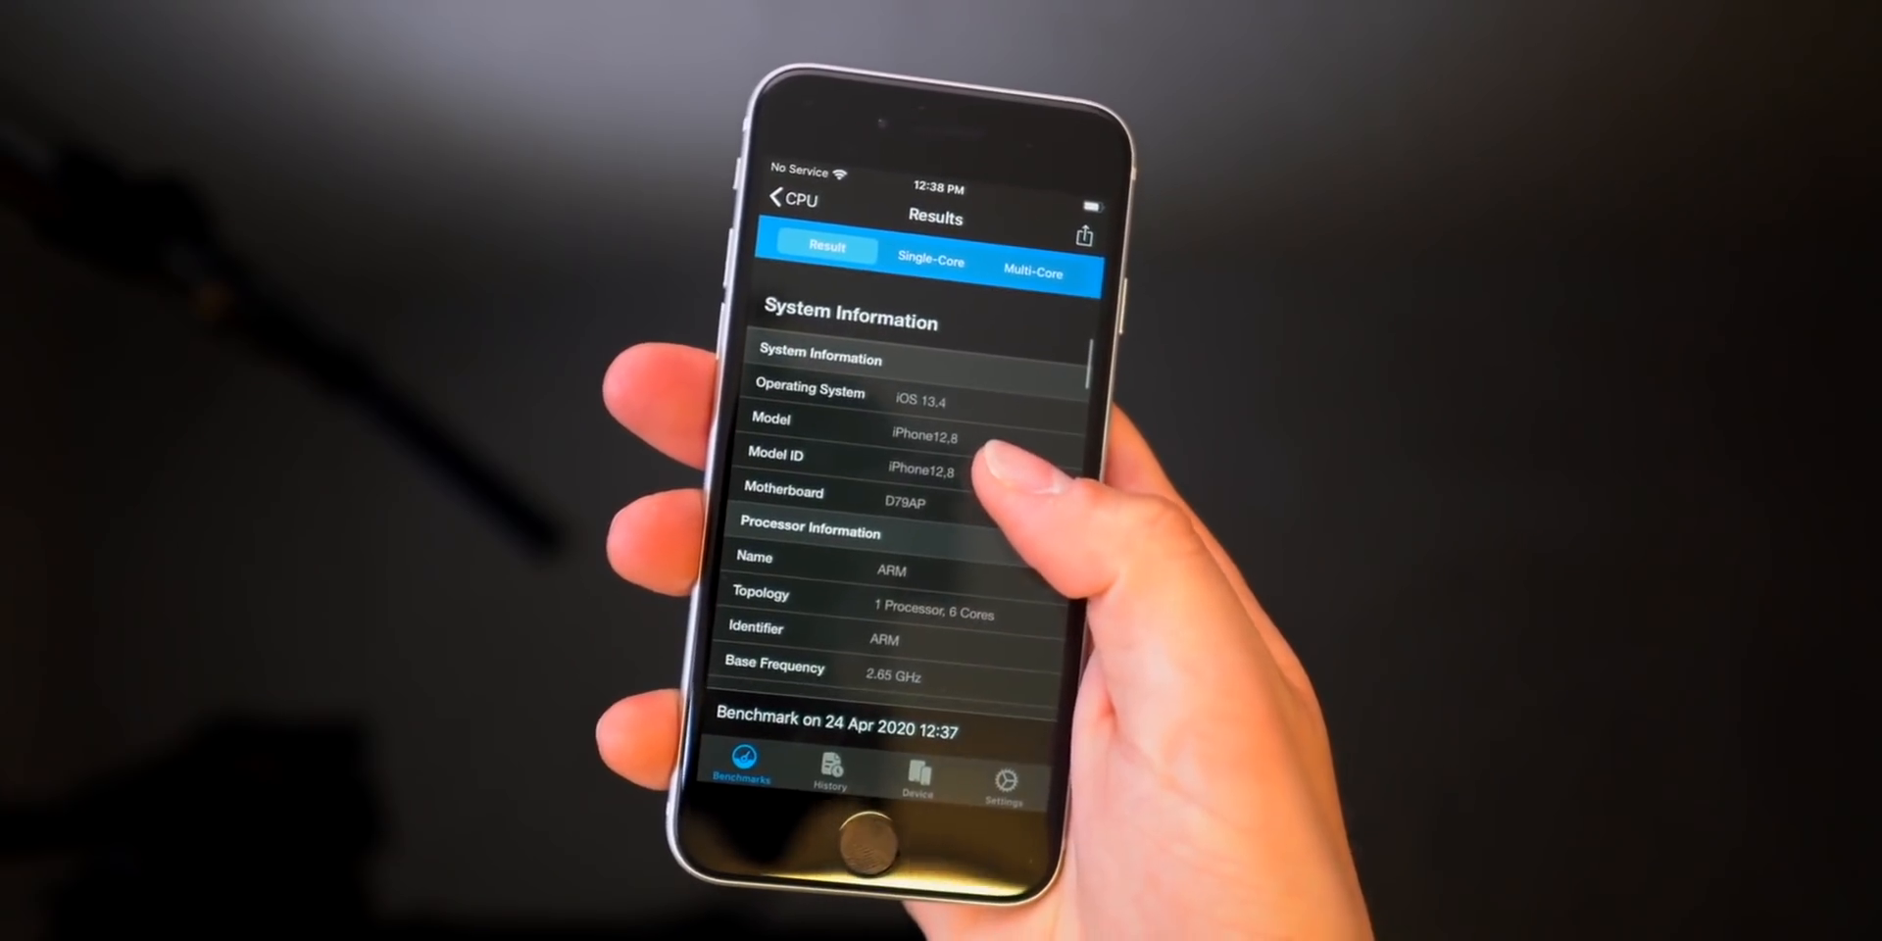
scroll("down", 3)
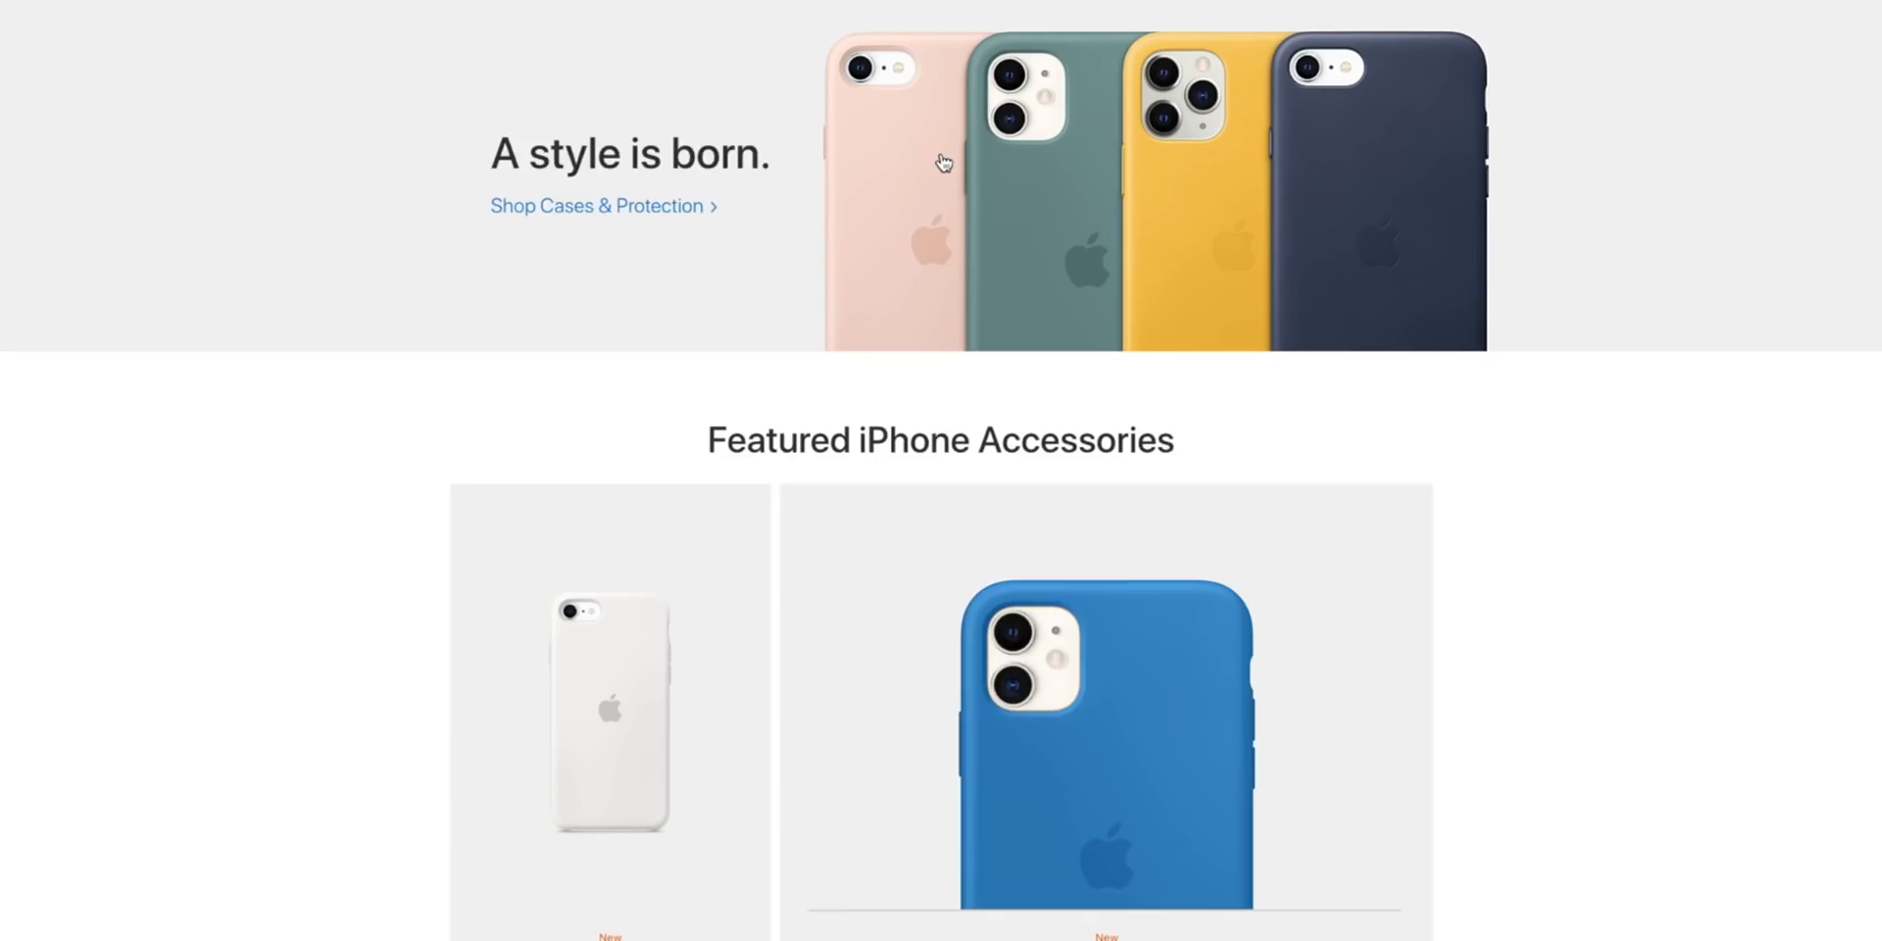
Open the iPhone SE Silicone Case page and try Pink Sand, Black, then White
scroll("down", 3)
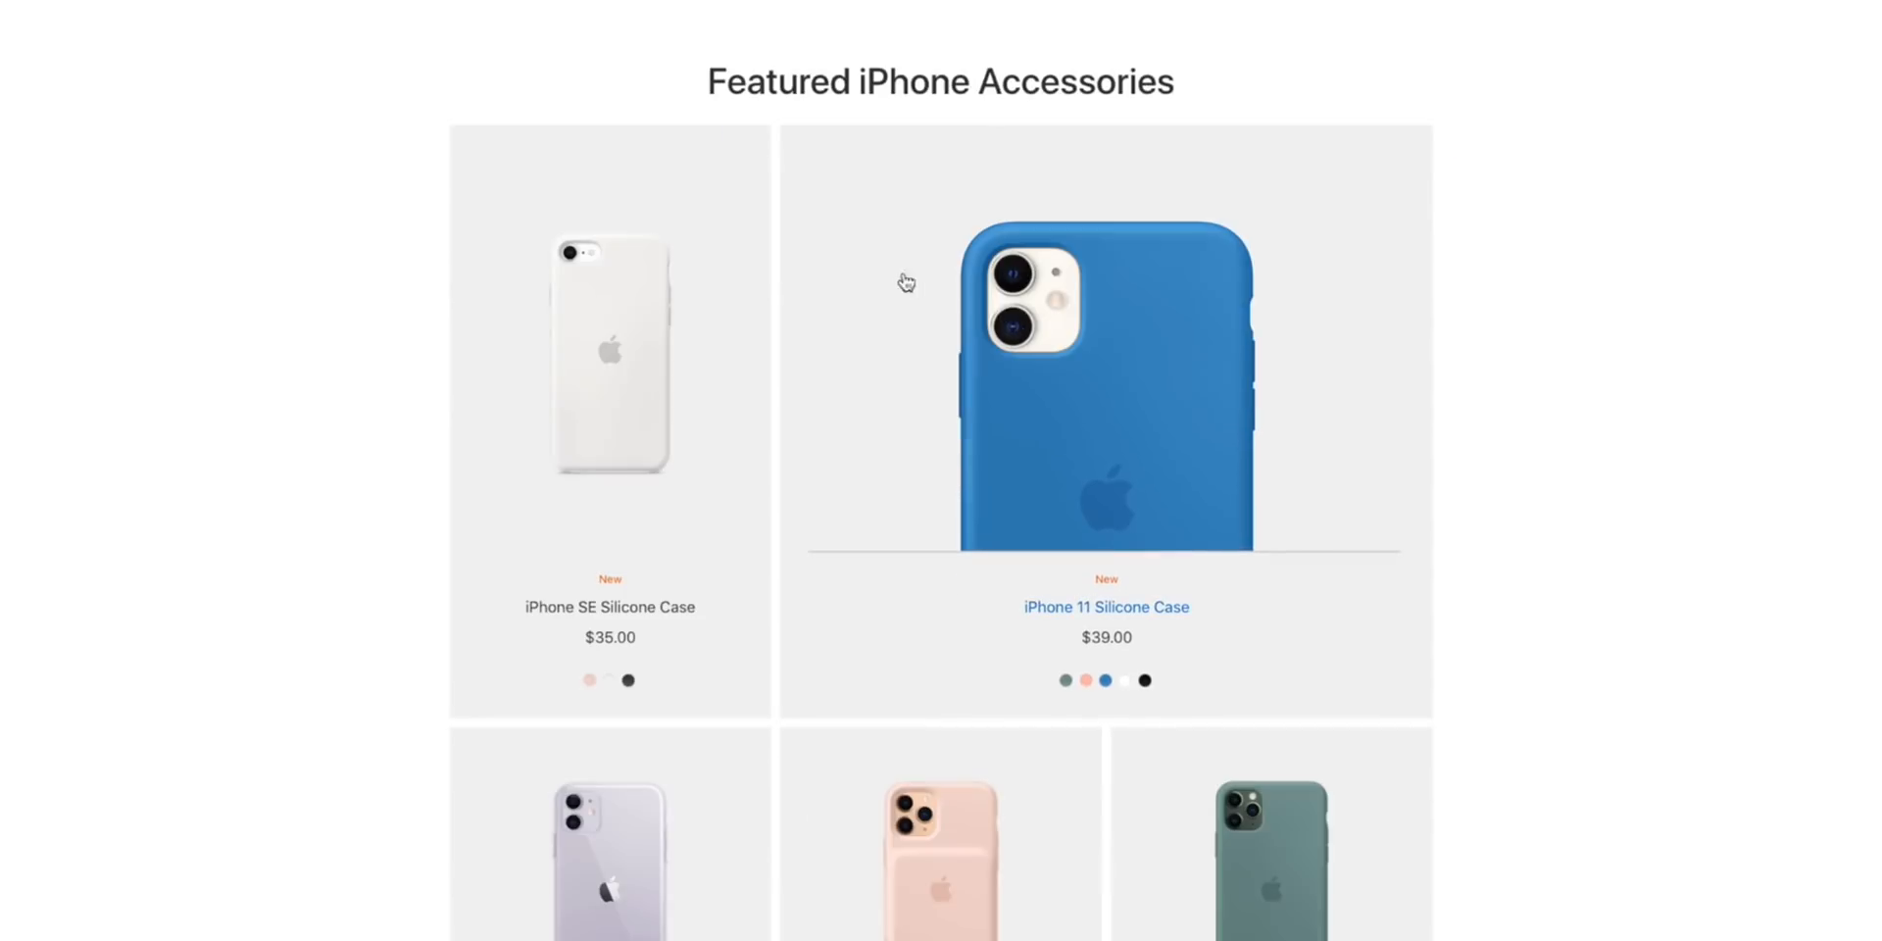
scroll("down", 3)
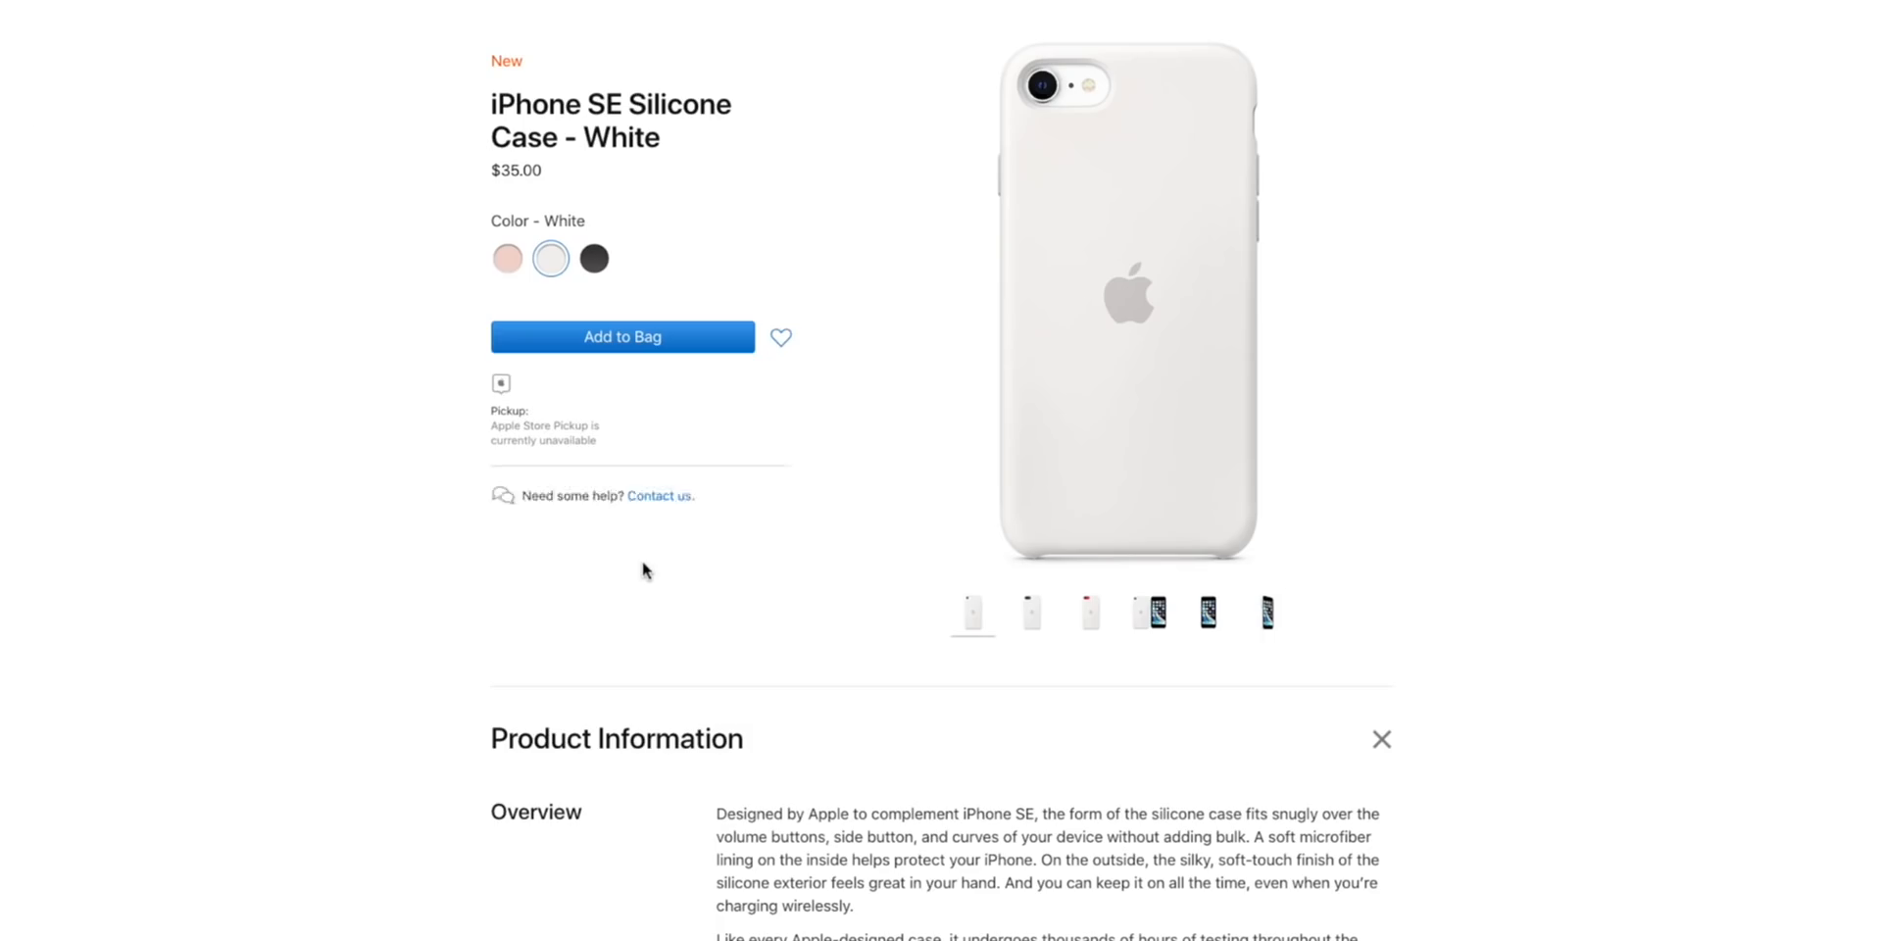
left_click(507, 258)
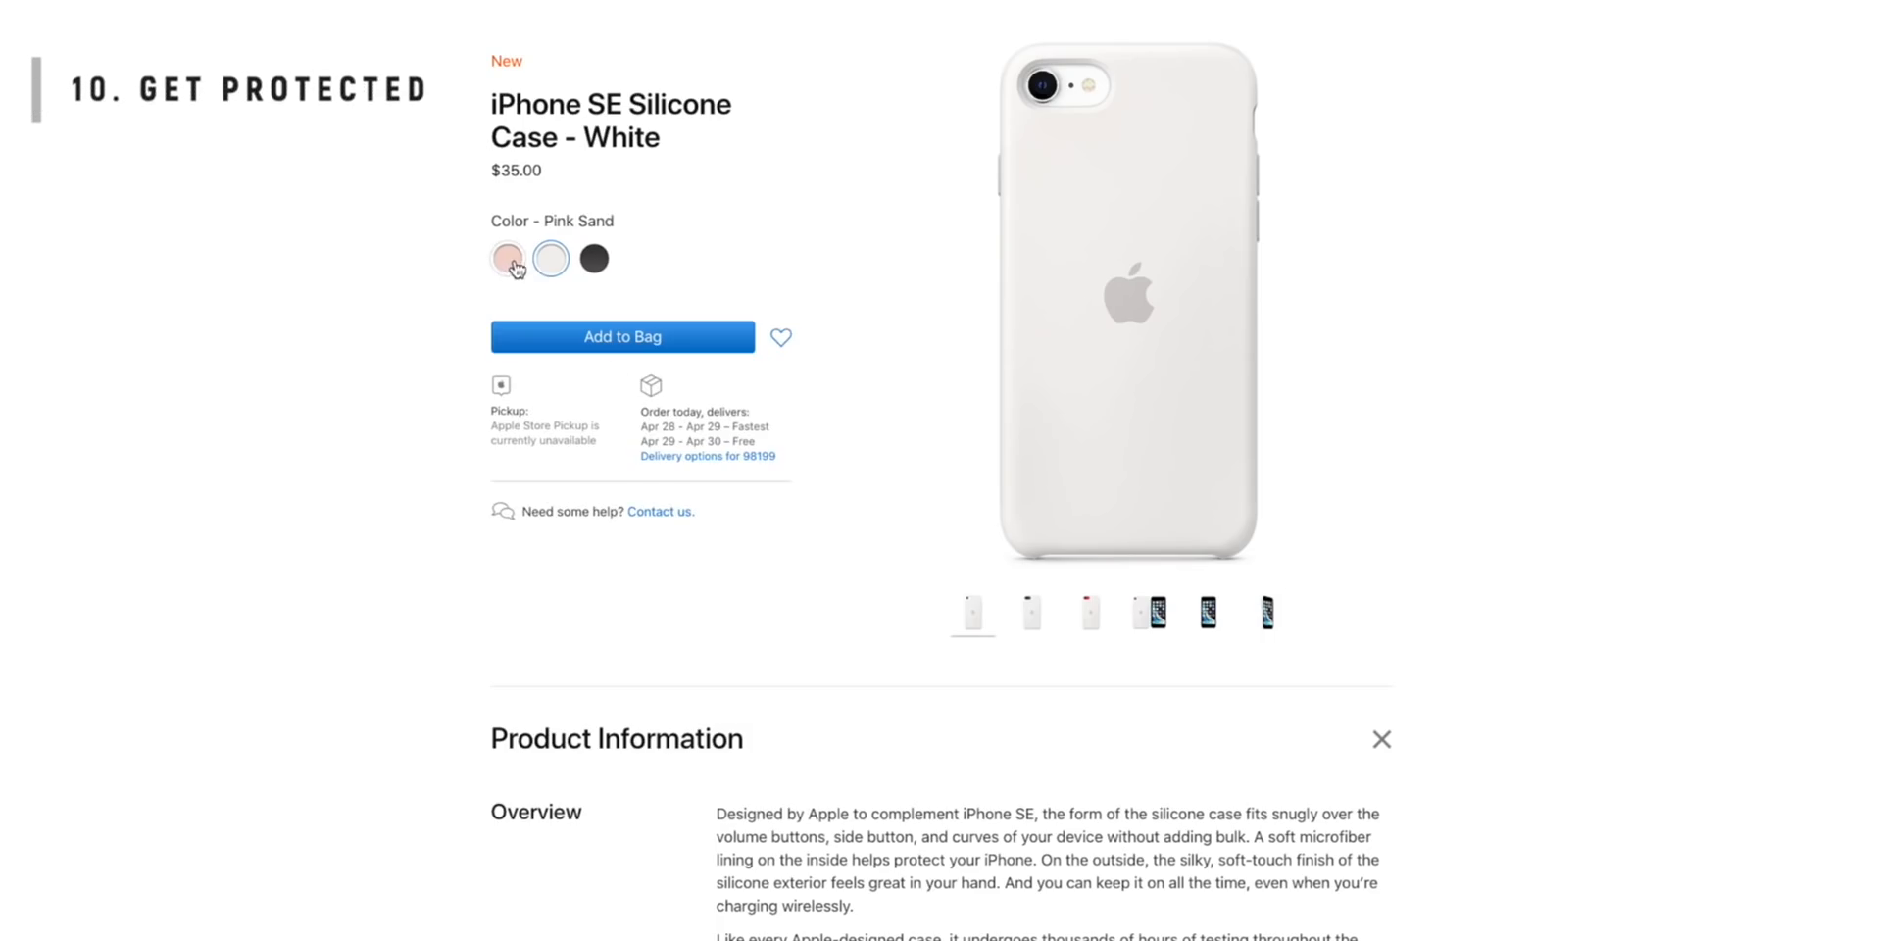
left_click(506, 257)
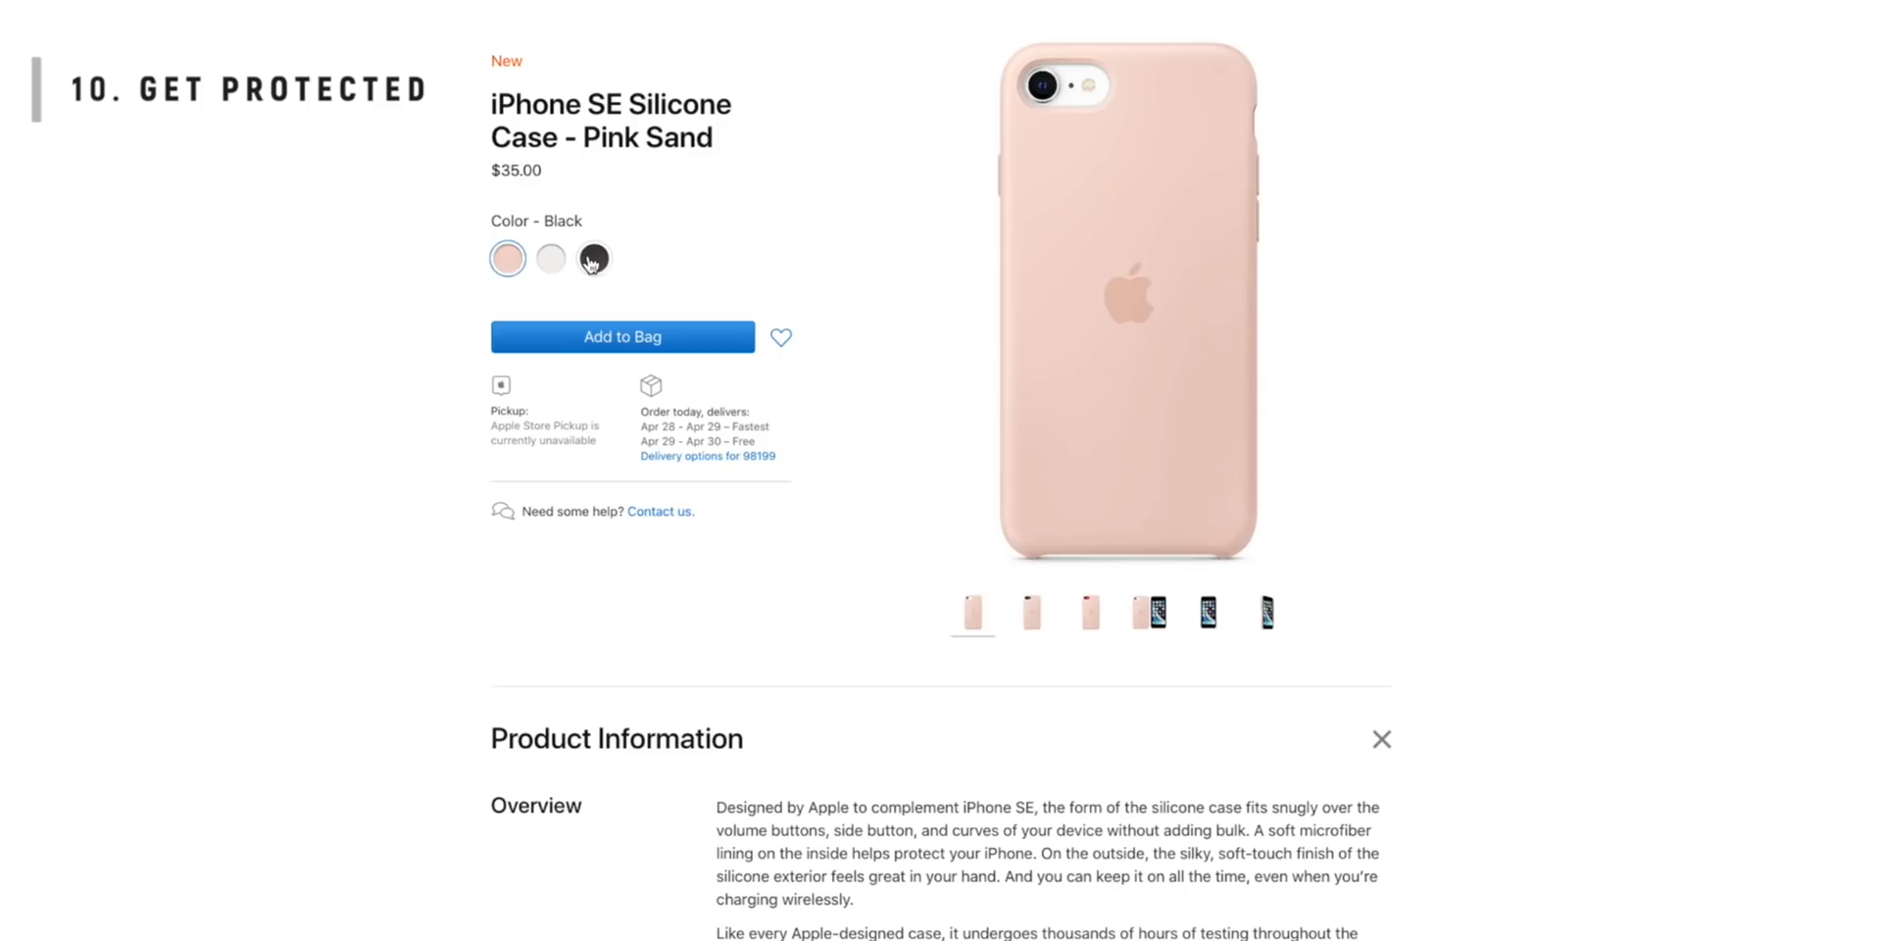
left_click(593, 258)
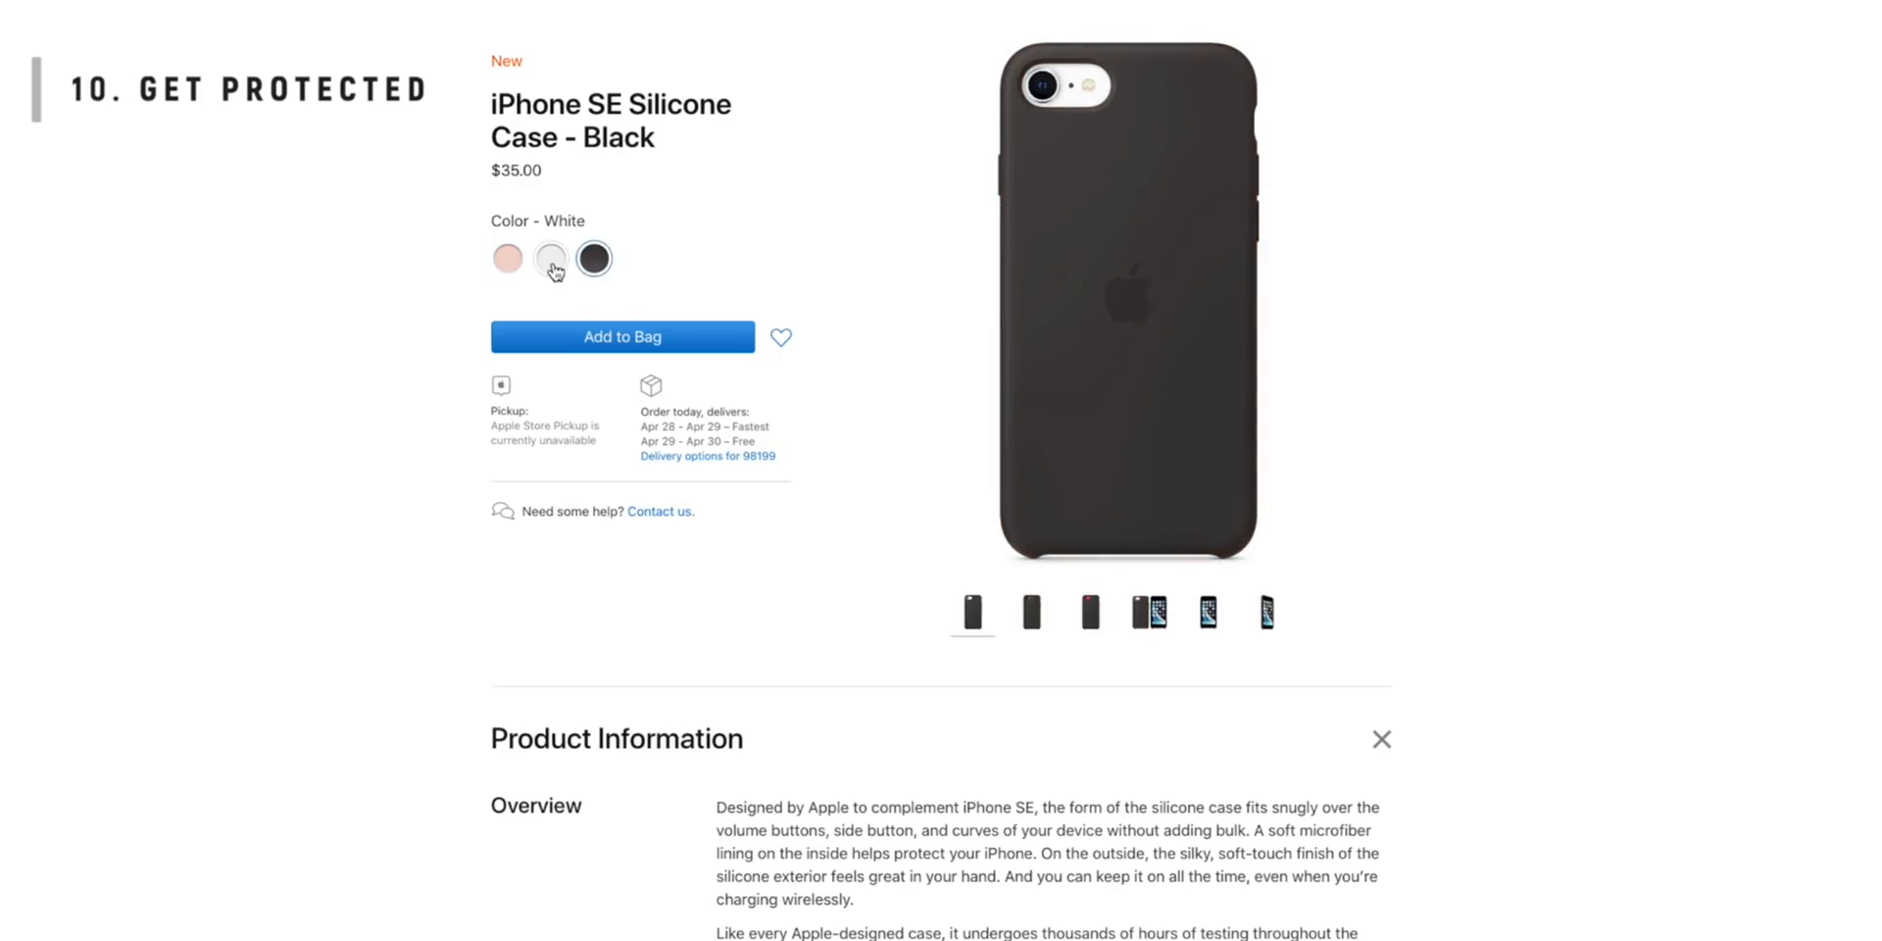
left_click(550, 258)
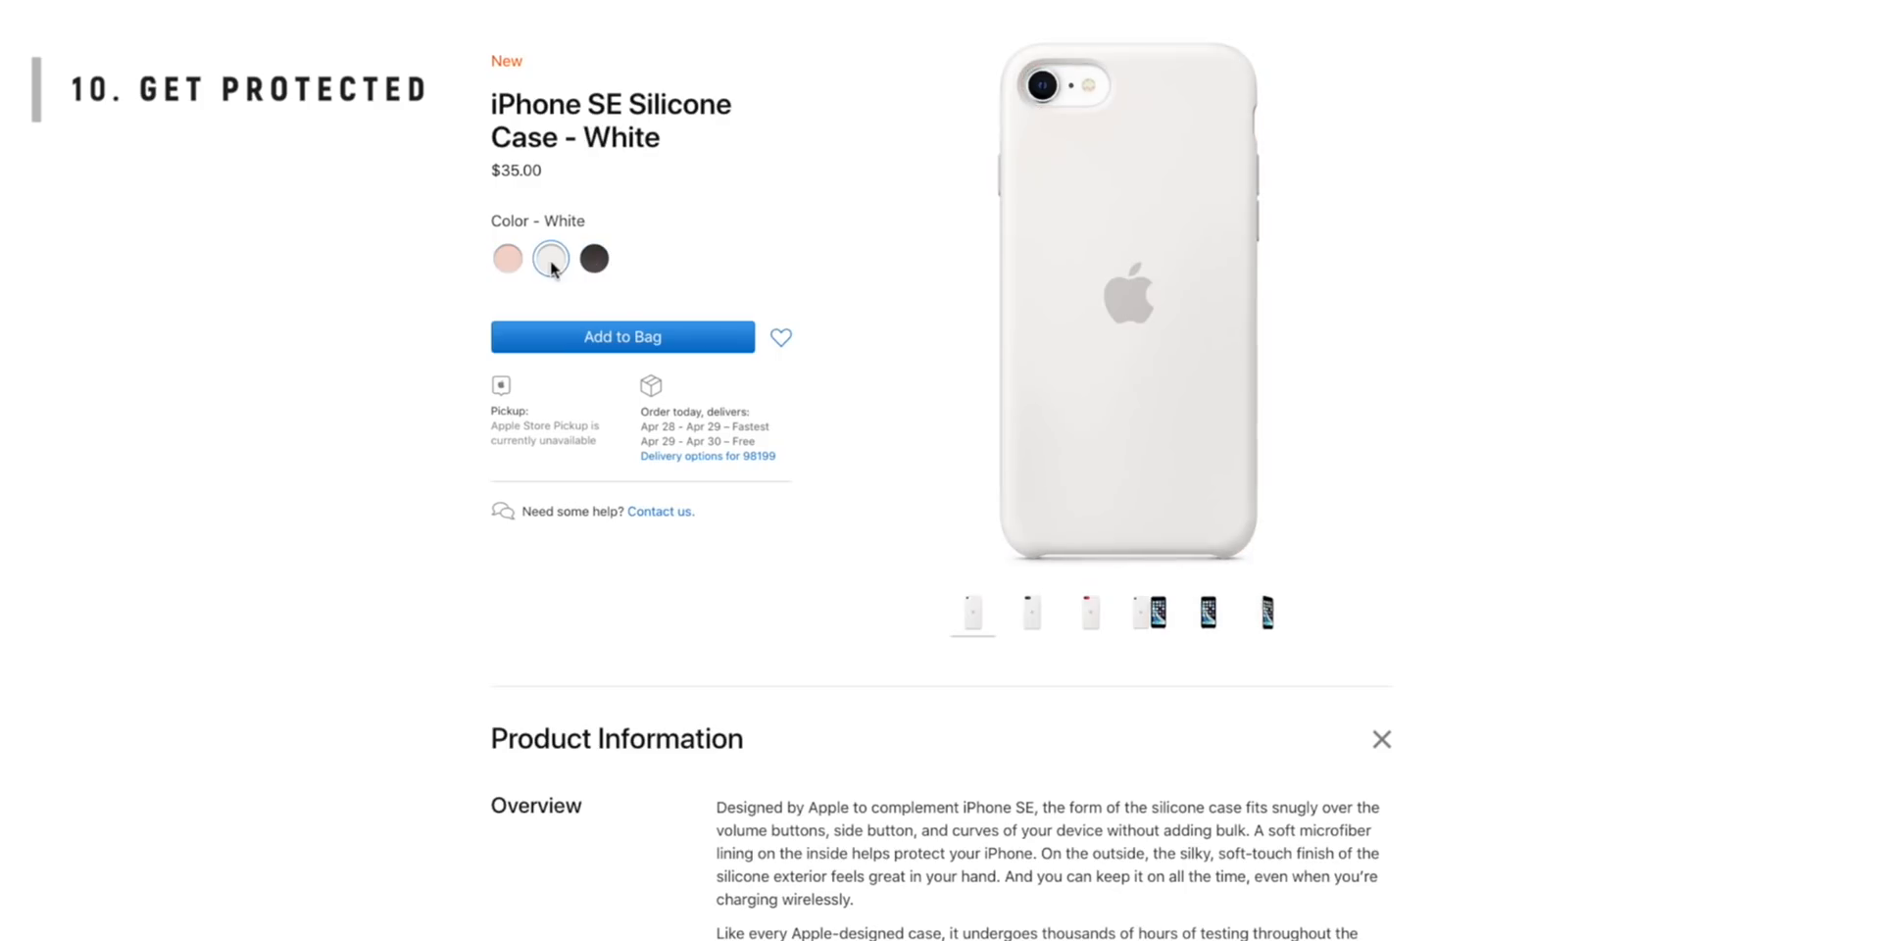